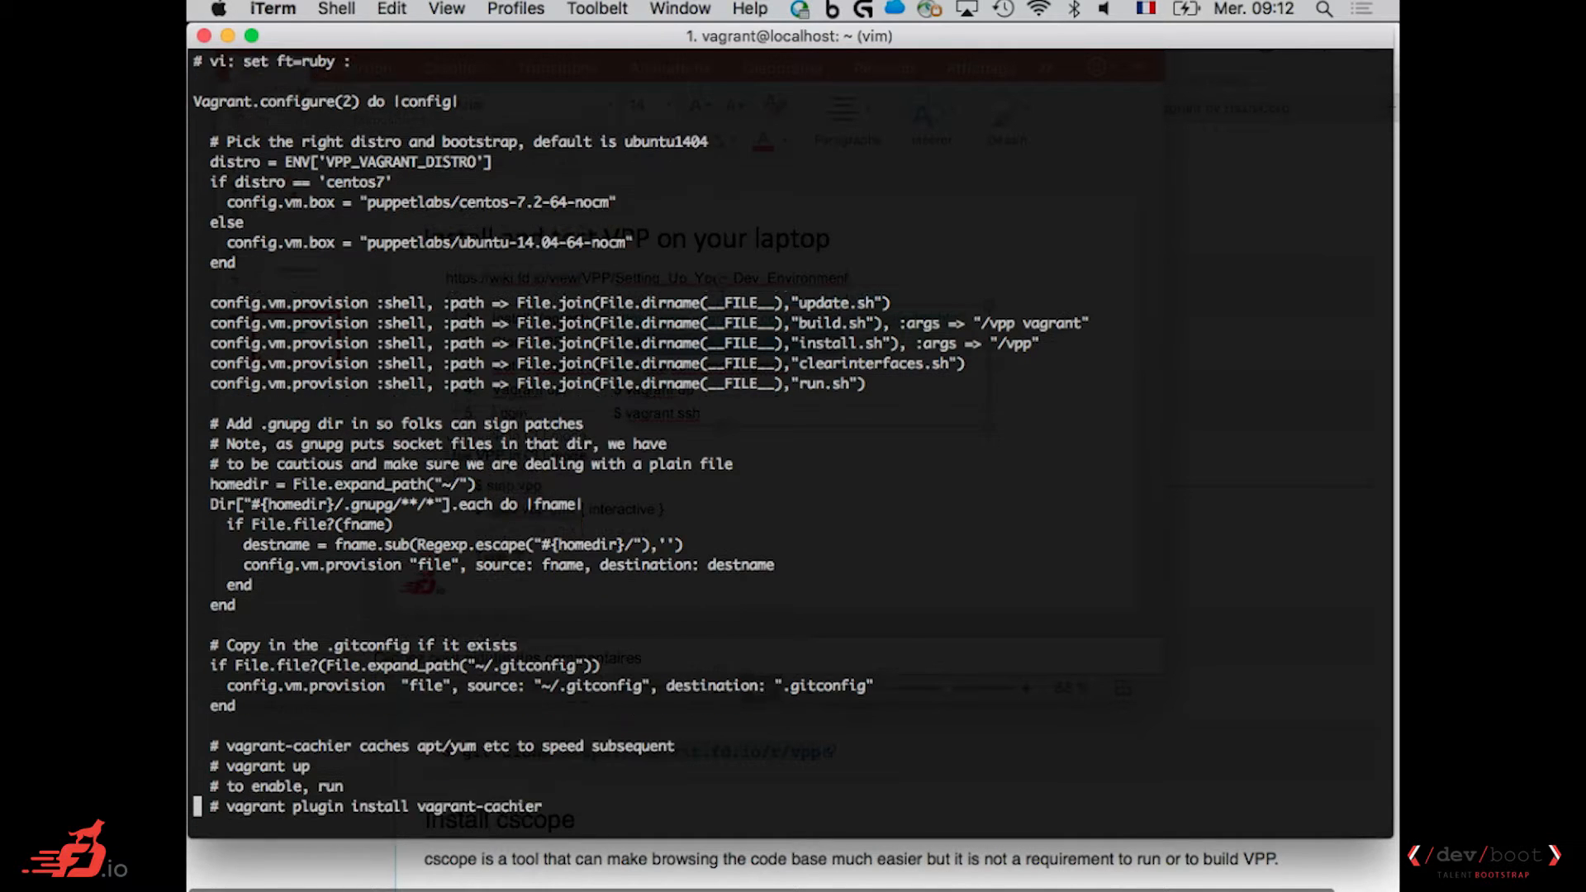
Bring up the VM with `vagrant up` from vpp/build-root/vagrant, importing the Ubuntu 14.04 box.
scroll("down", 3)
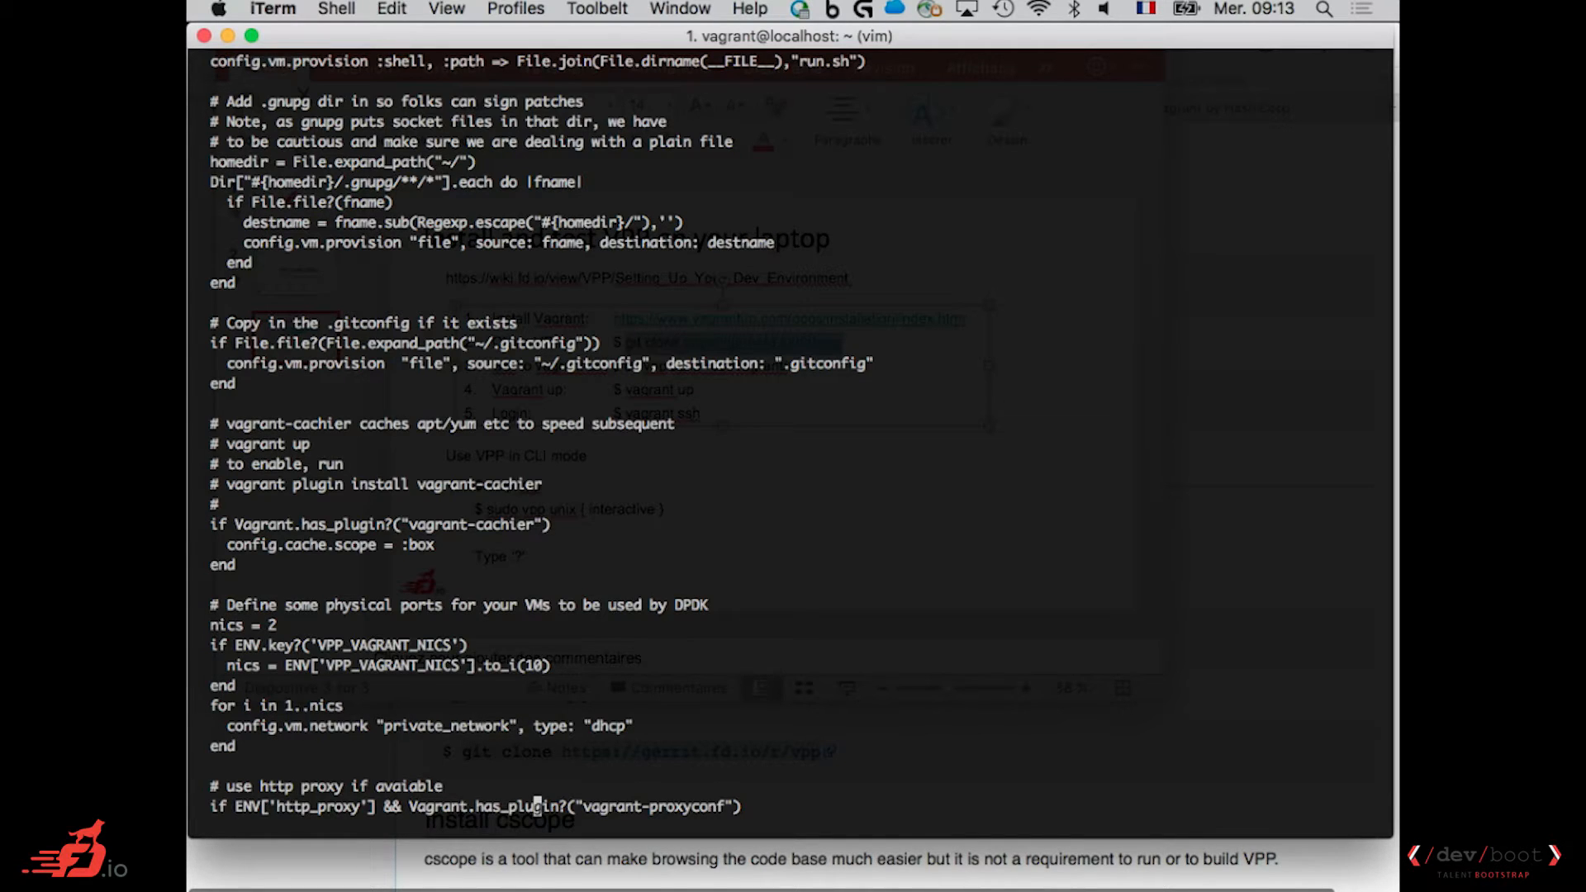
scroll("down", 3)
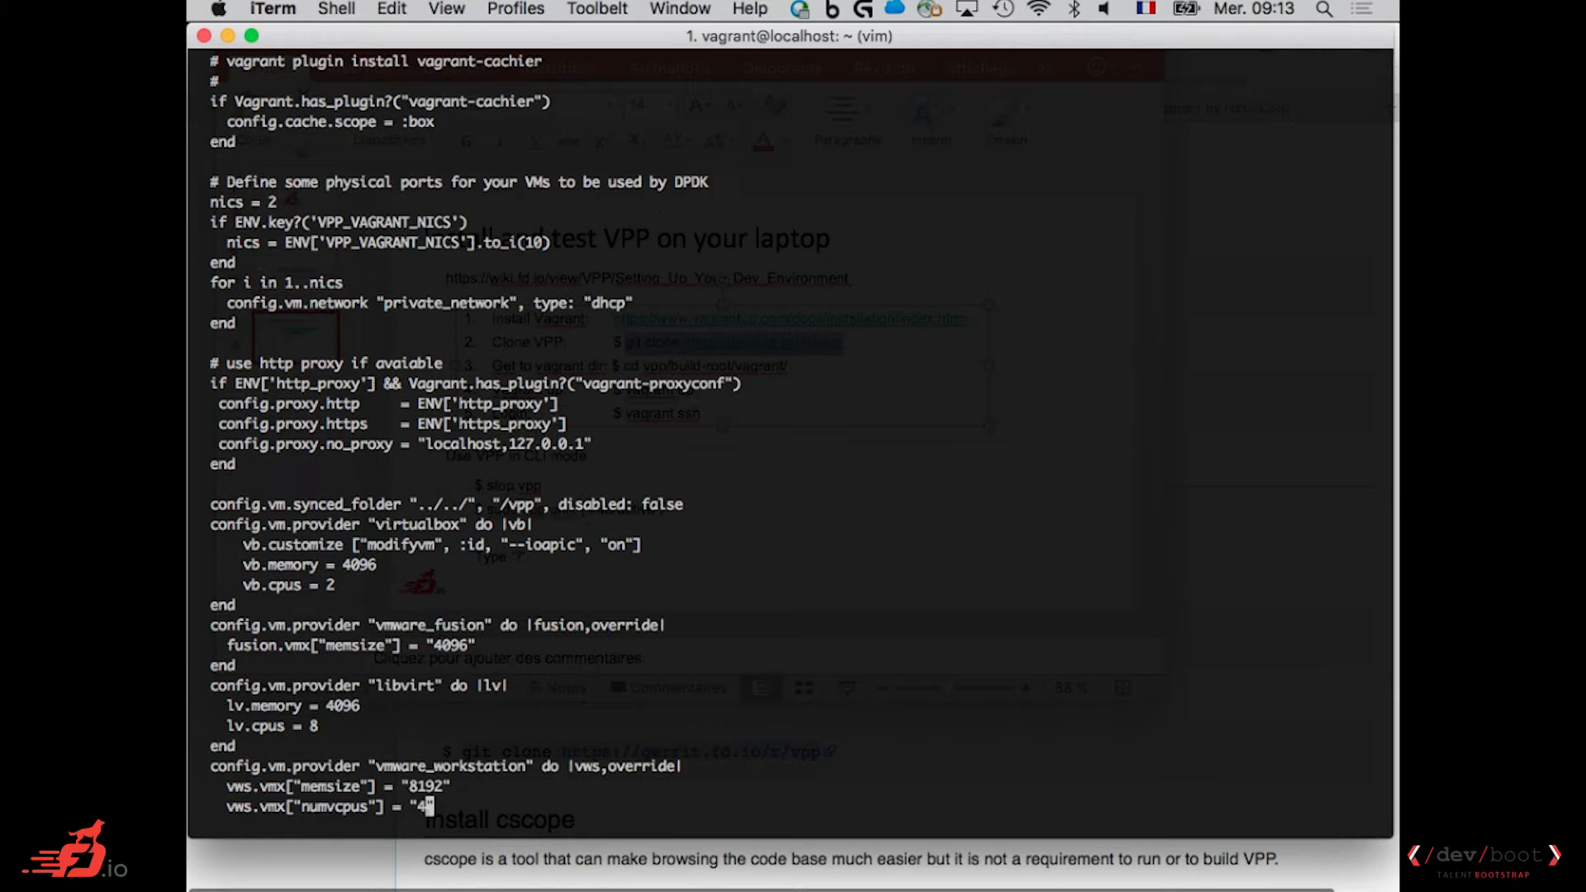
scroll("down", 3)
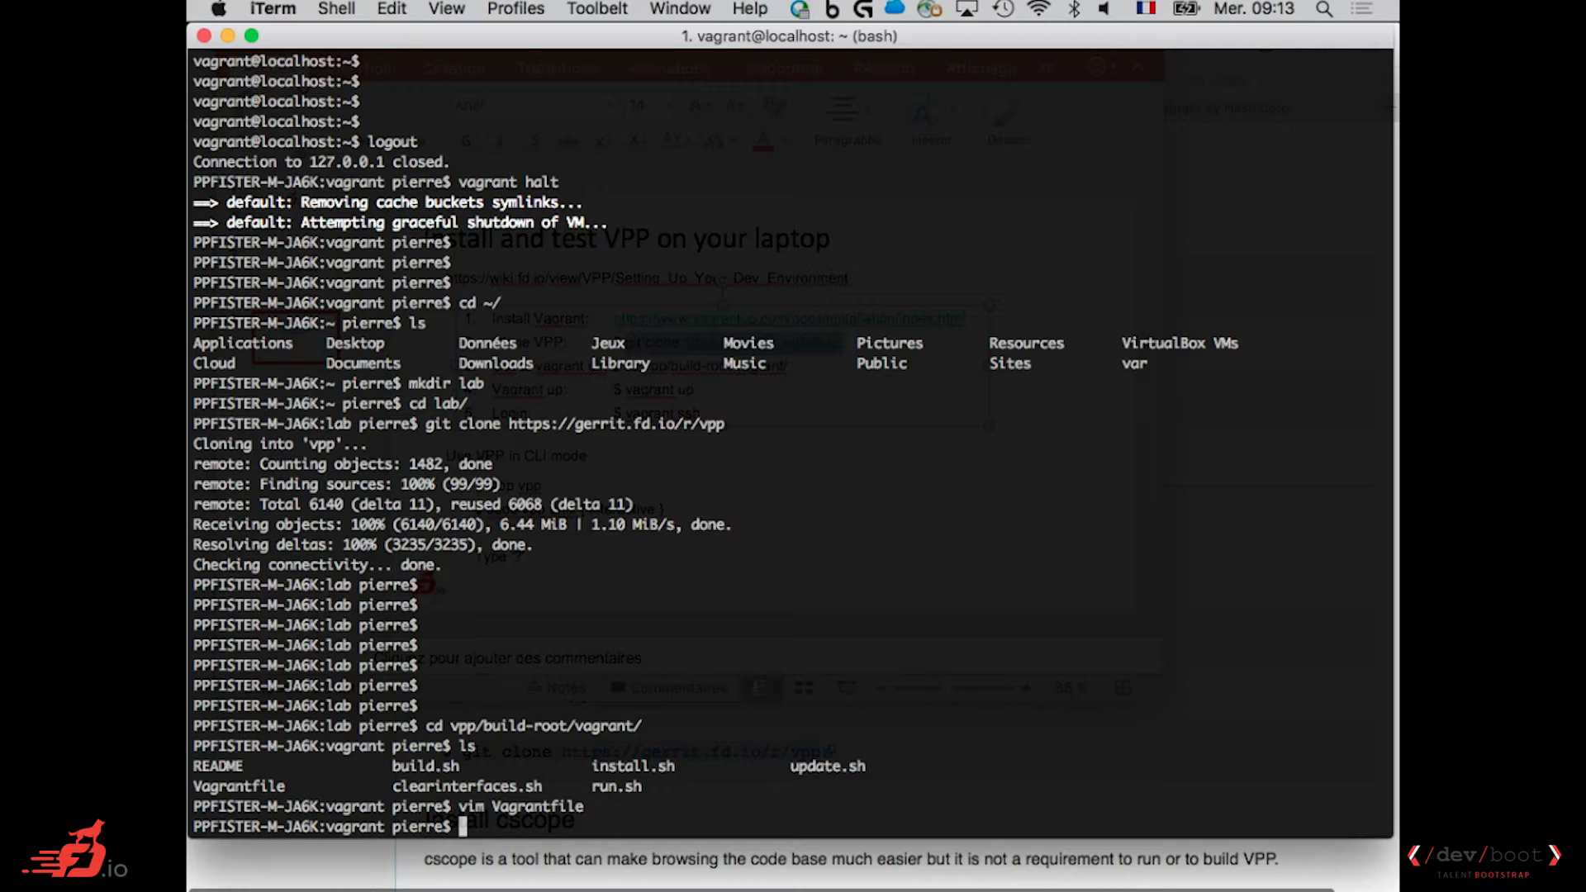
type("cd vpp/build-root/vagrant/")
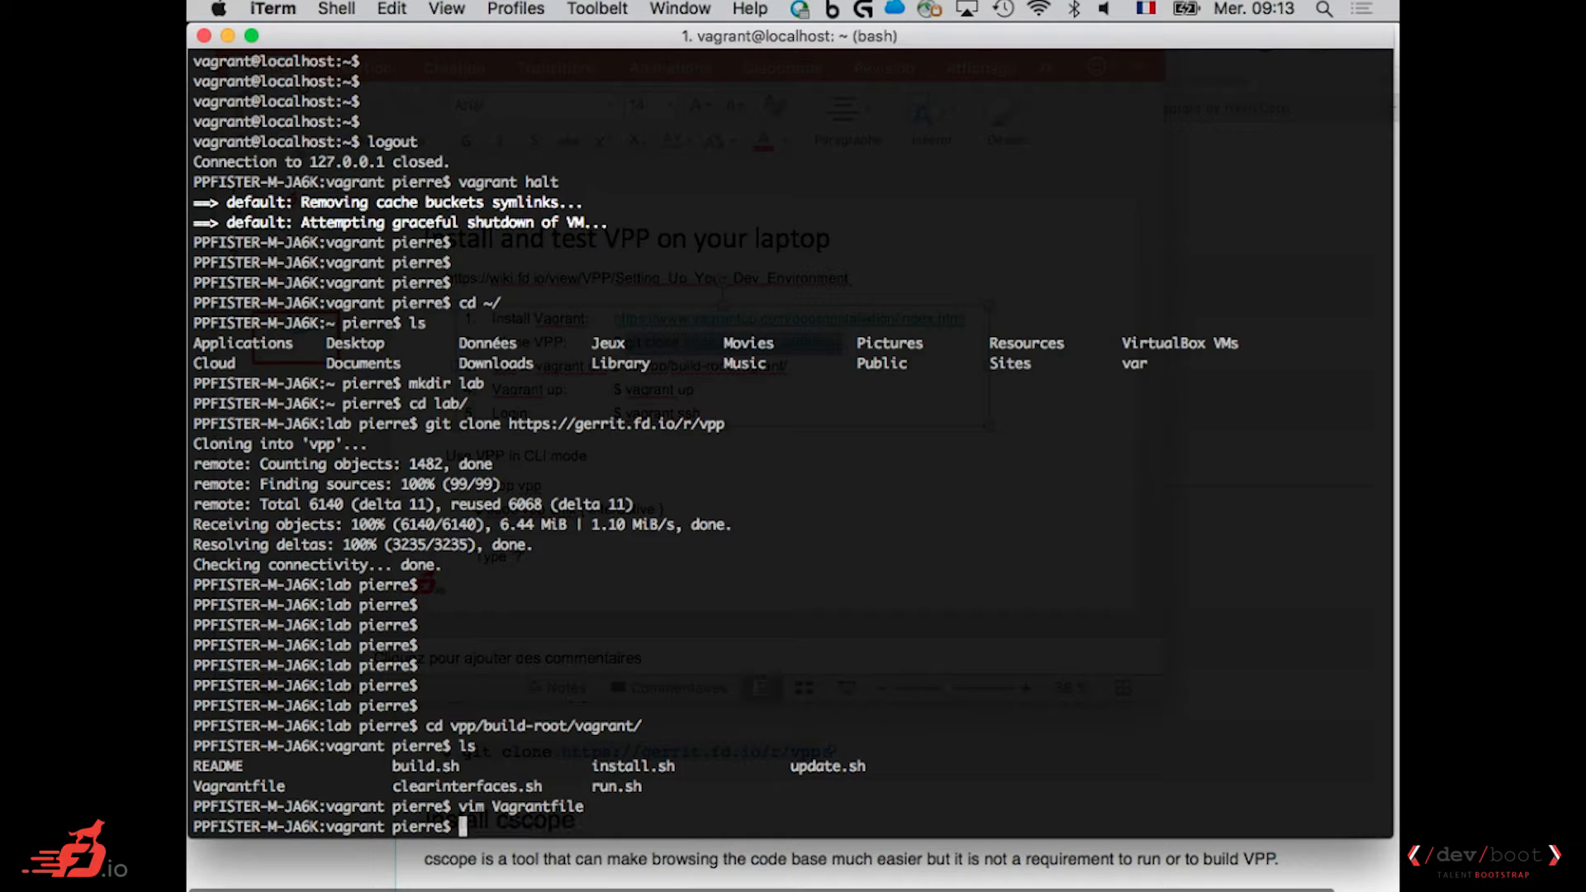
type("vagrant up")
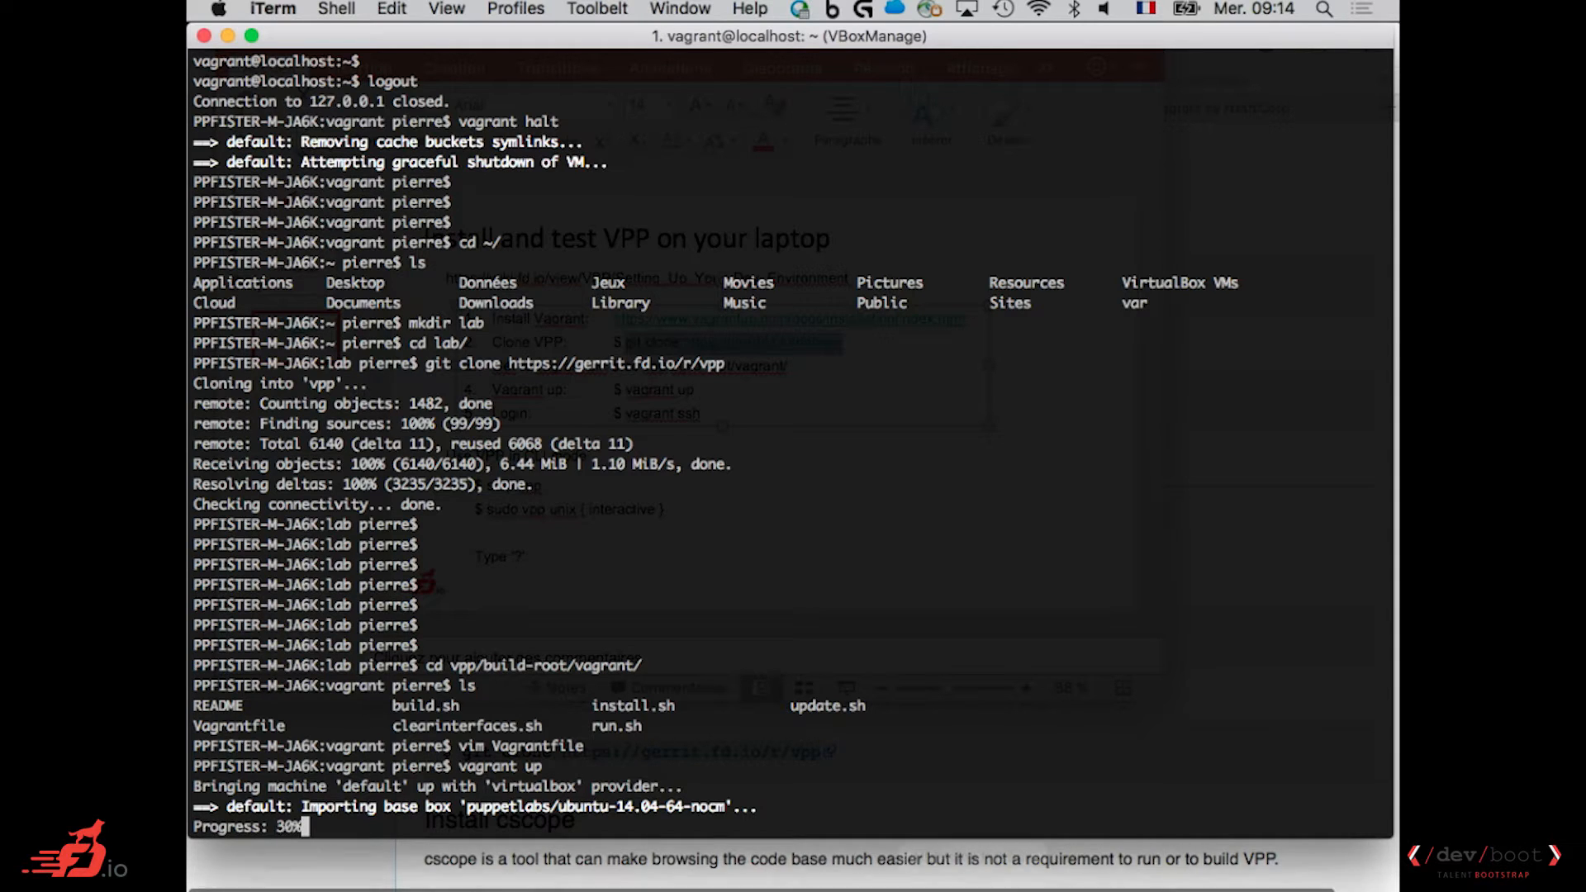
mouse_move(1090, 754)
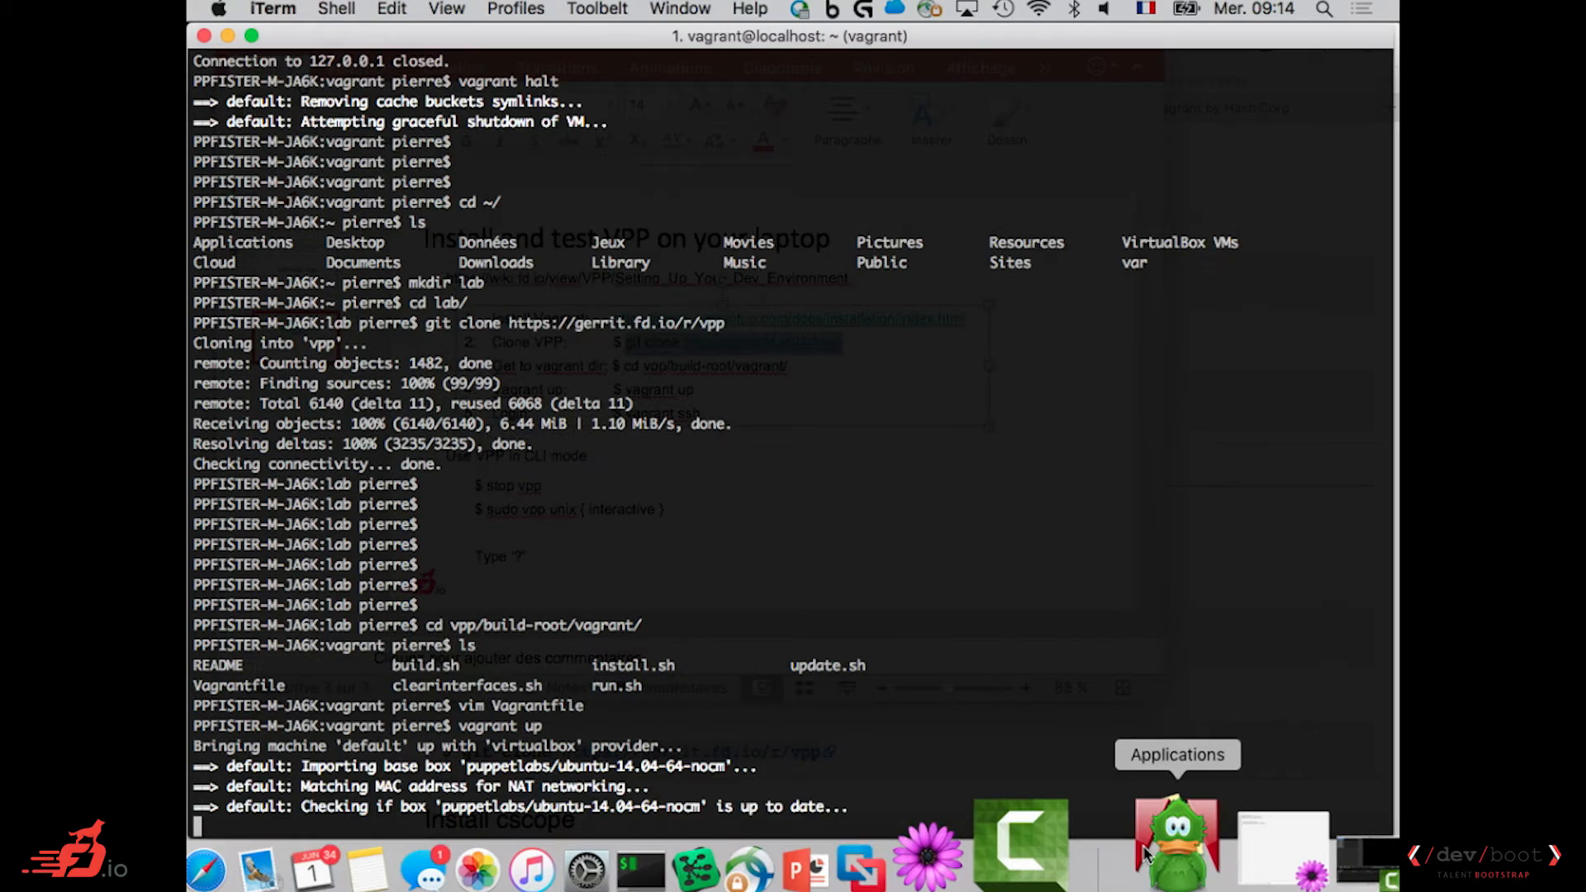
left_click(1176, 848)
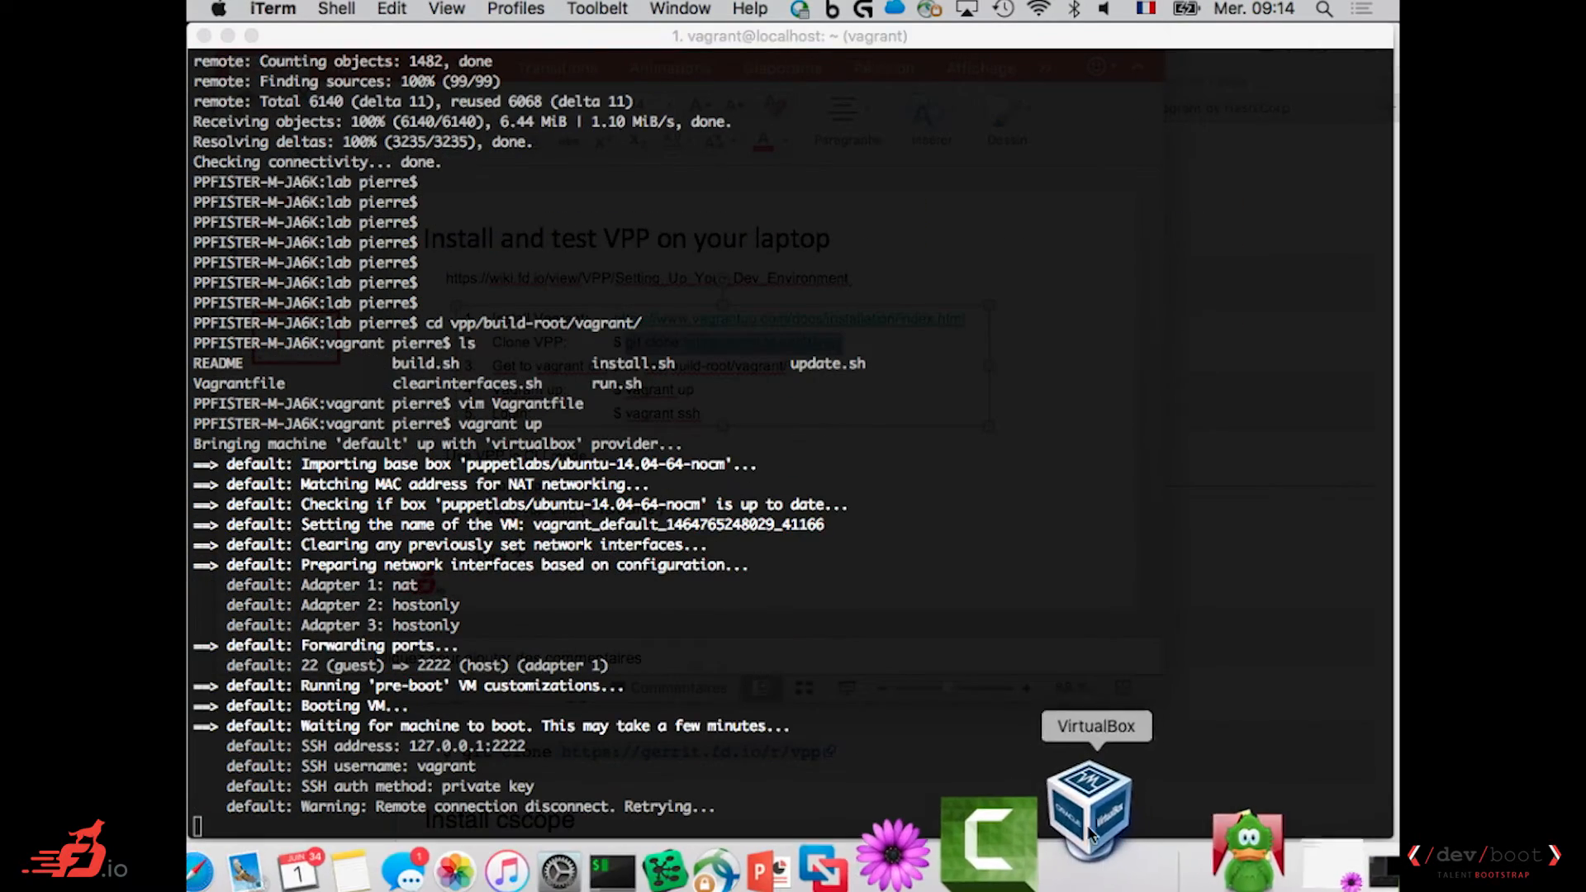
In VirtualBox, select the running vagrant_default VM and view its network configuration.
left_click(1094, 803)
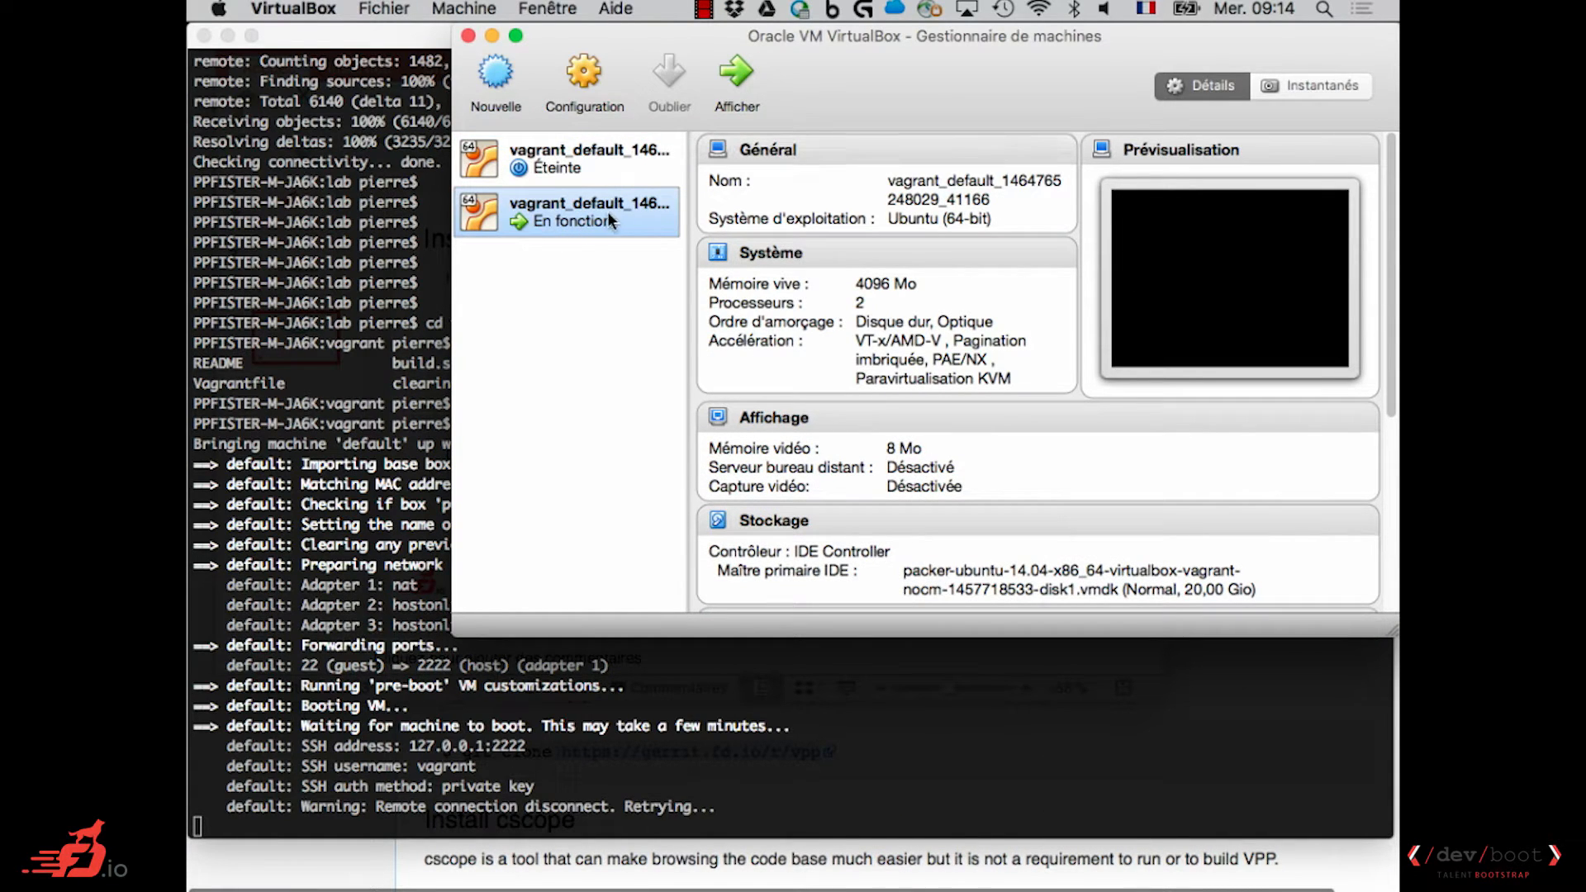
left_click(578, 159)
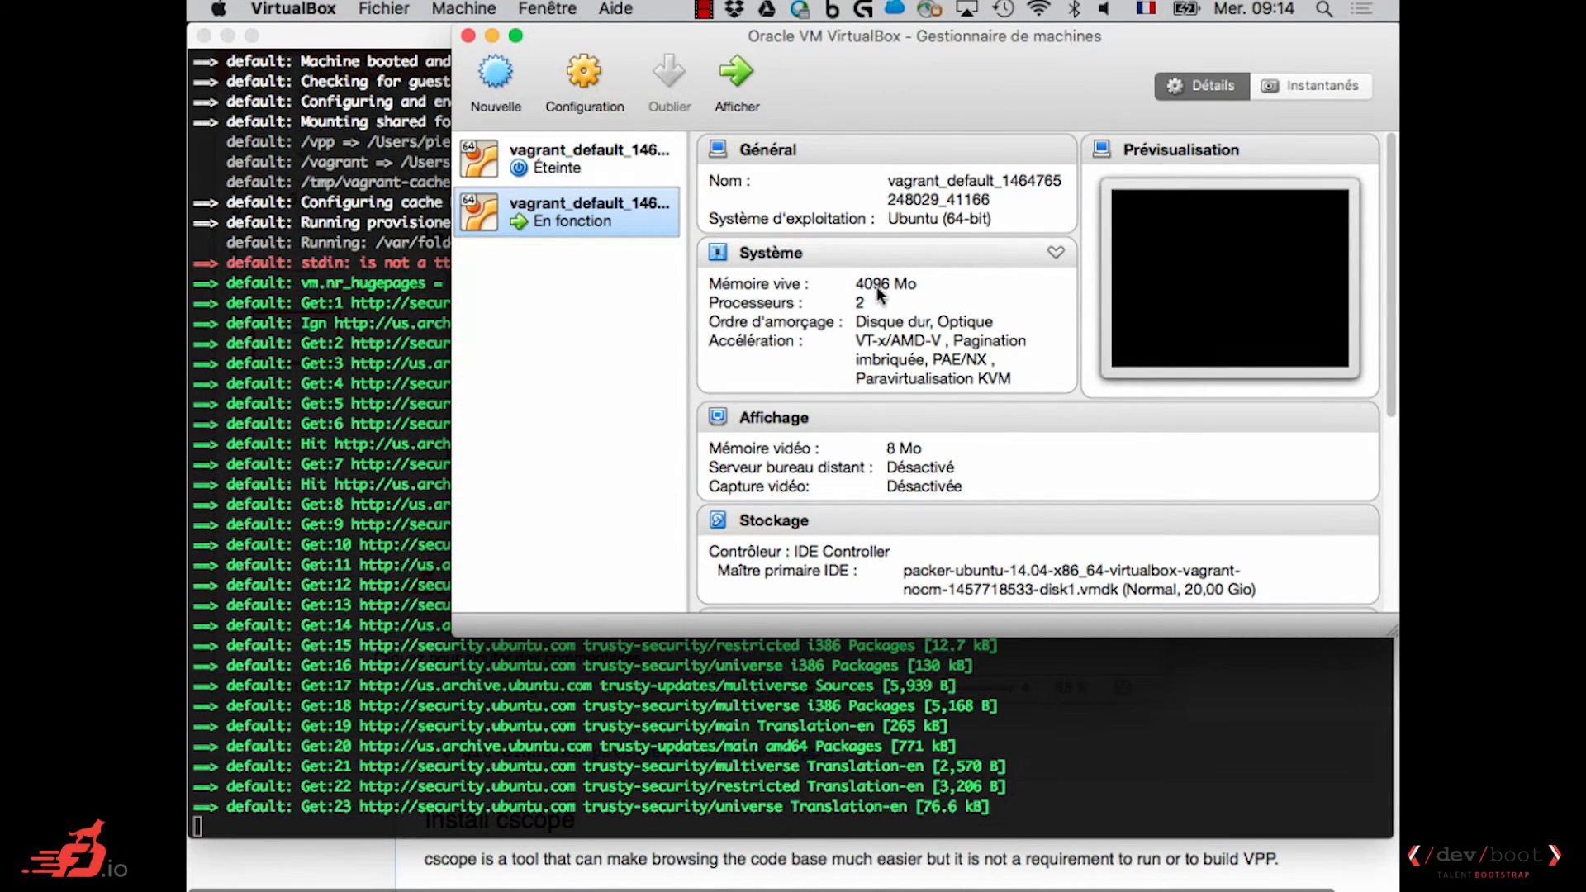
scroll("down", 3)
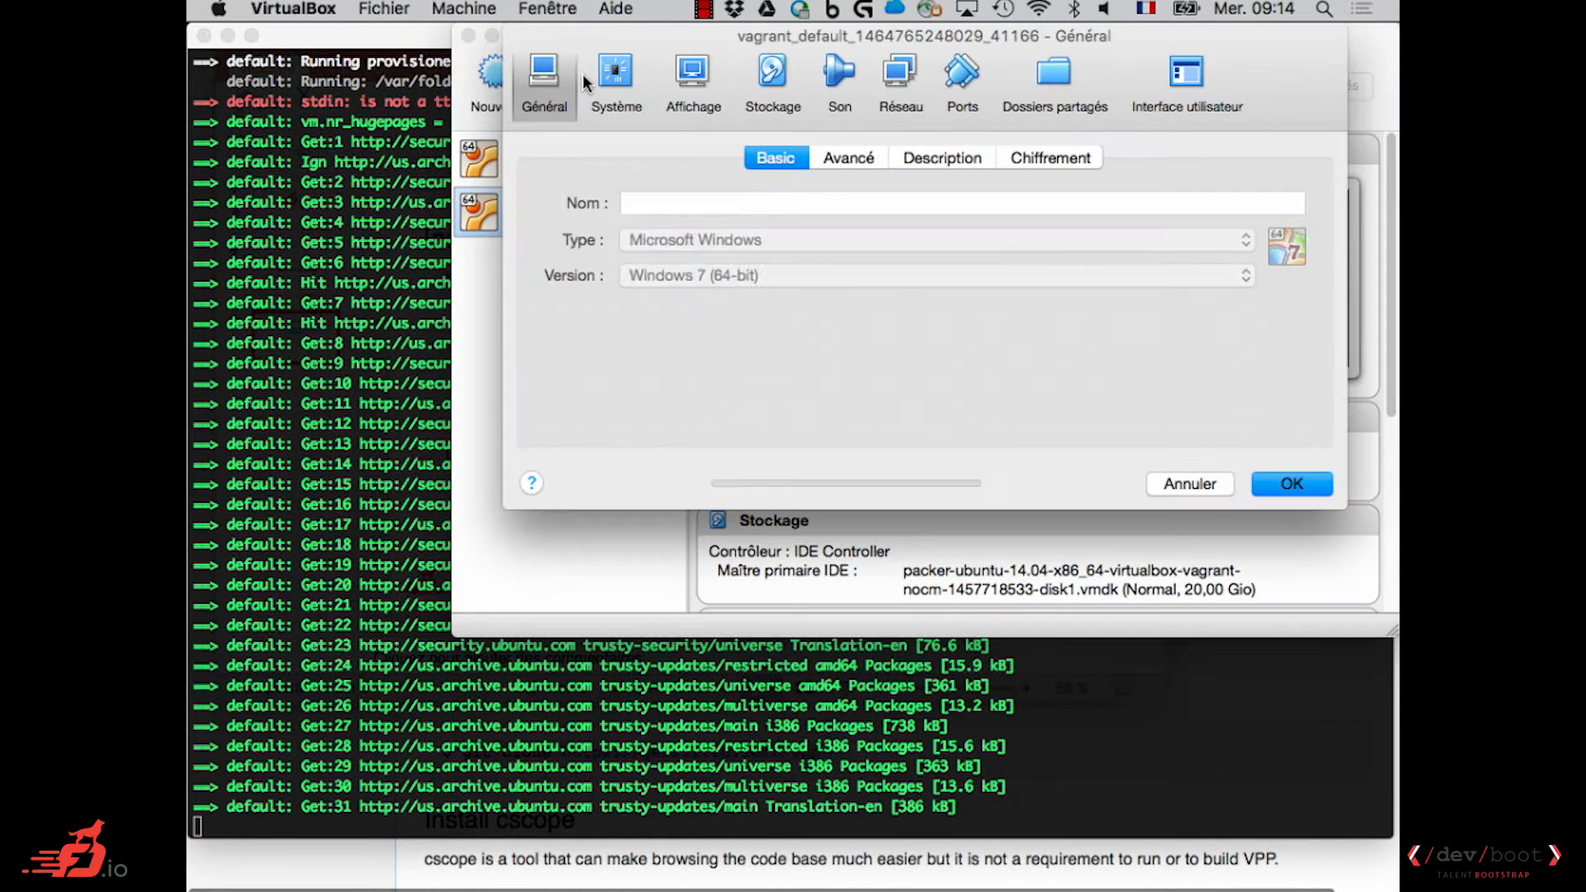
left_click(900, 78)
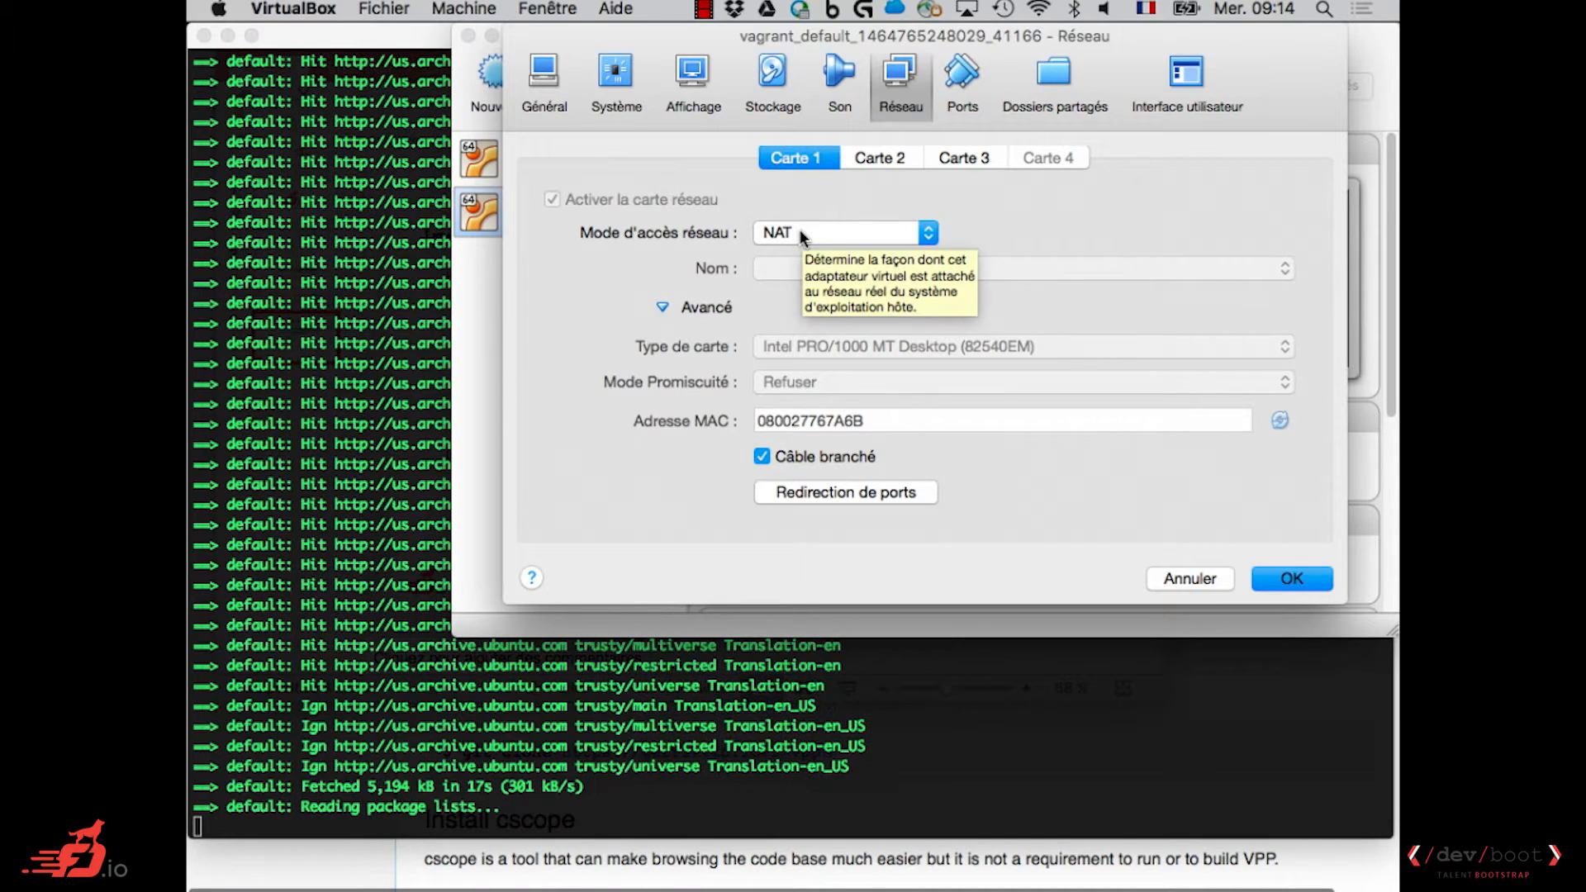
Review Carte 2 and Carte 3 host-only adapters on vboxnet1, then cancel without changes.
left_click(881, 157)
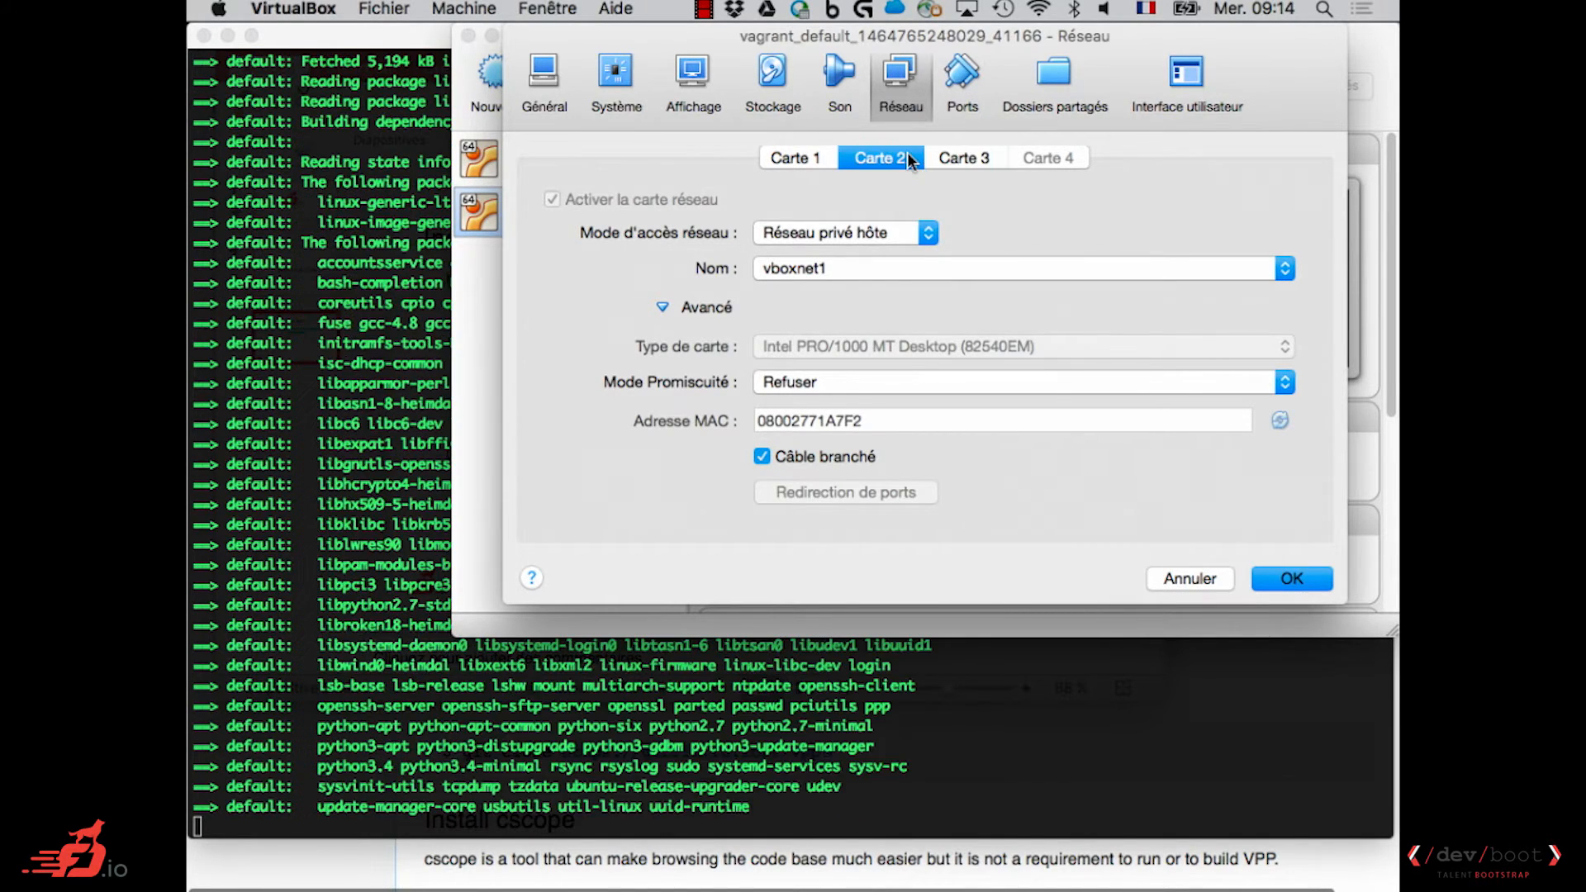
left_click(965, 157)
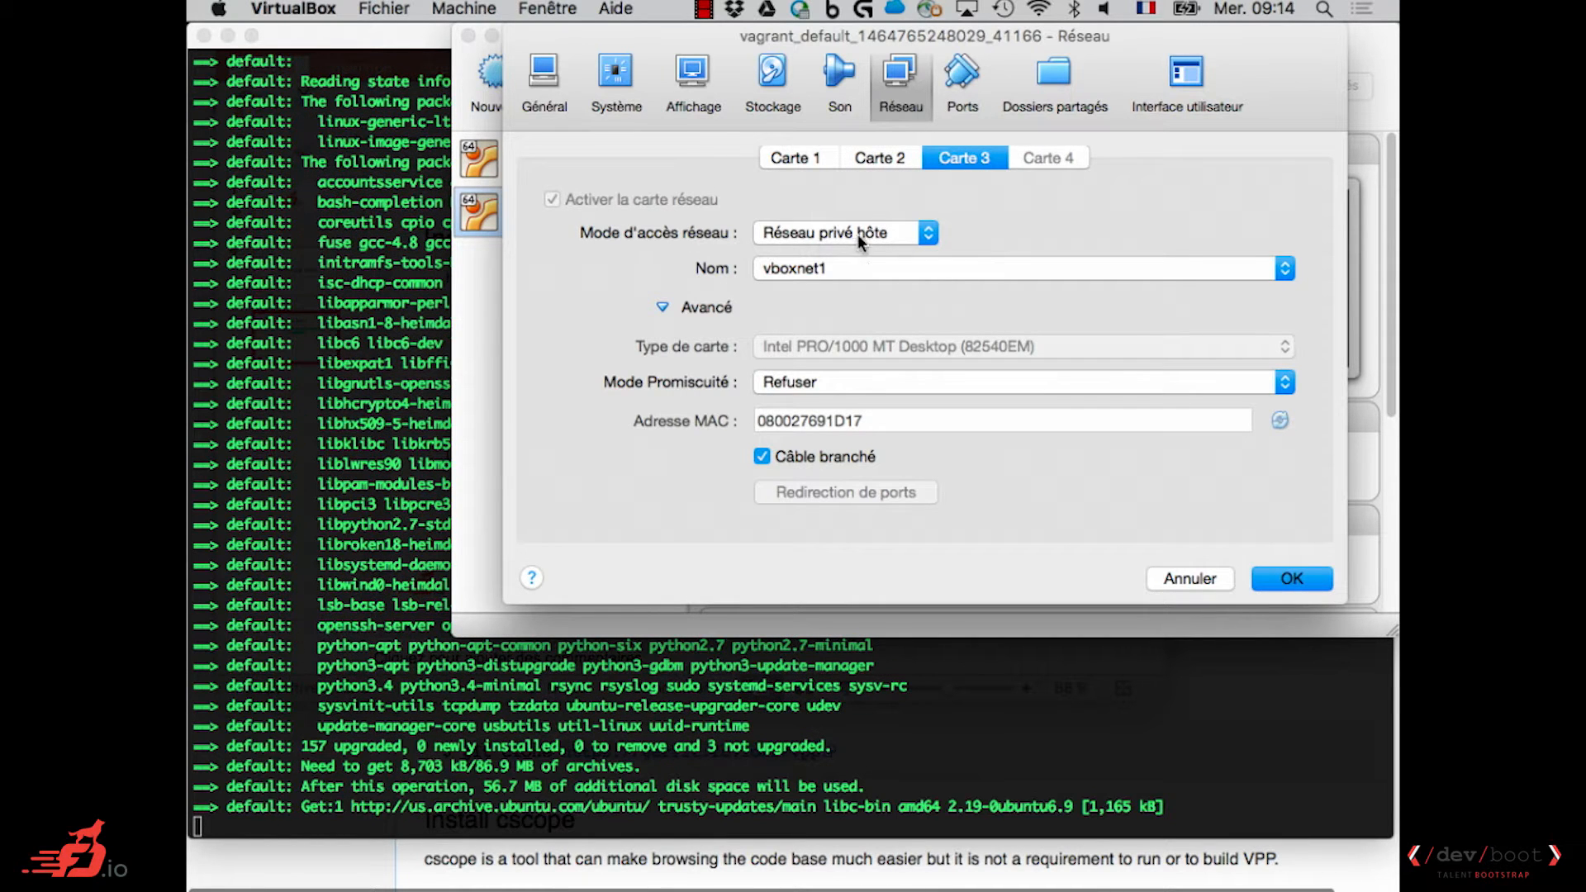
mouse_move(859, 241)
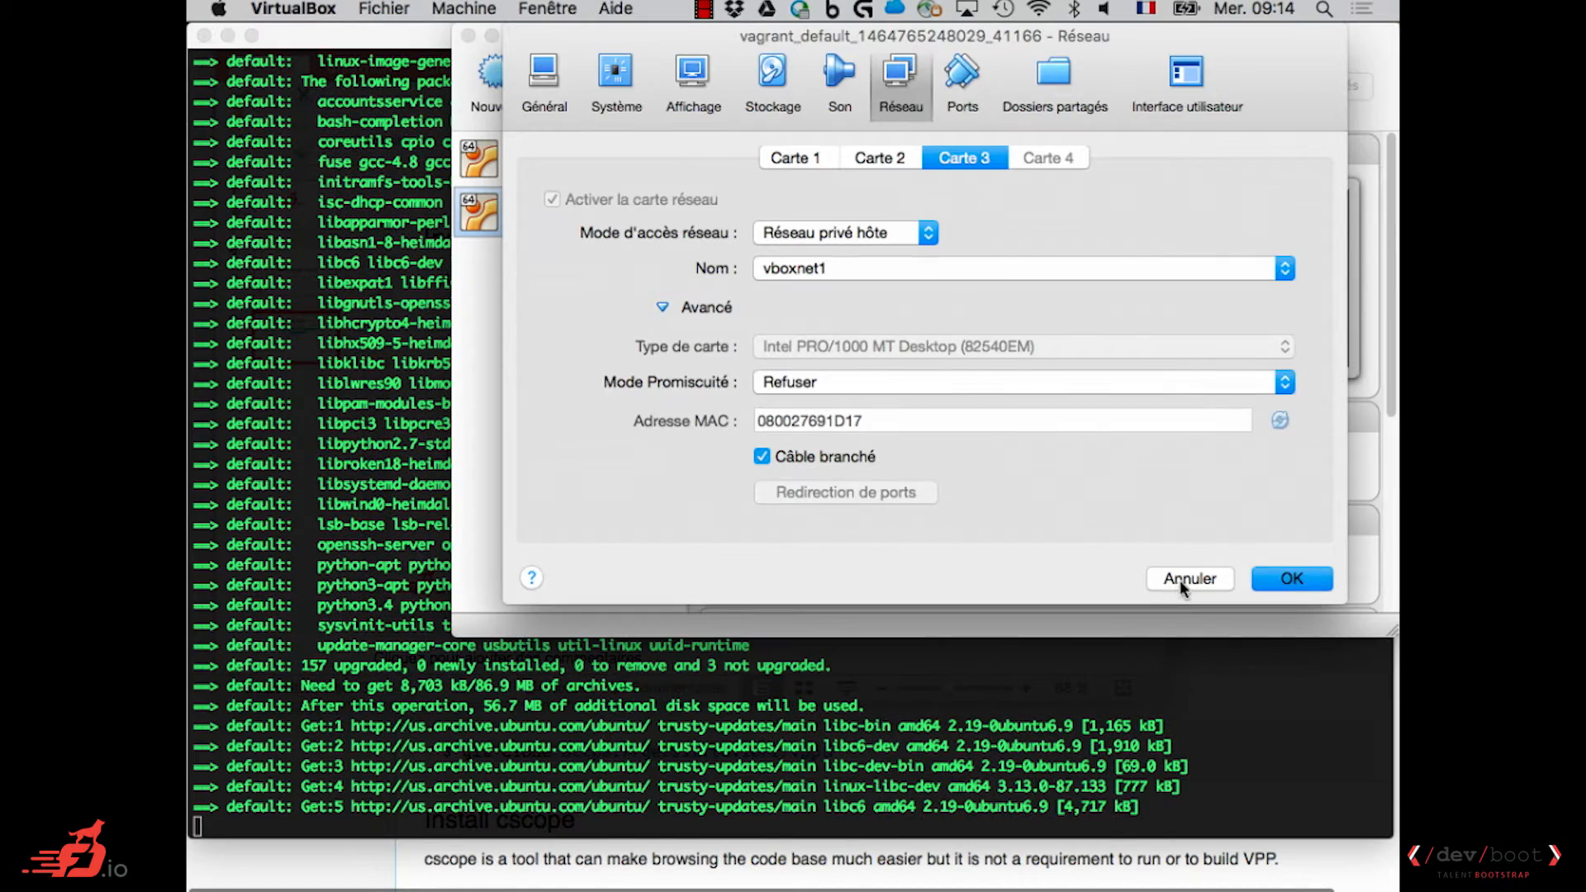
left_click(1189, 578)
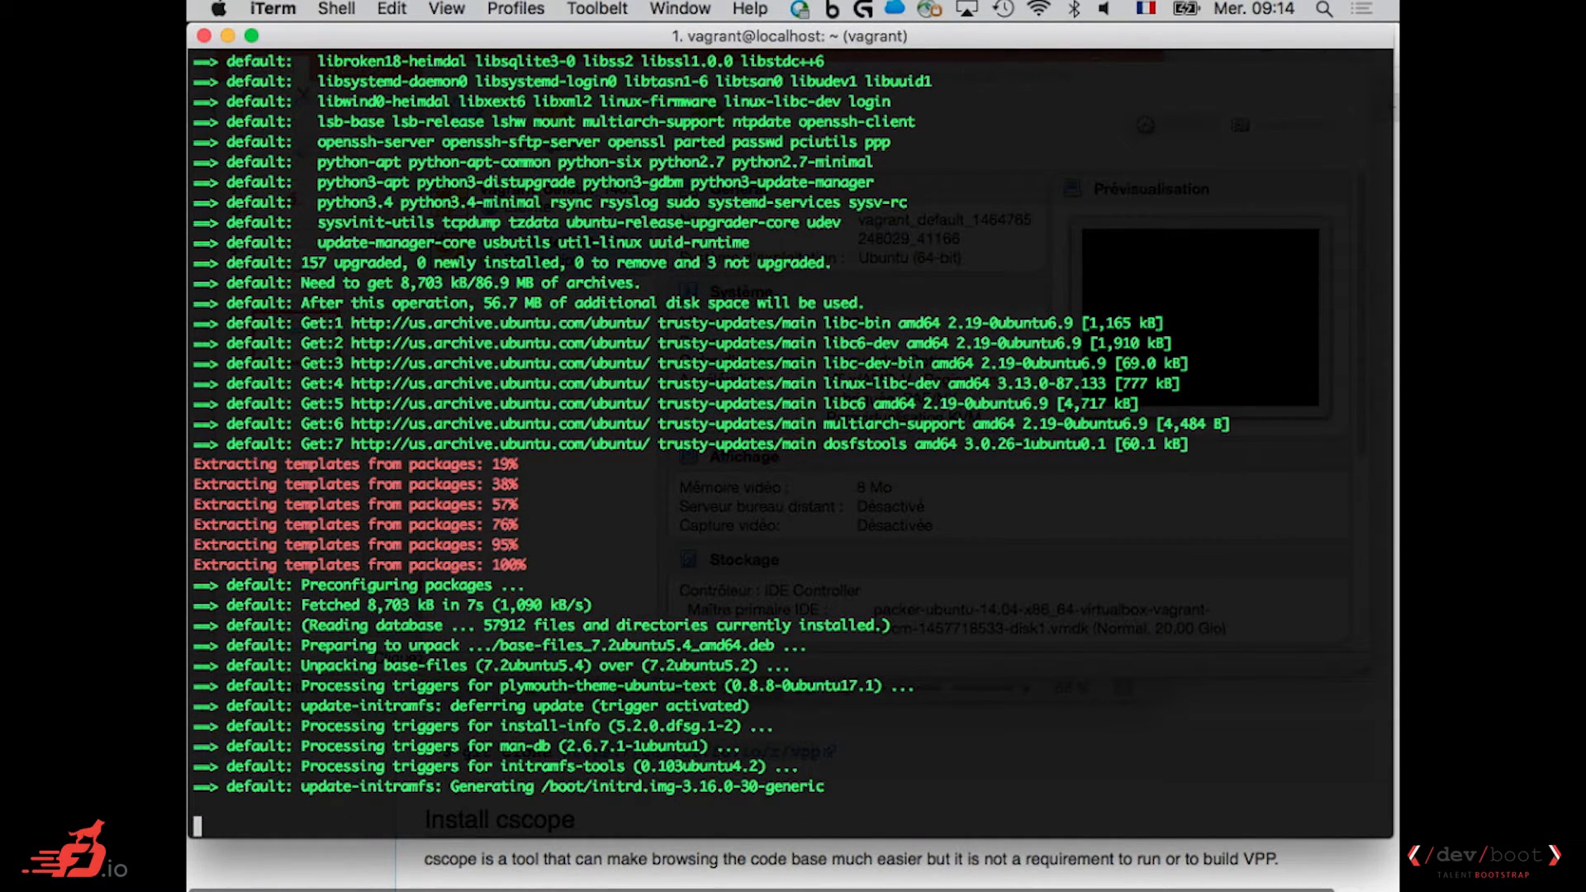
mouse_move(592, 707)
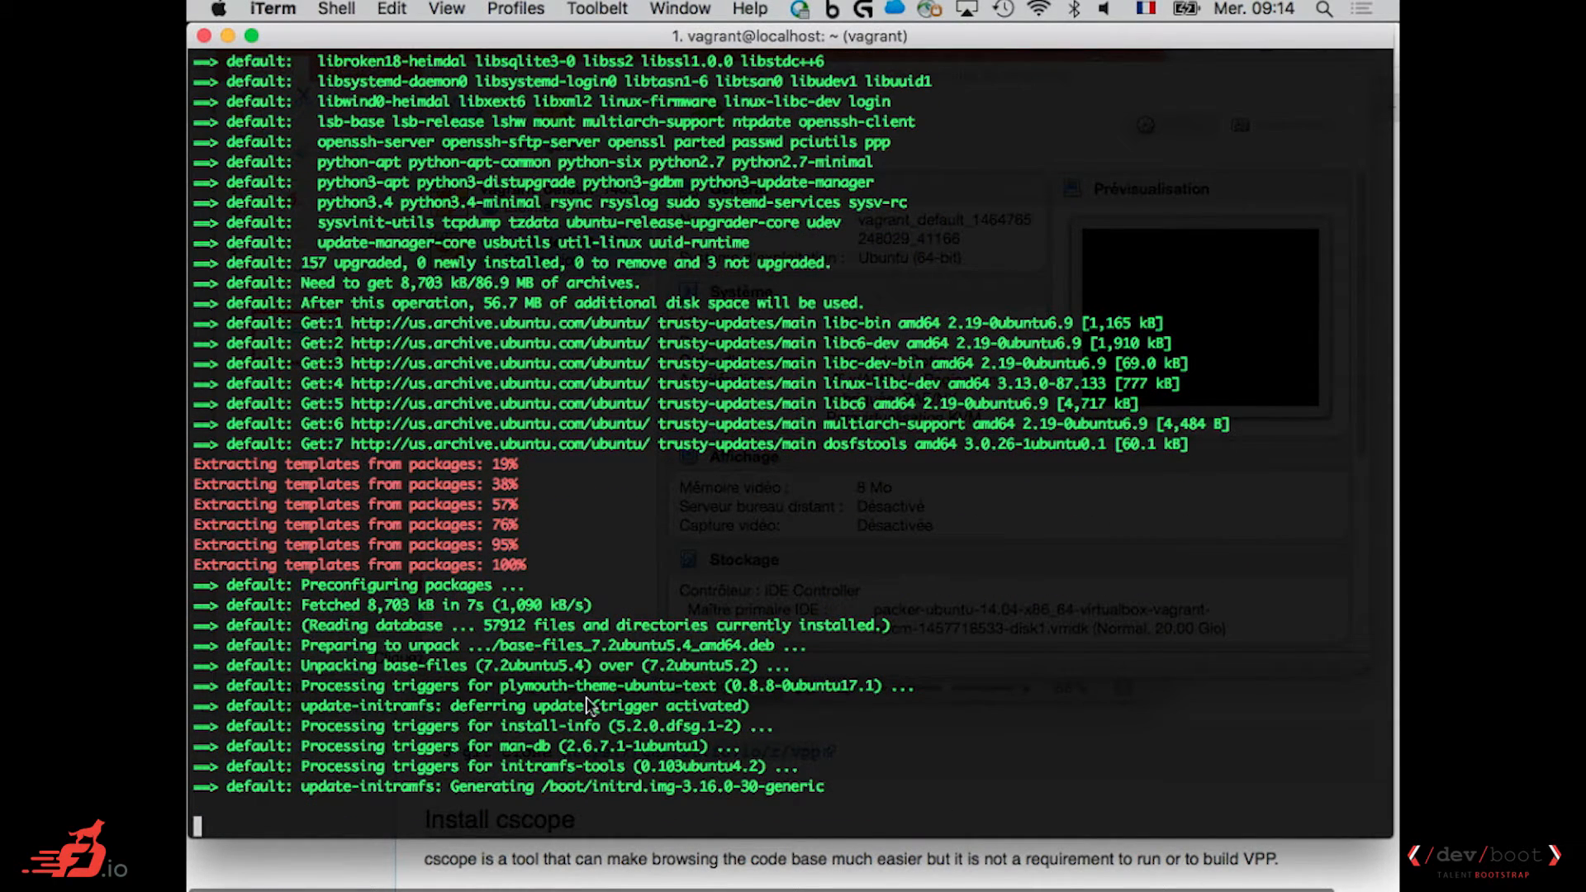
mouse_move(694, 373)
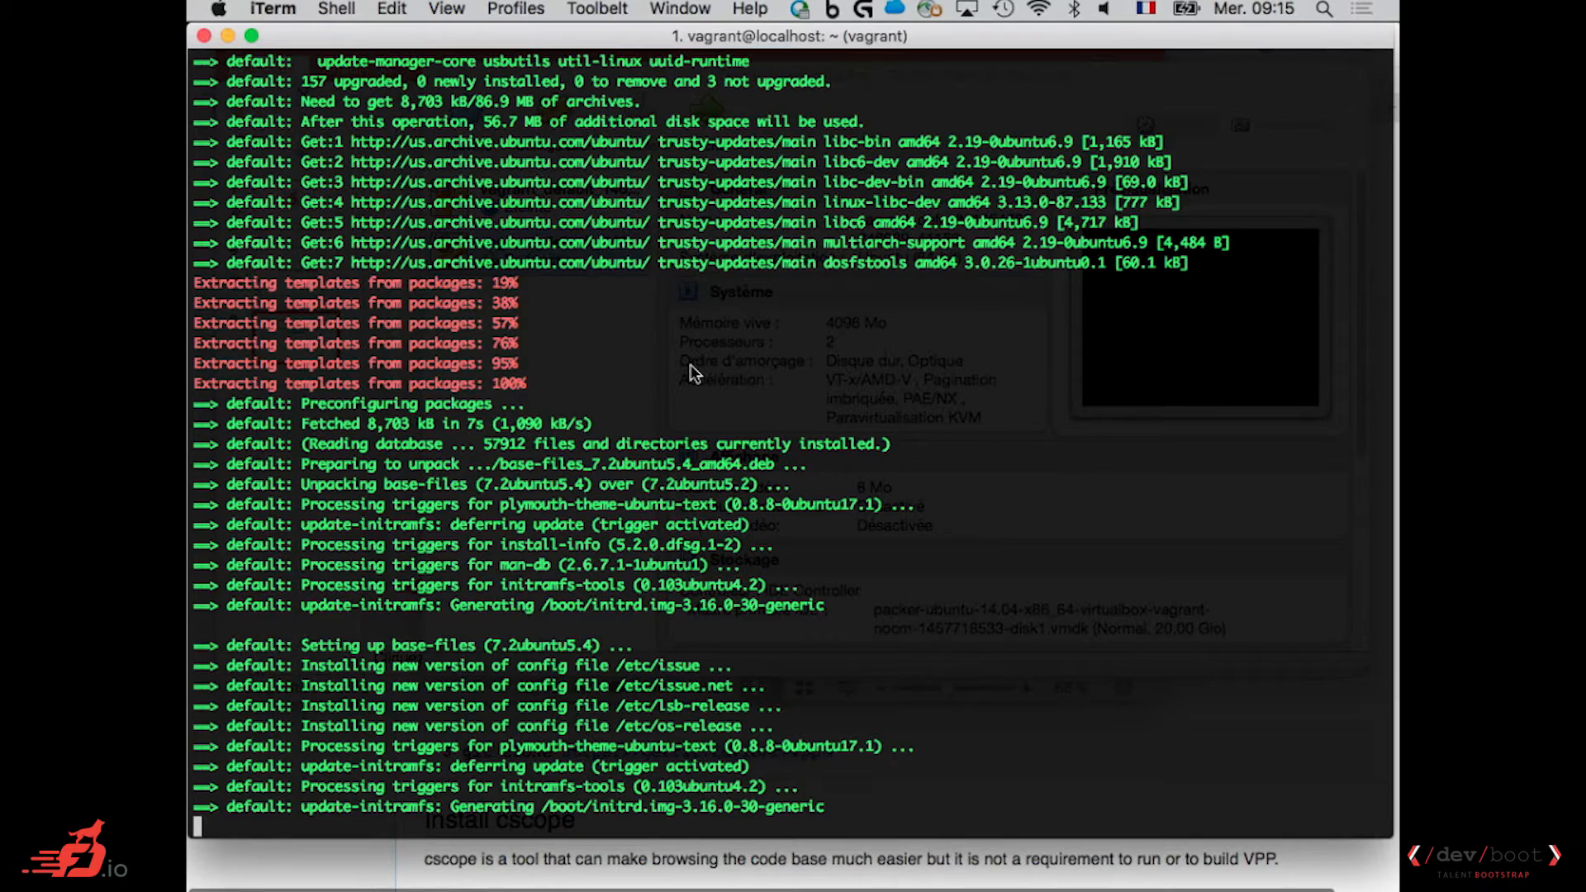
mouse_move(770, 76)
type("vagrant halt")
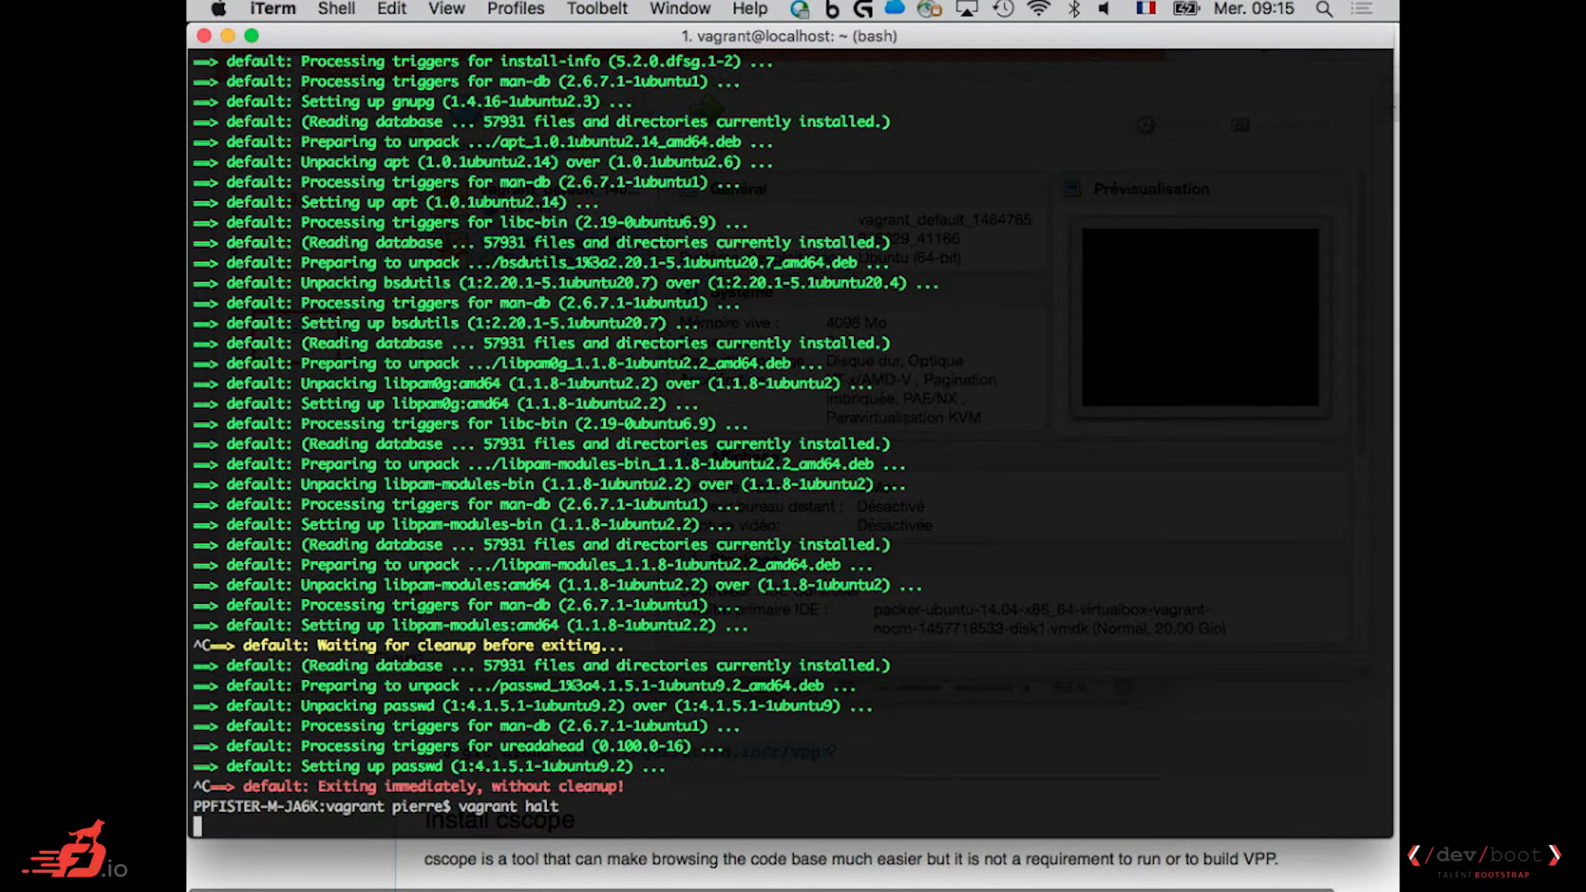
Halt the VM and cd into /Users/pierre/.../Cisco/Code/src/vpp/build-root/vagrant/.
key("Return")
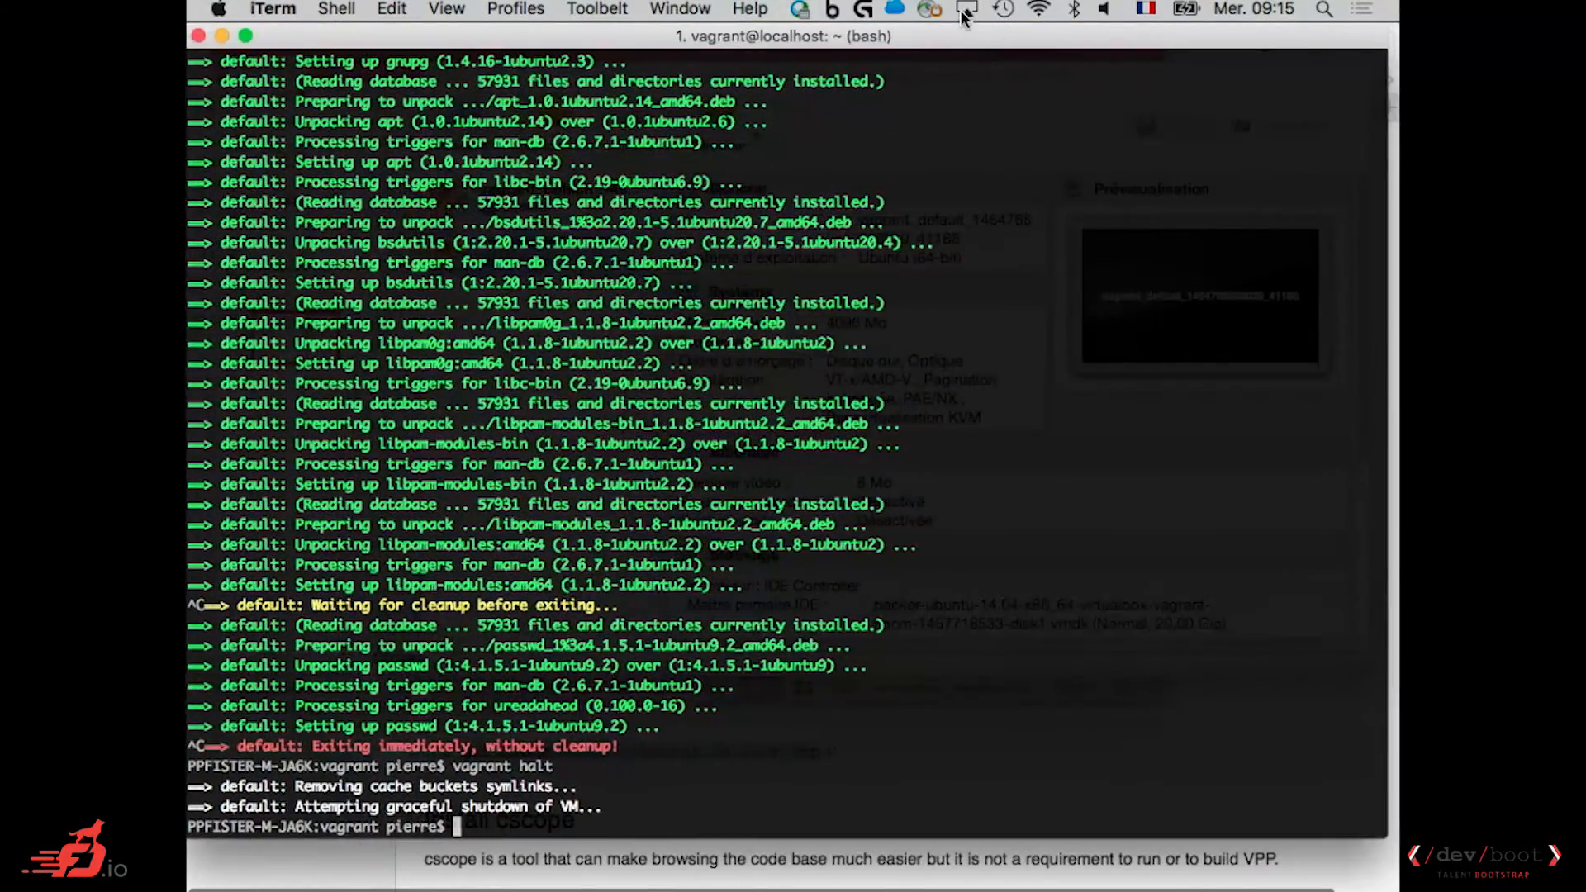
type("cd")
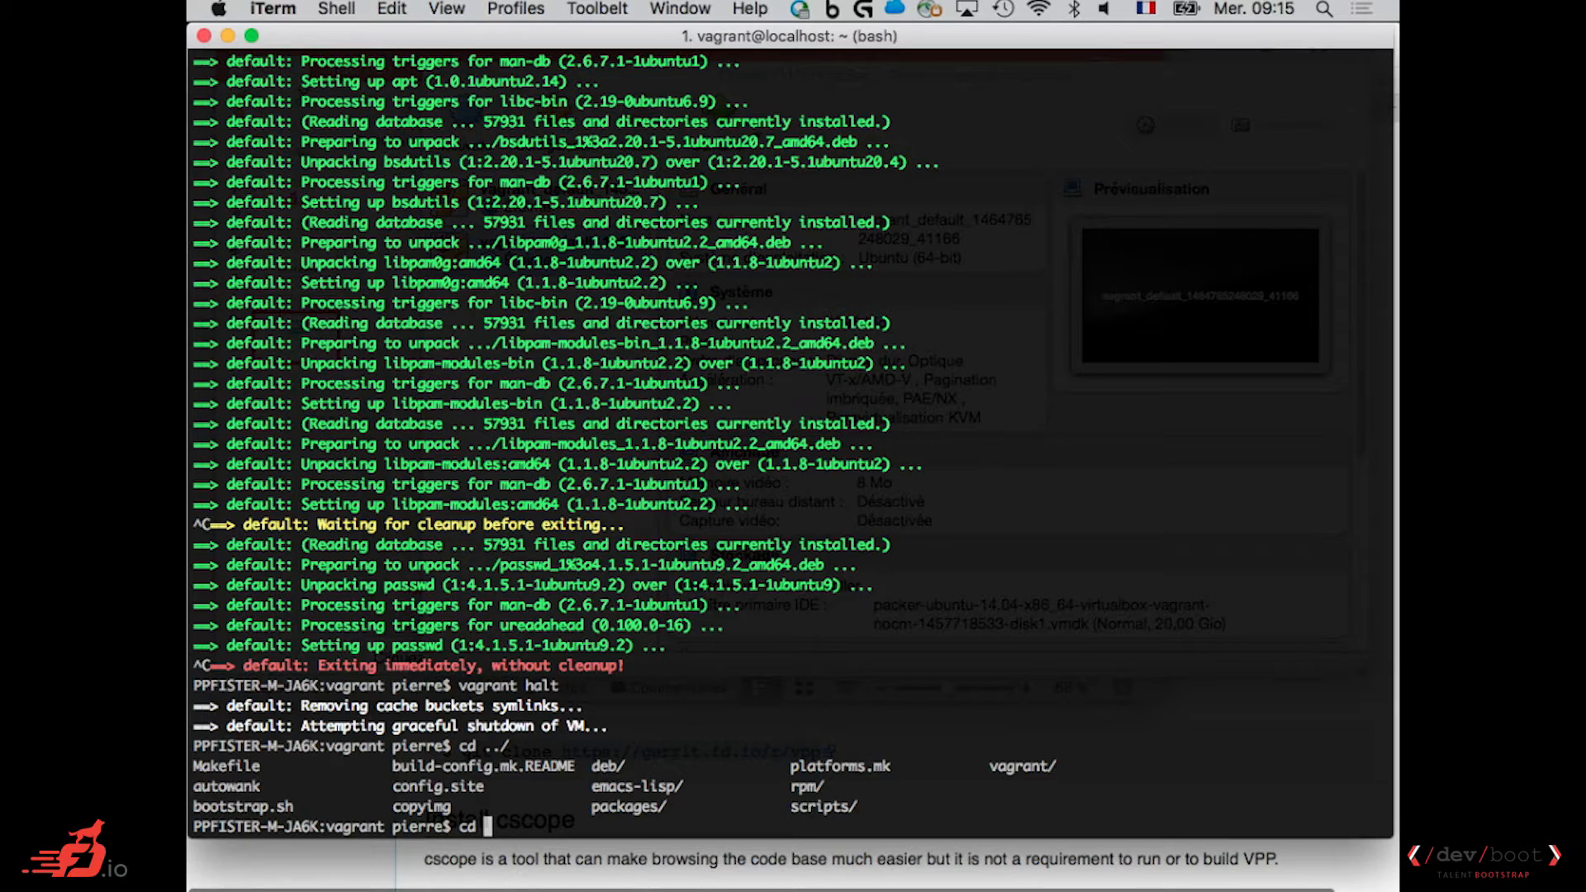
type("/")
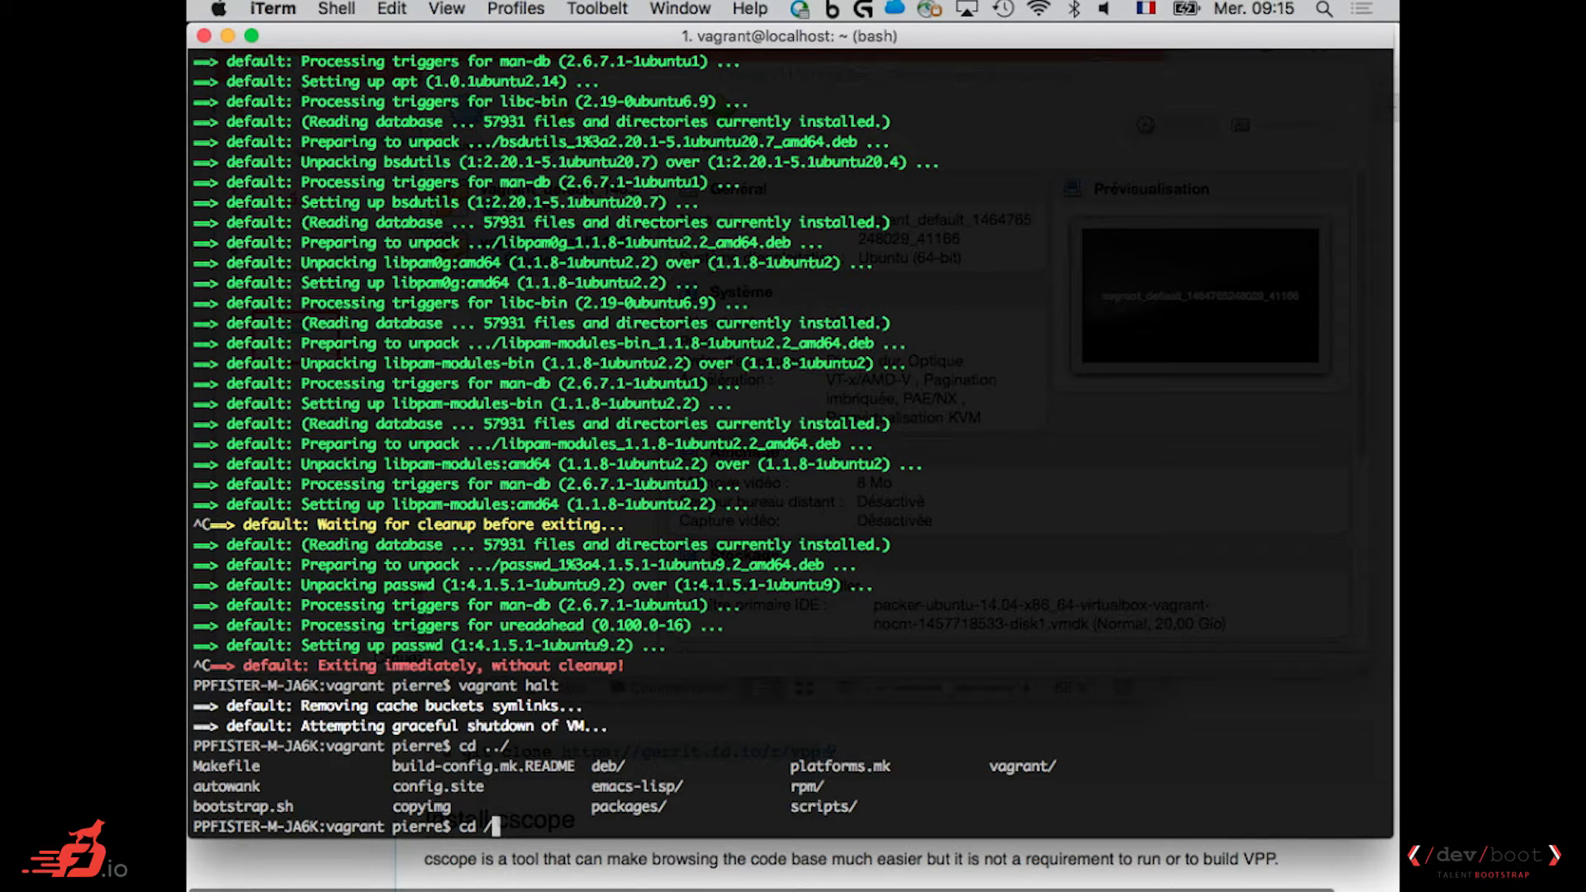
type("Hom")
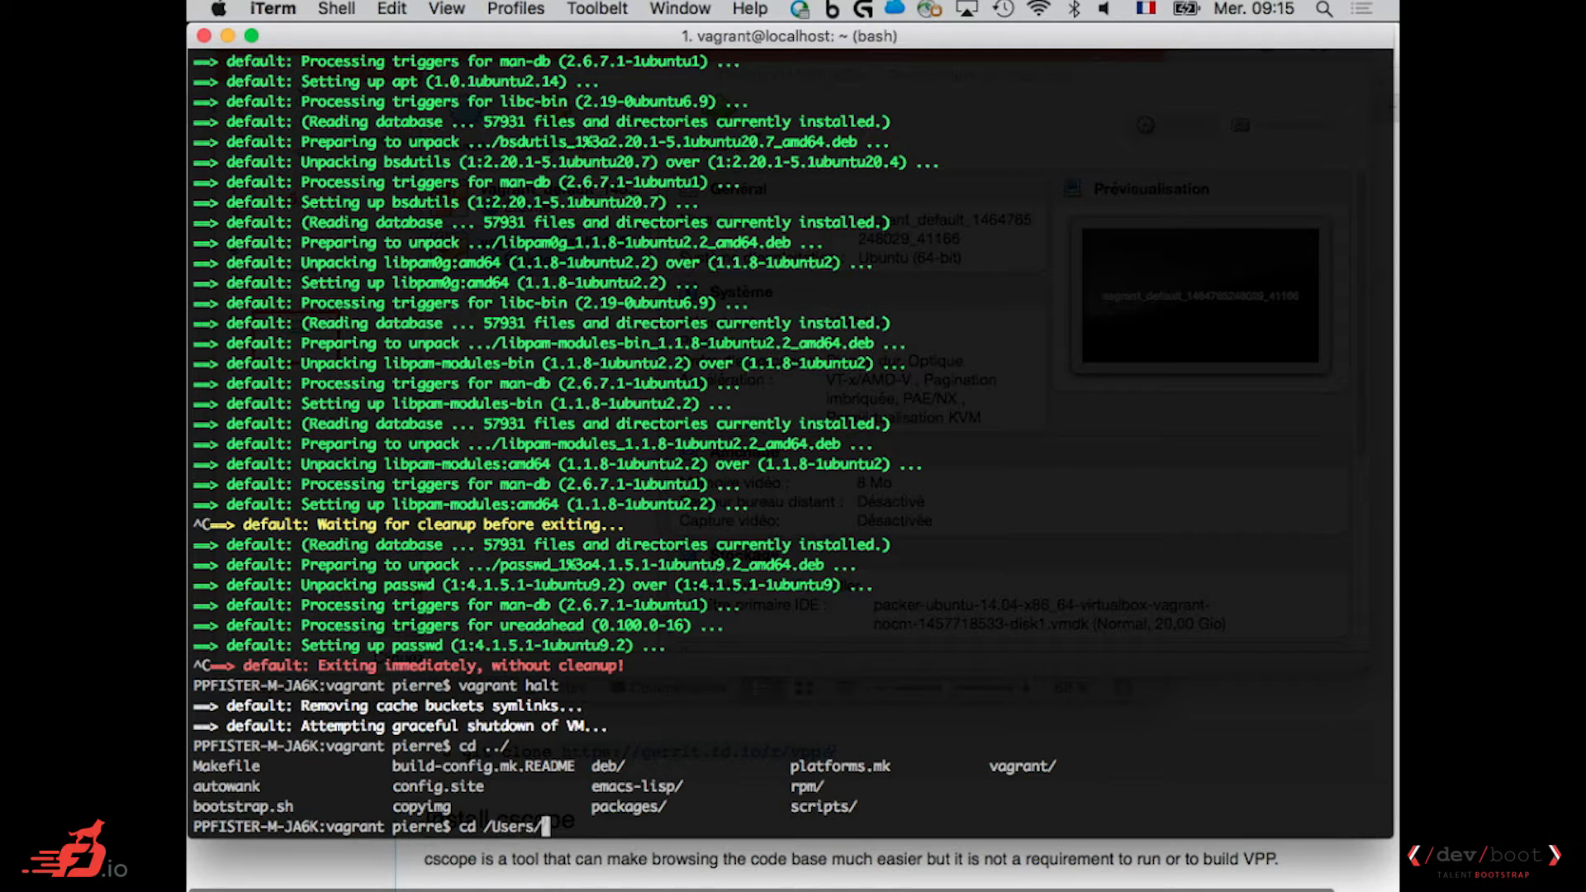
type("pierre/")
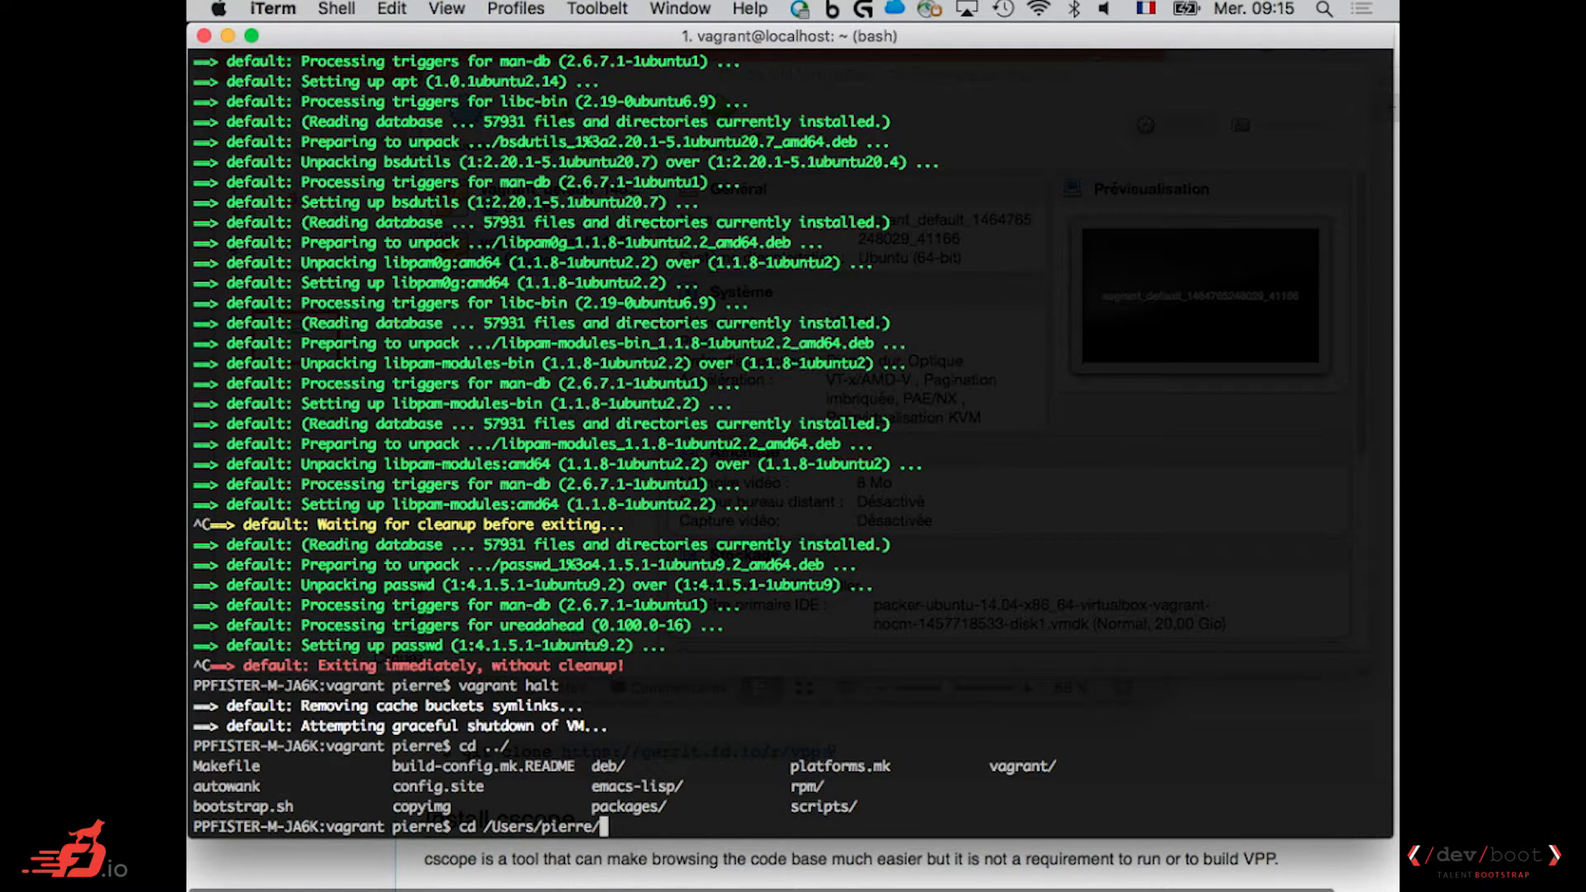
type("Données/Professionnel/")
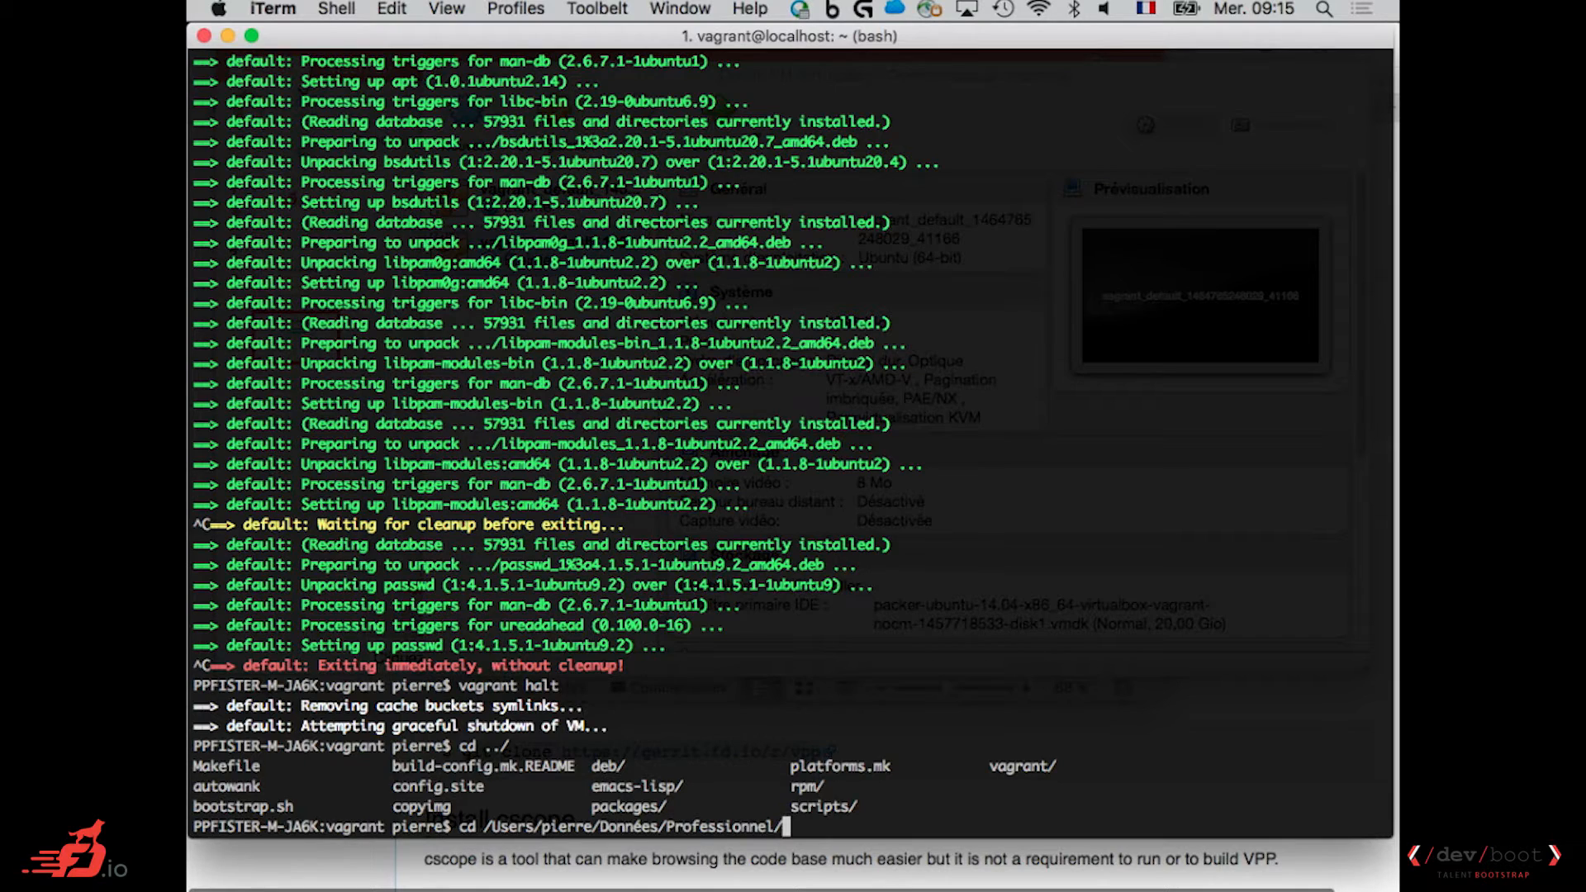
type("Cisco/Code/src/")
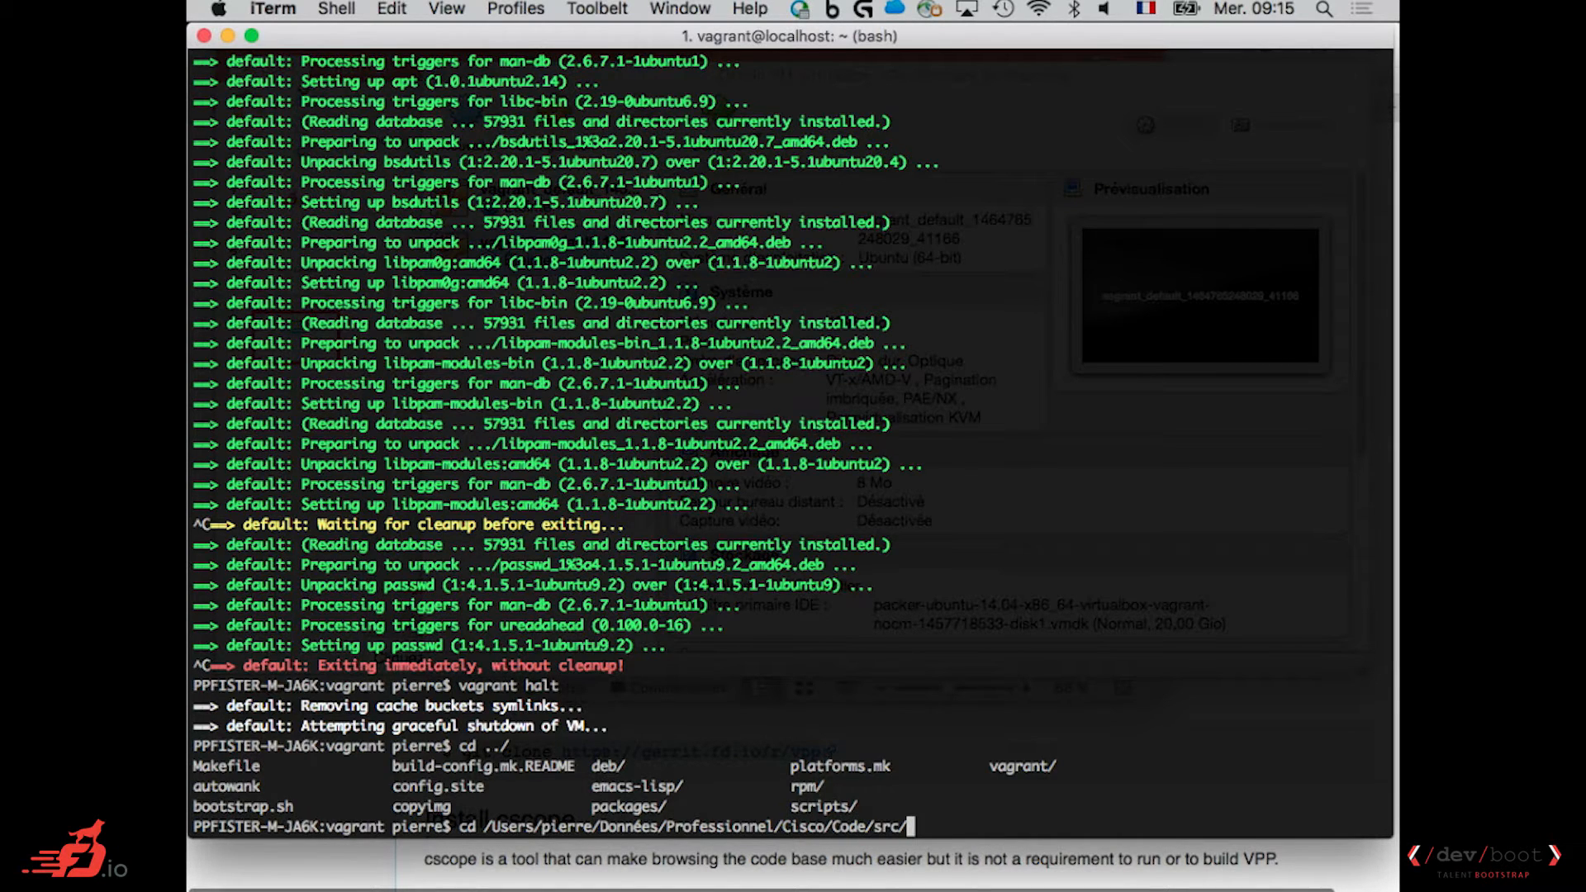
type("vpp/build-root/vagrant/")
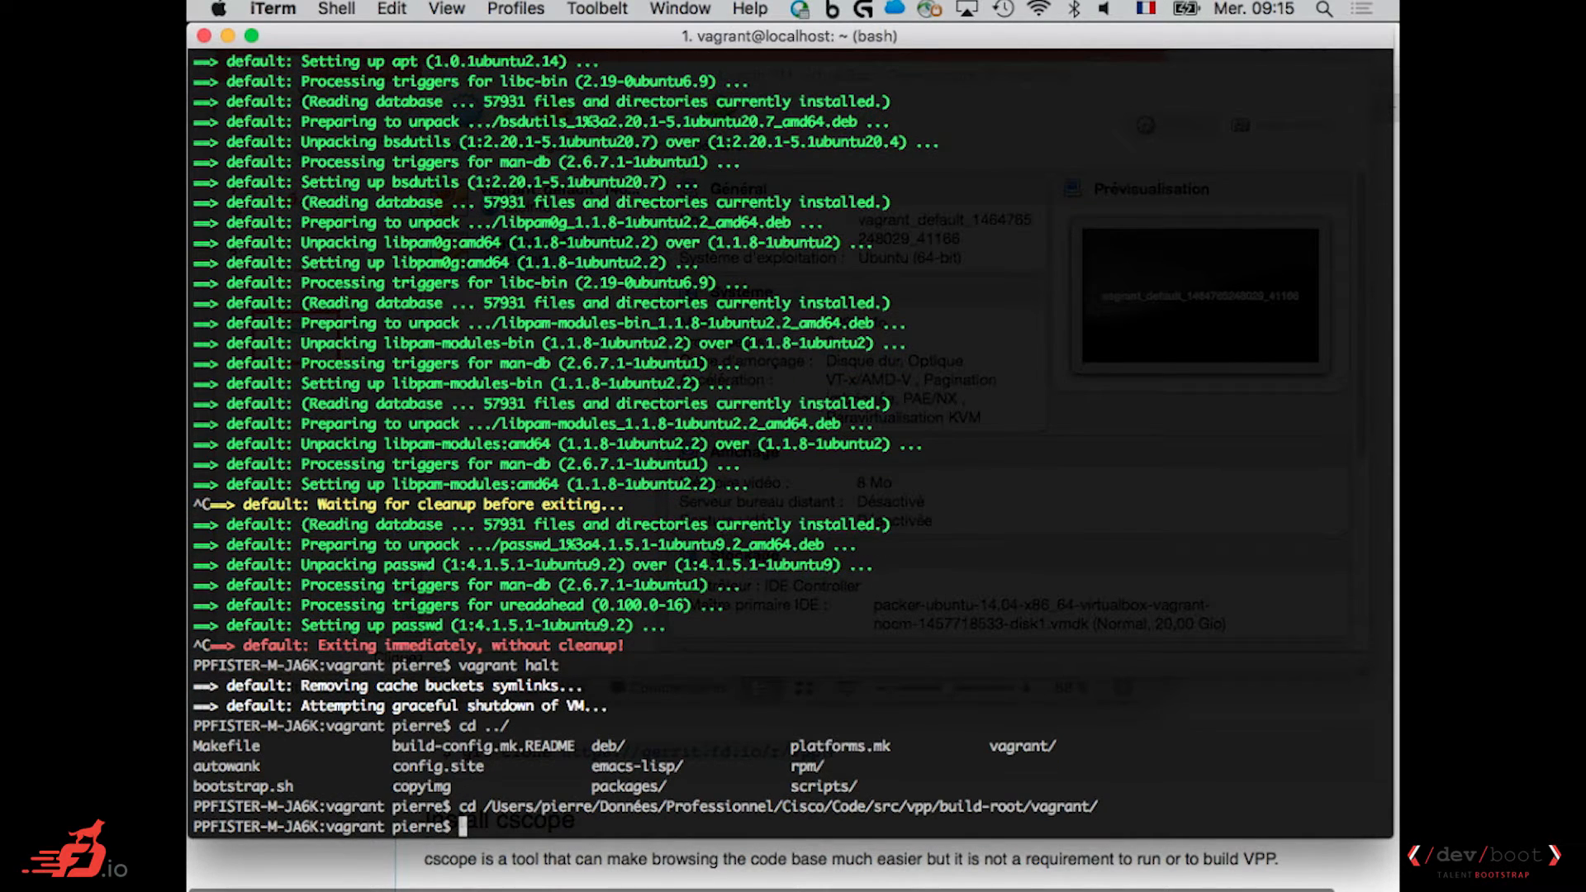
left_click(1080, 848)
type("vim")
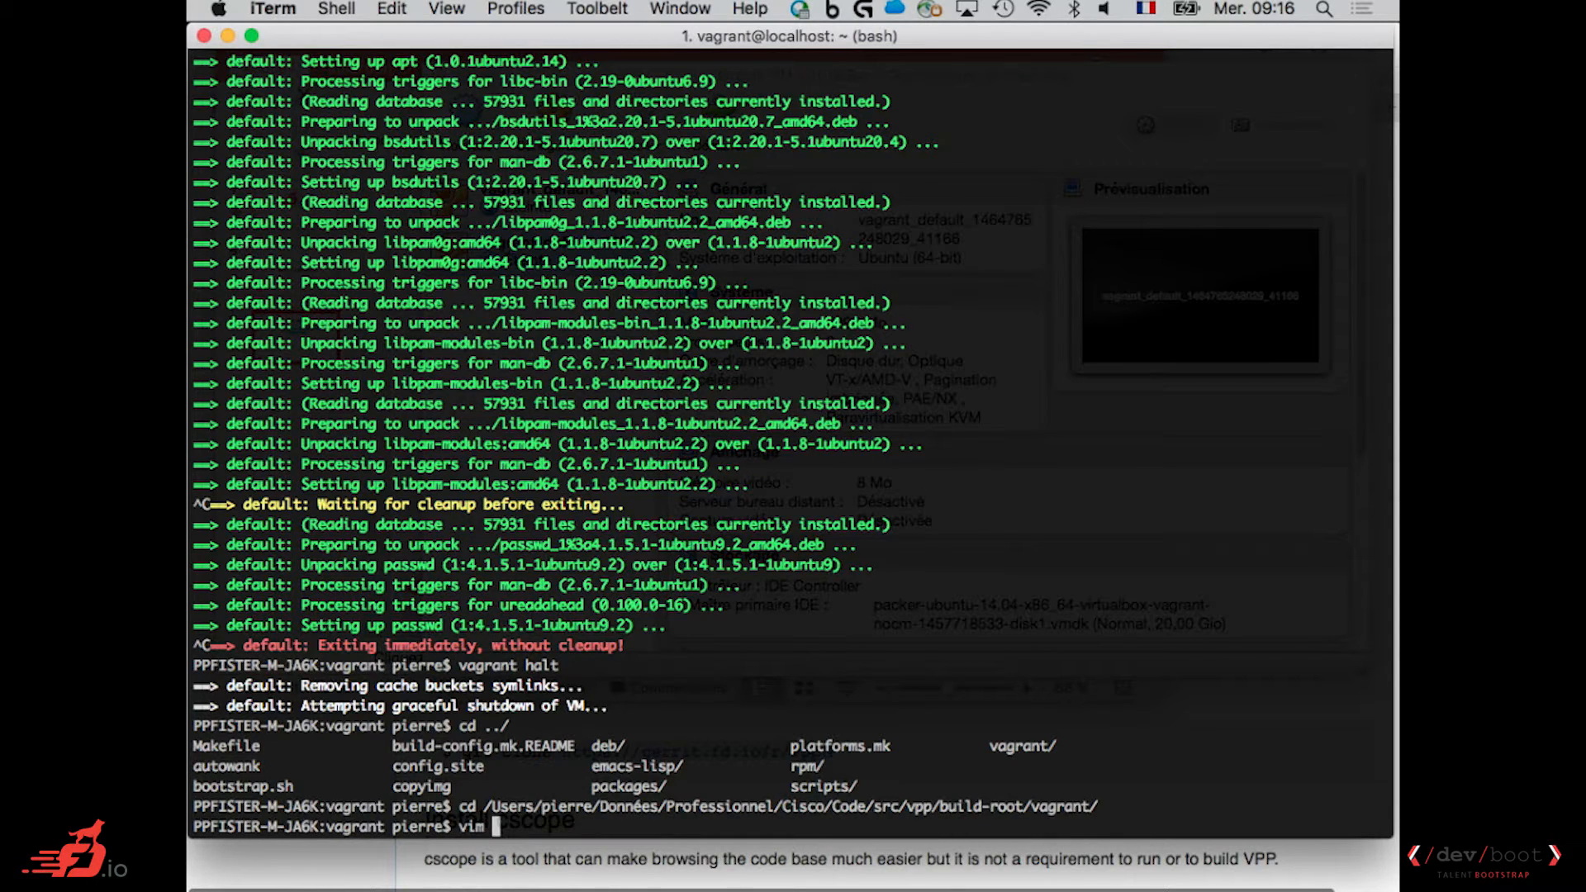
Open the Vagrantfile in vim and scroll through it.
type("Vagrantfile")
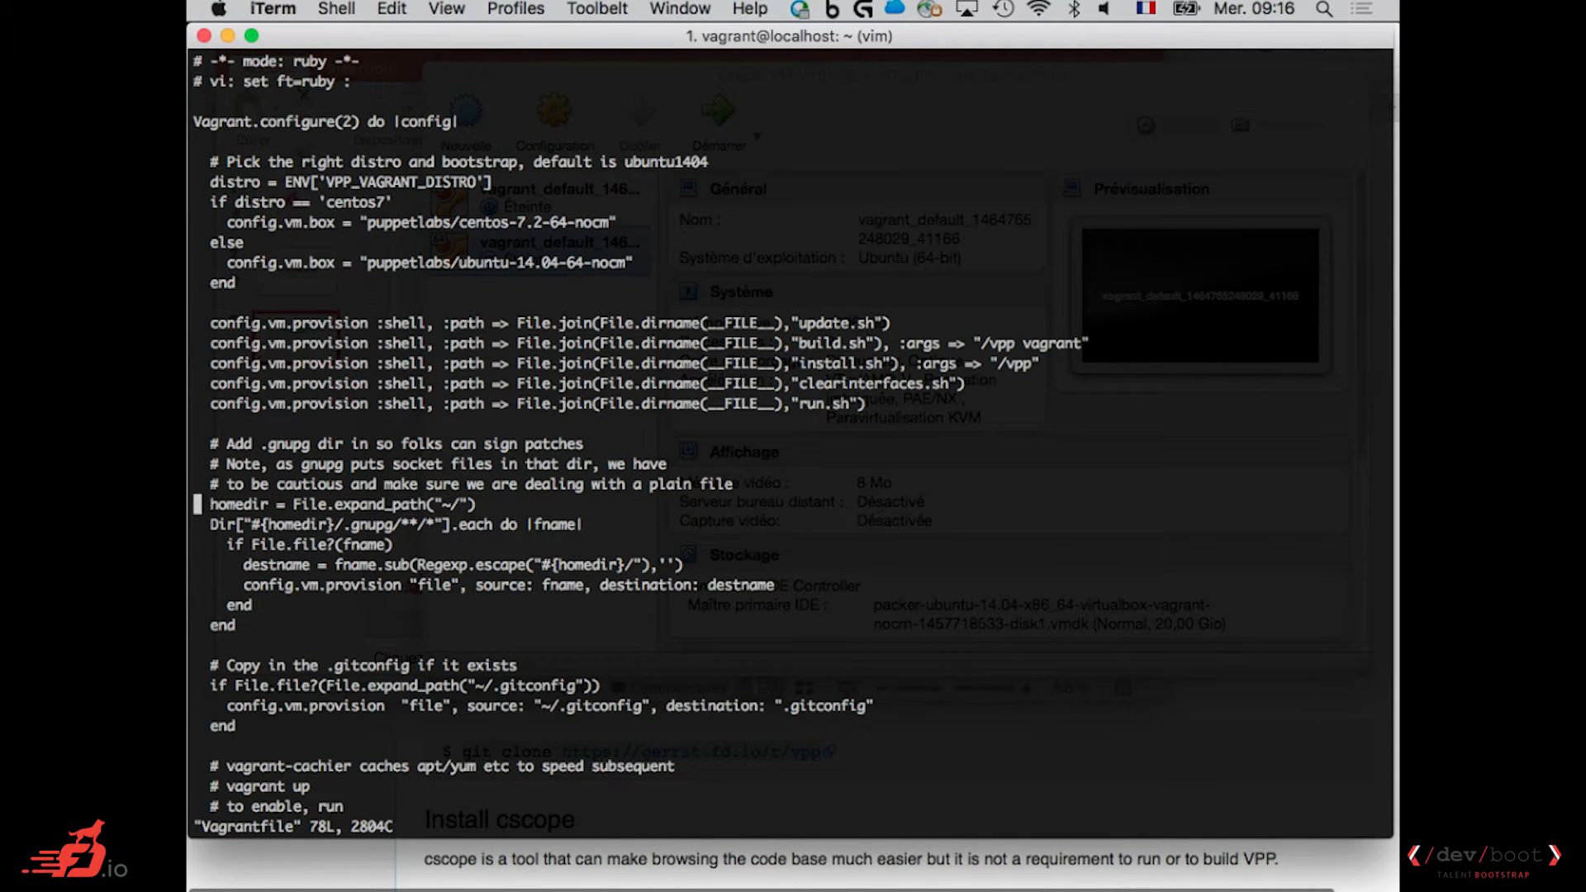
scroll("down", 3)
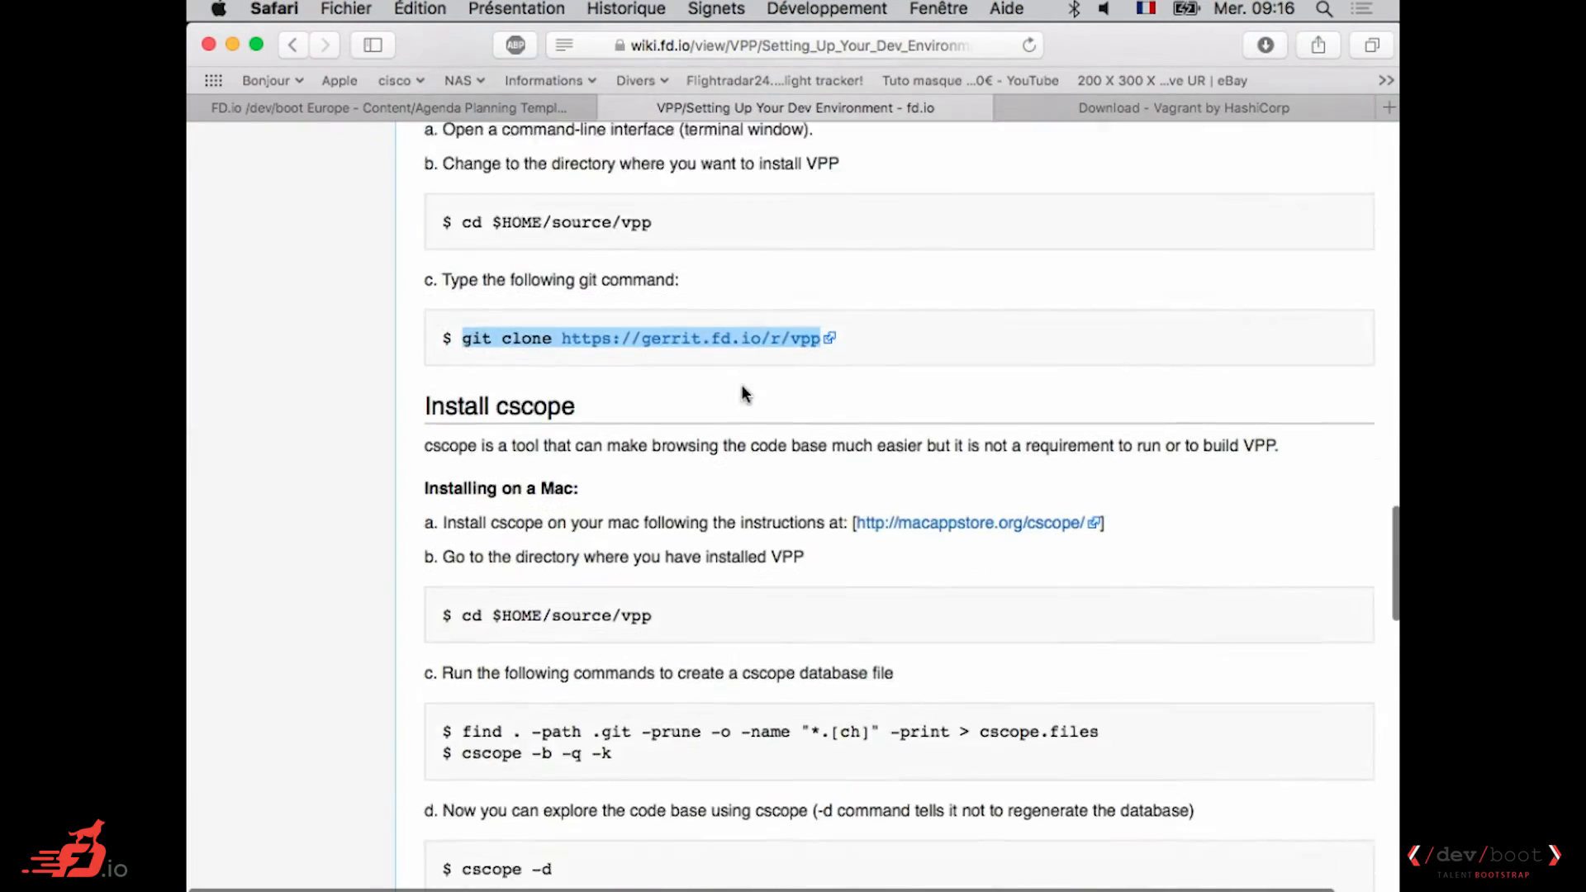
Scroll the wiki to Troubleshoot shared folders and select the /absolute/path/to/vpp/build-root/vagrant/ text.
scroll("down", 3)
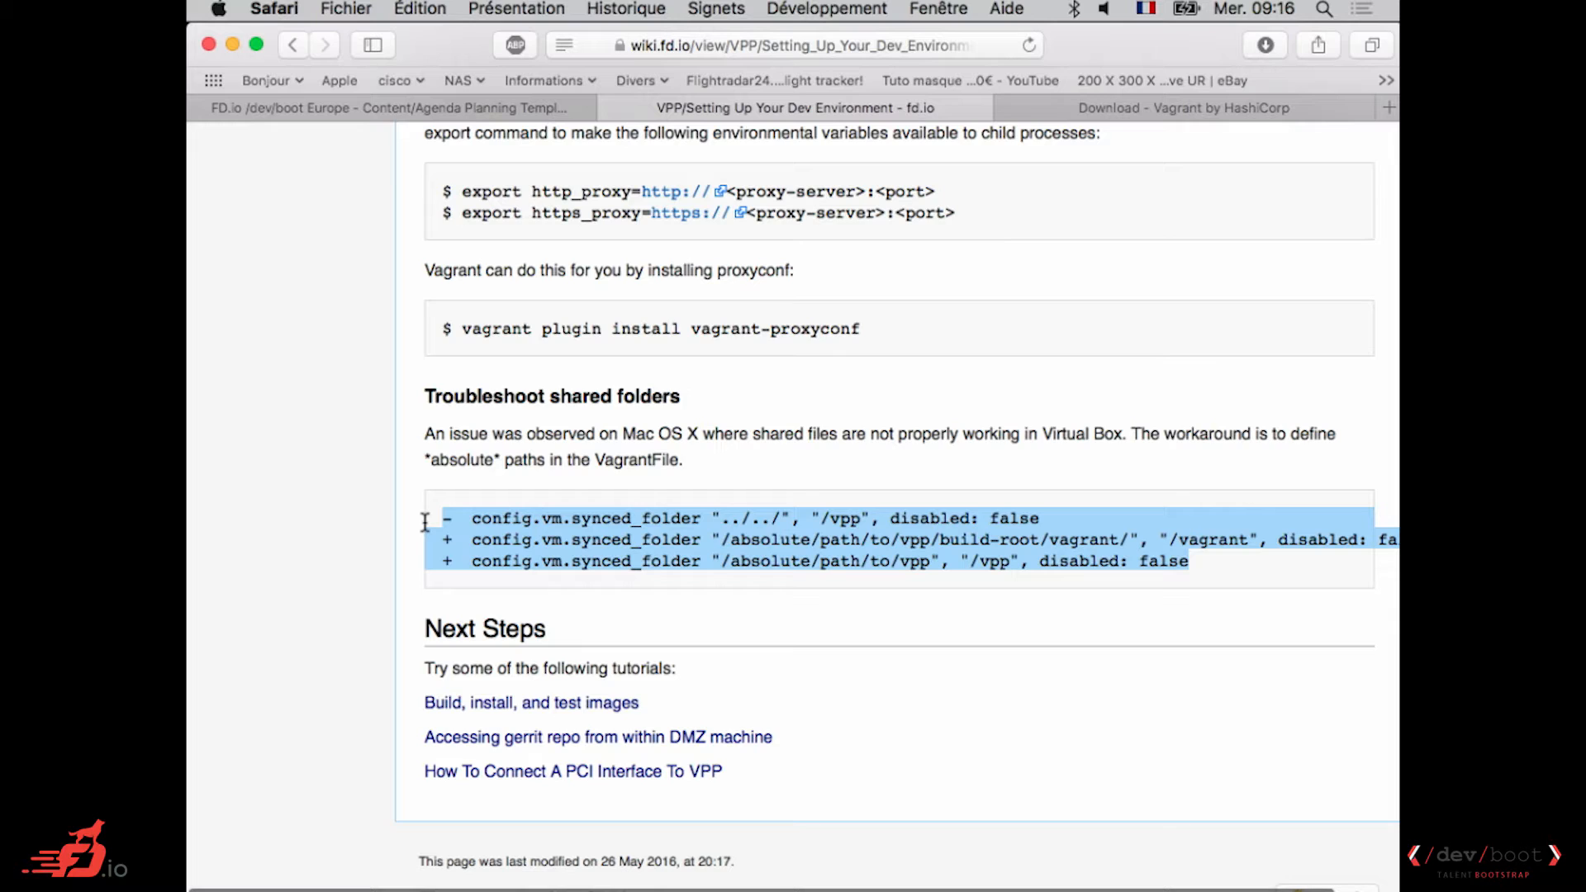
mouse_move(798, 538)
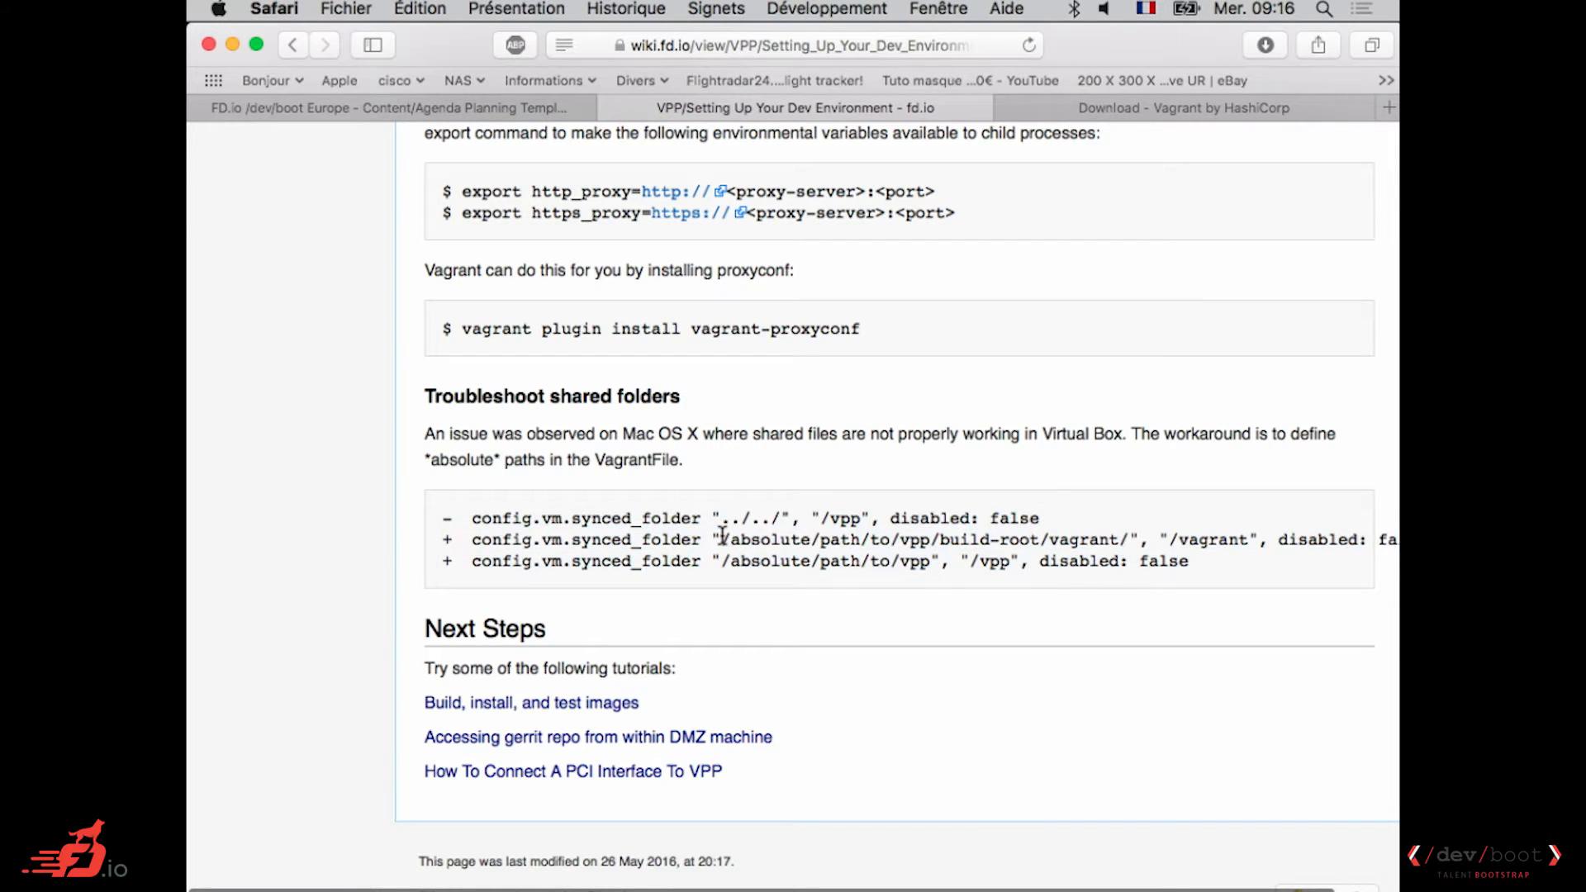
left_click_drag(720, 538, 1128, 539)
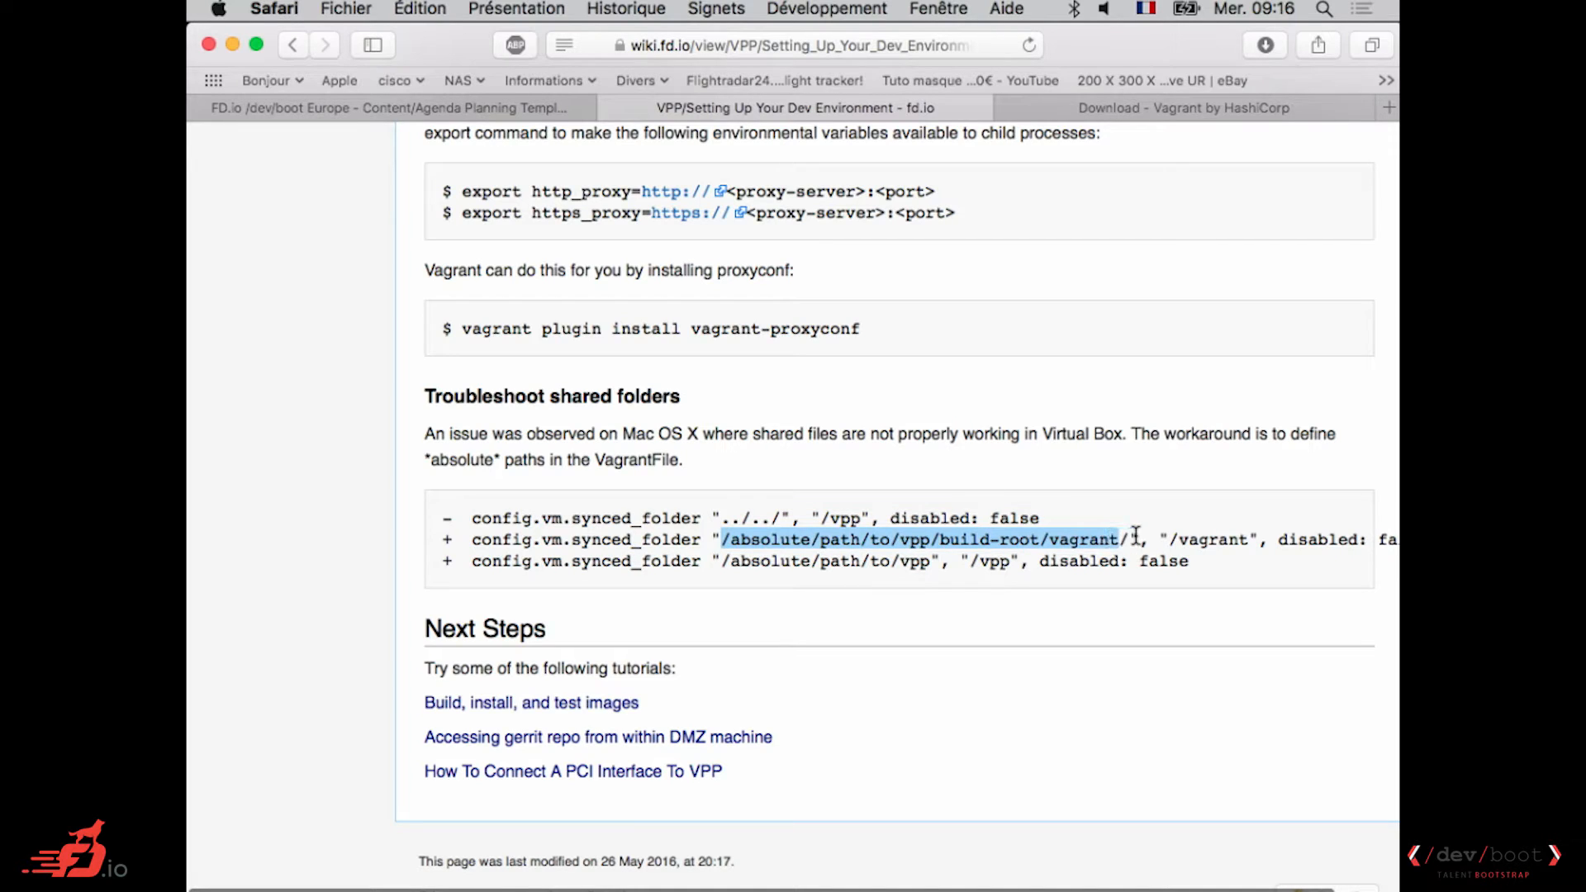
double_click(1213, 539)
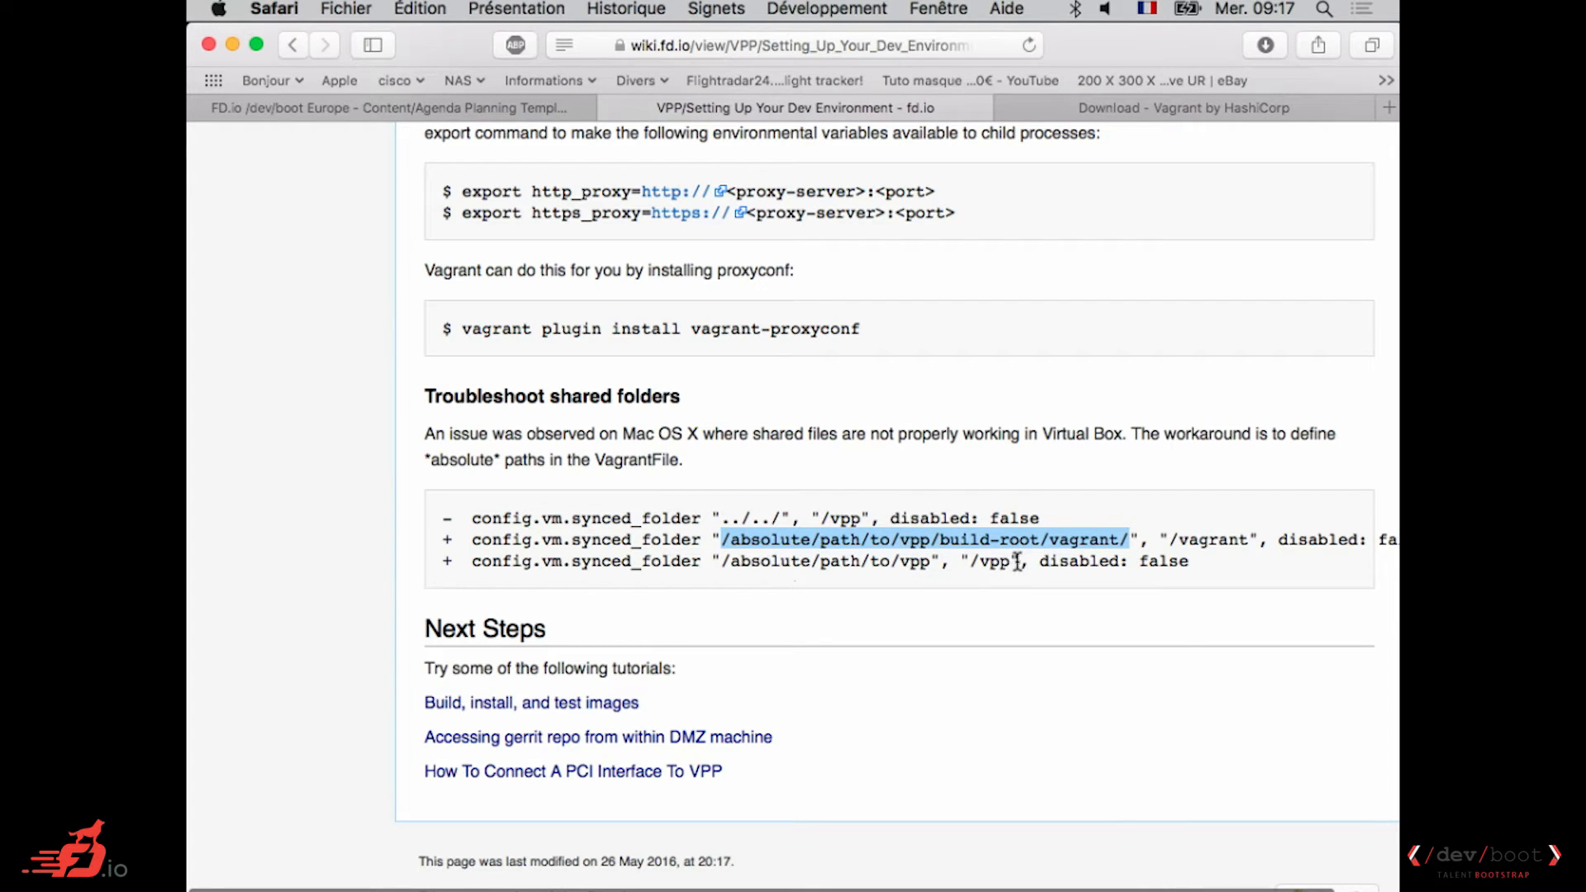
double_click(993, 562)
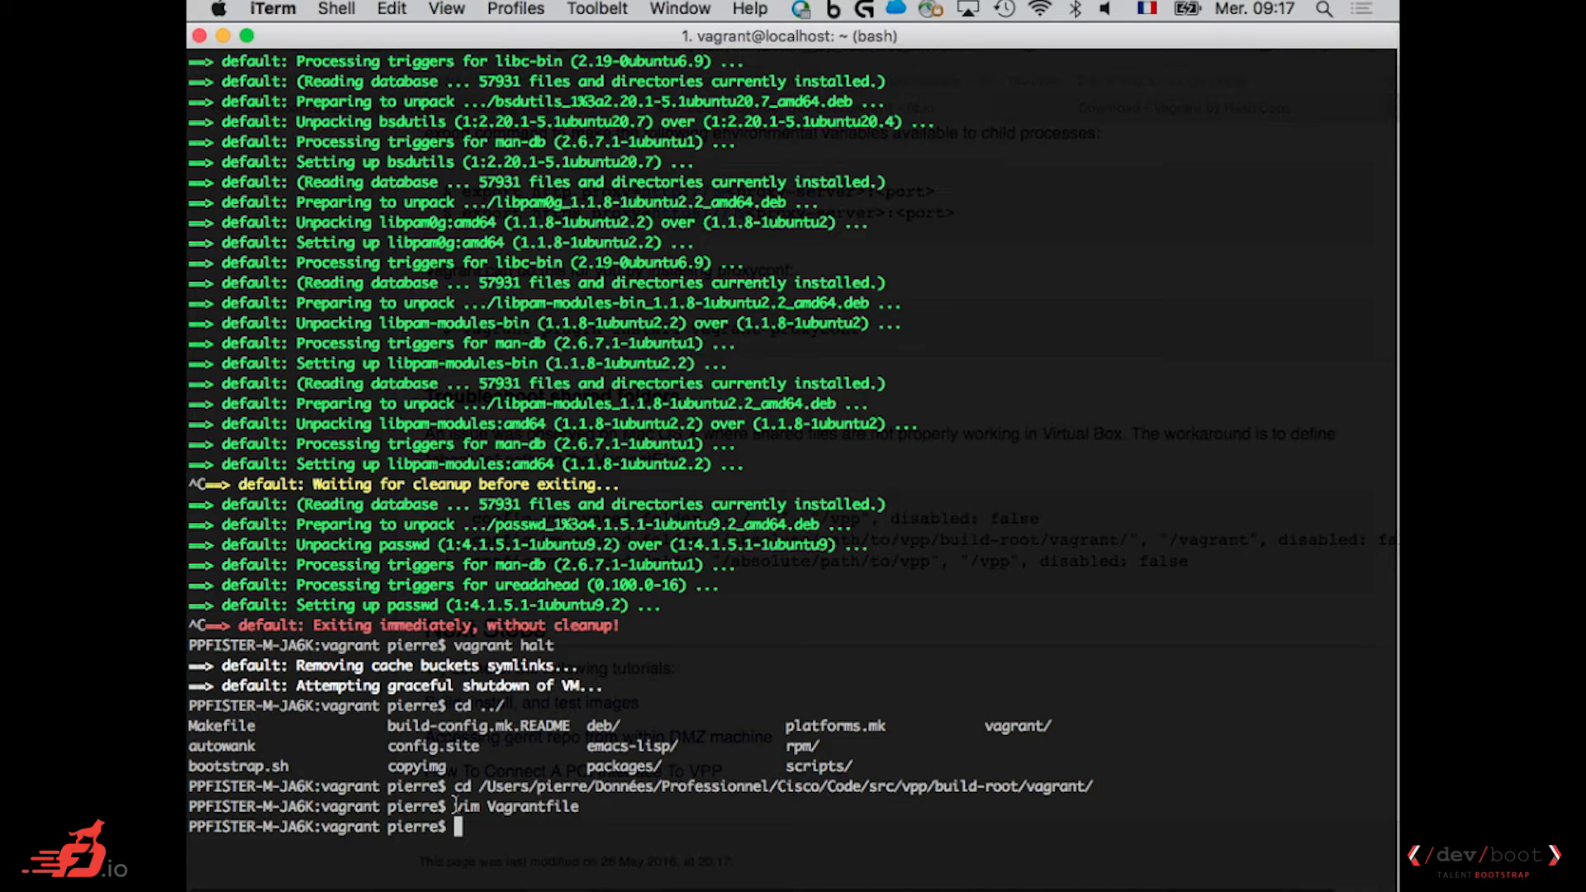
Reopen the Vagrantfile in vim, then quit back to the shell prompt.
type("vim Vagrantfile")
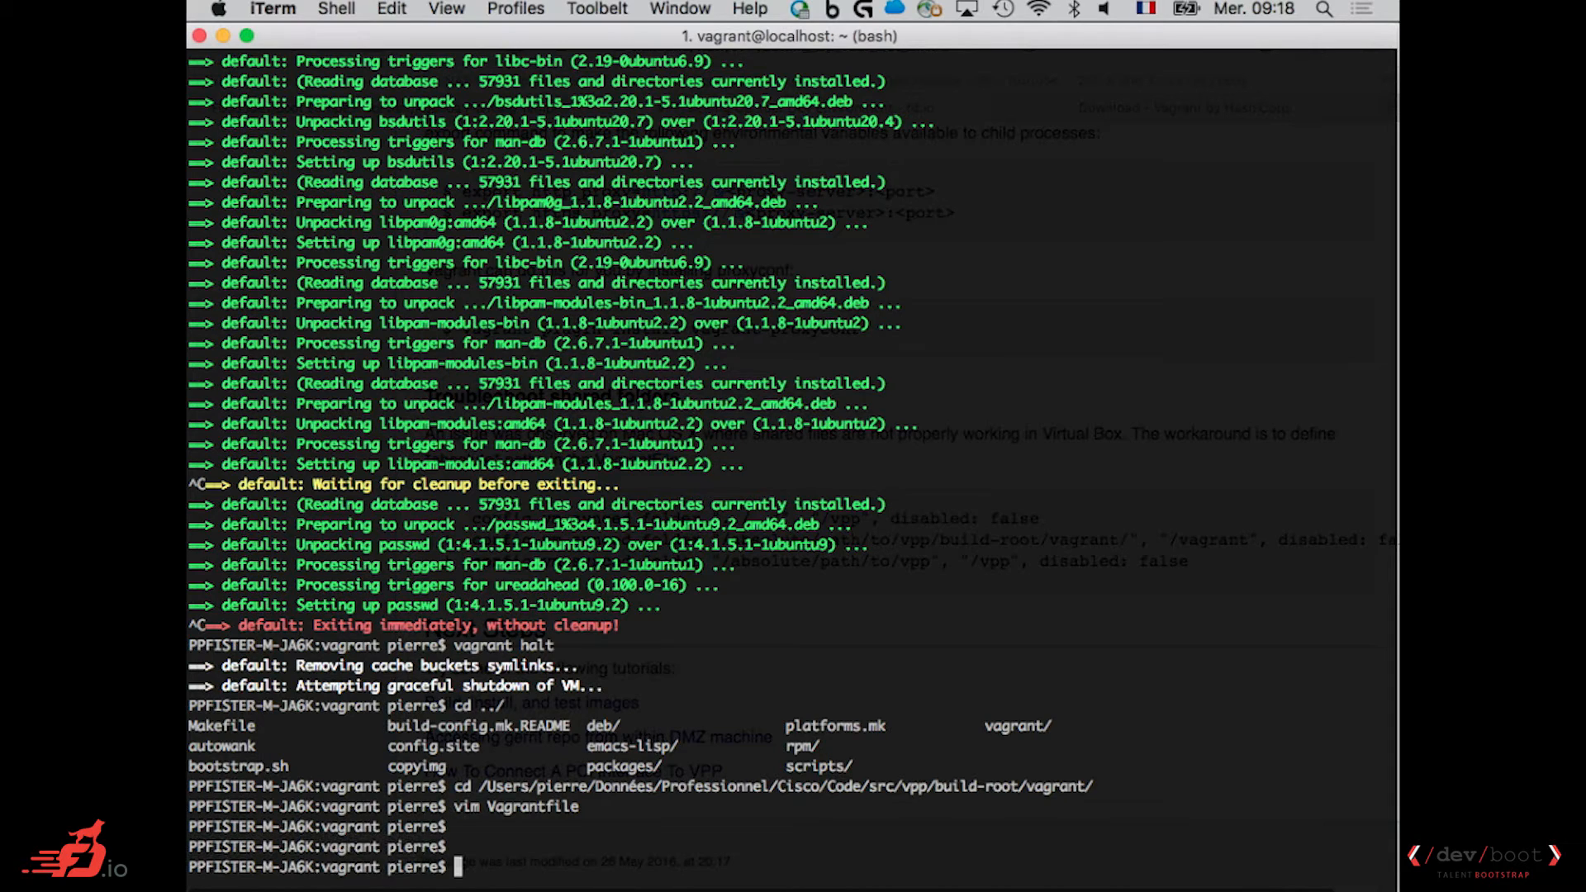
Try `vagrant ssh`, see the VM-not-running error, then run `vagrant up` and watch it boot and mount /vpp.
type("vagrant")
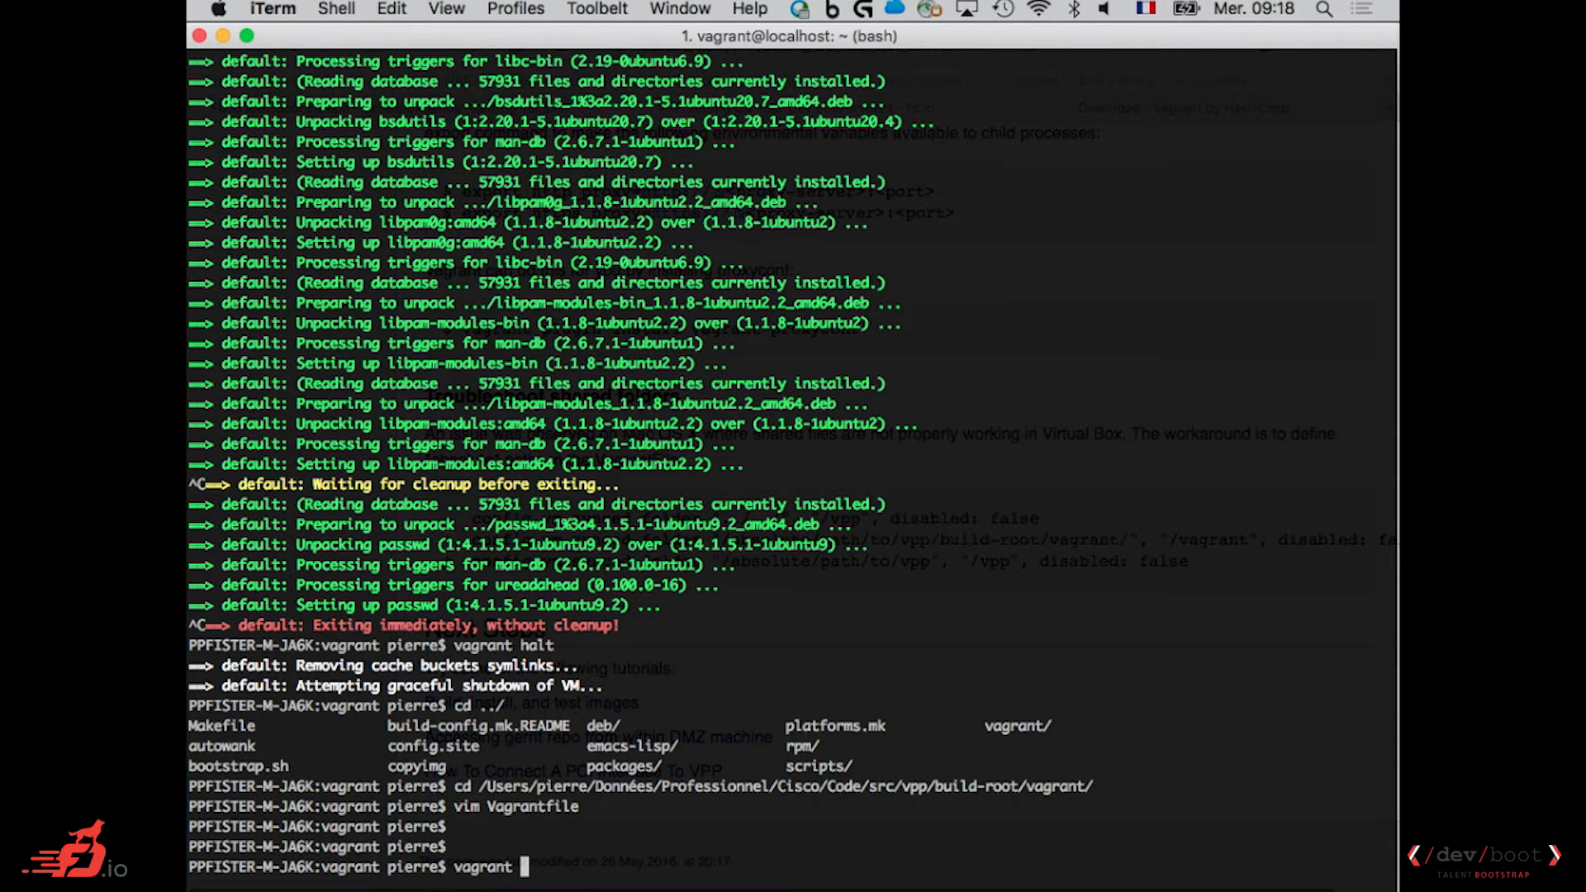
type("s")
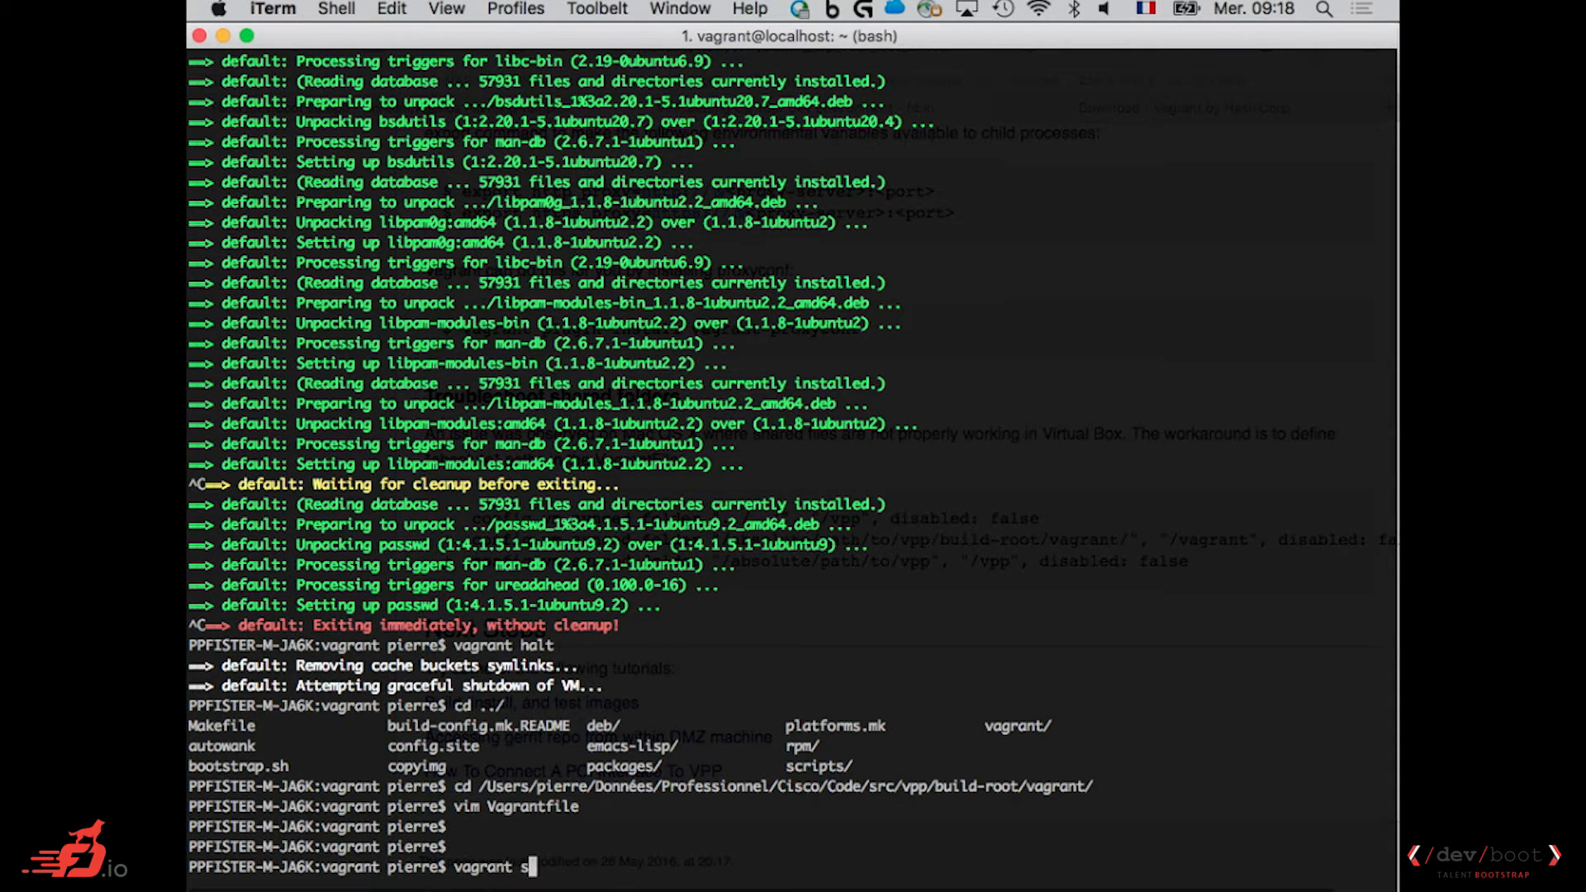
type("sh")
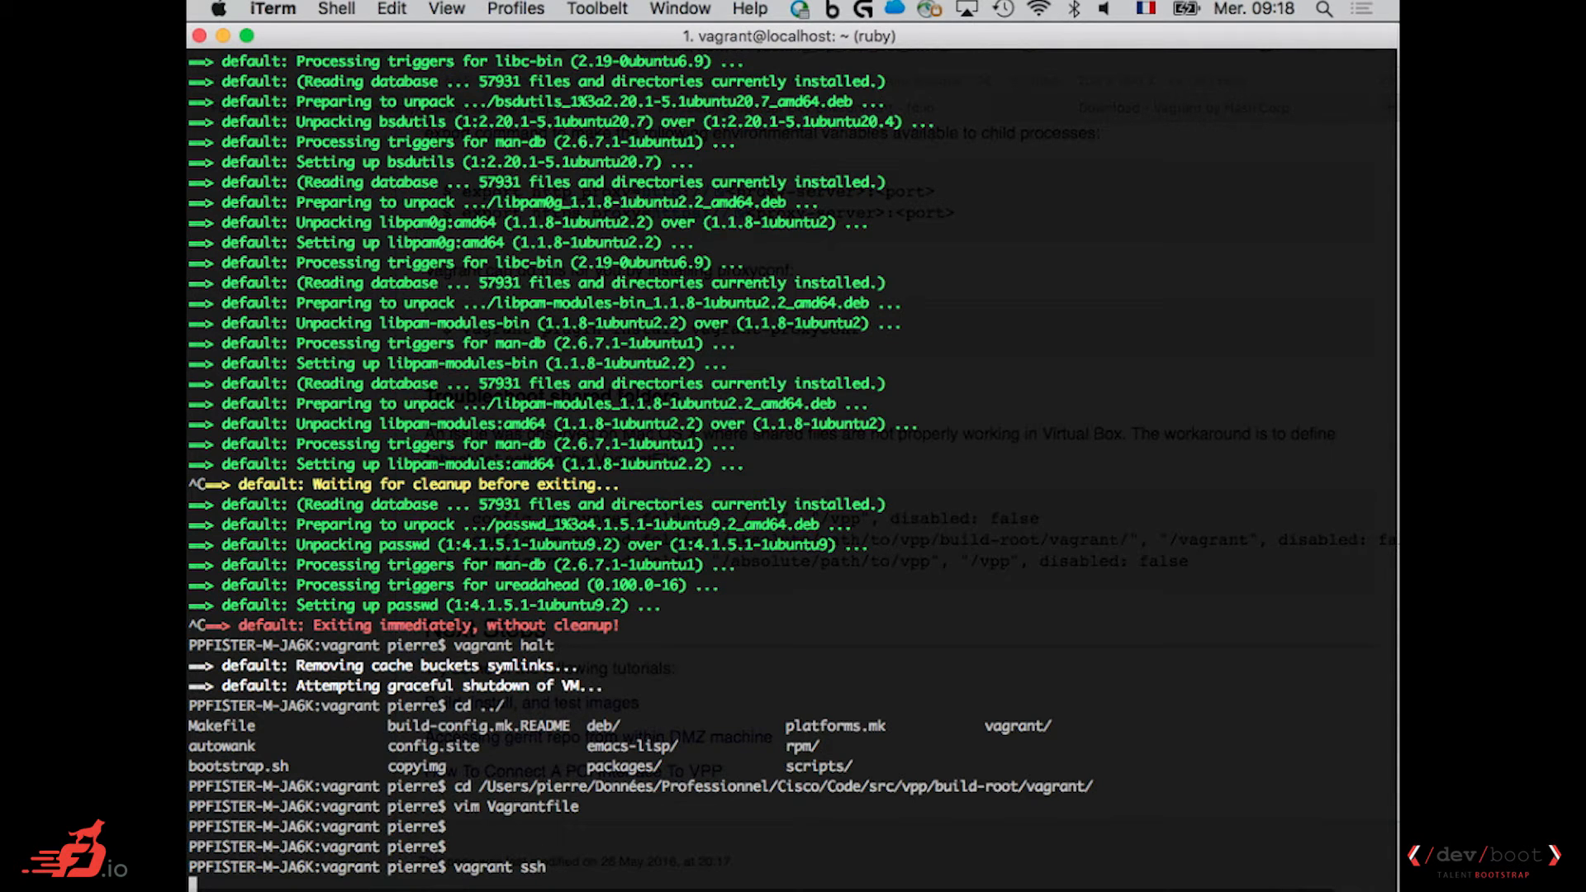
key("Return")
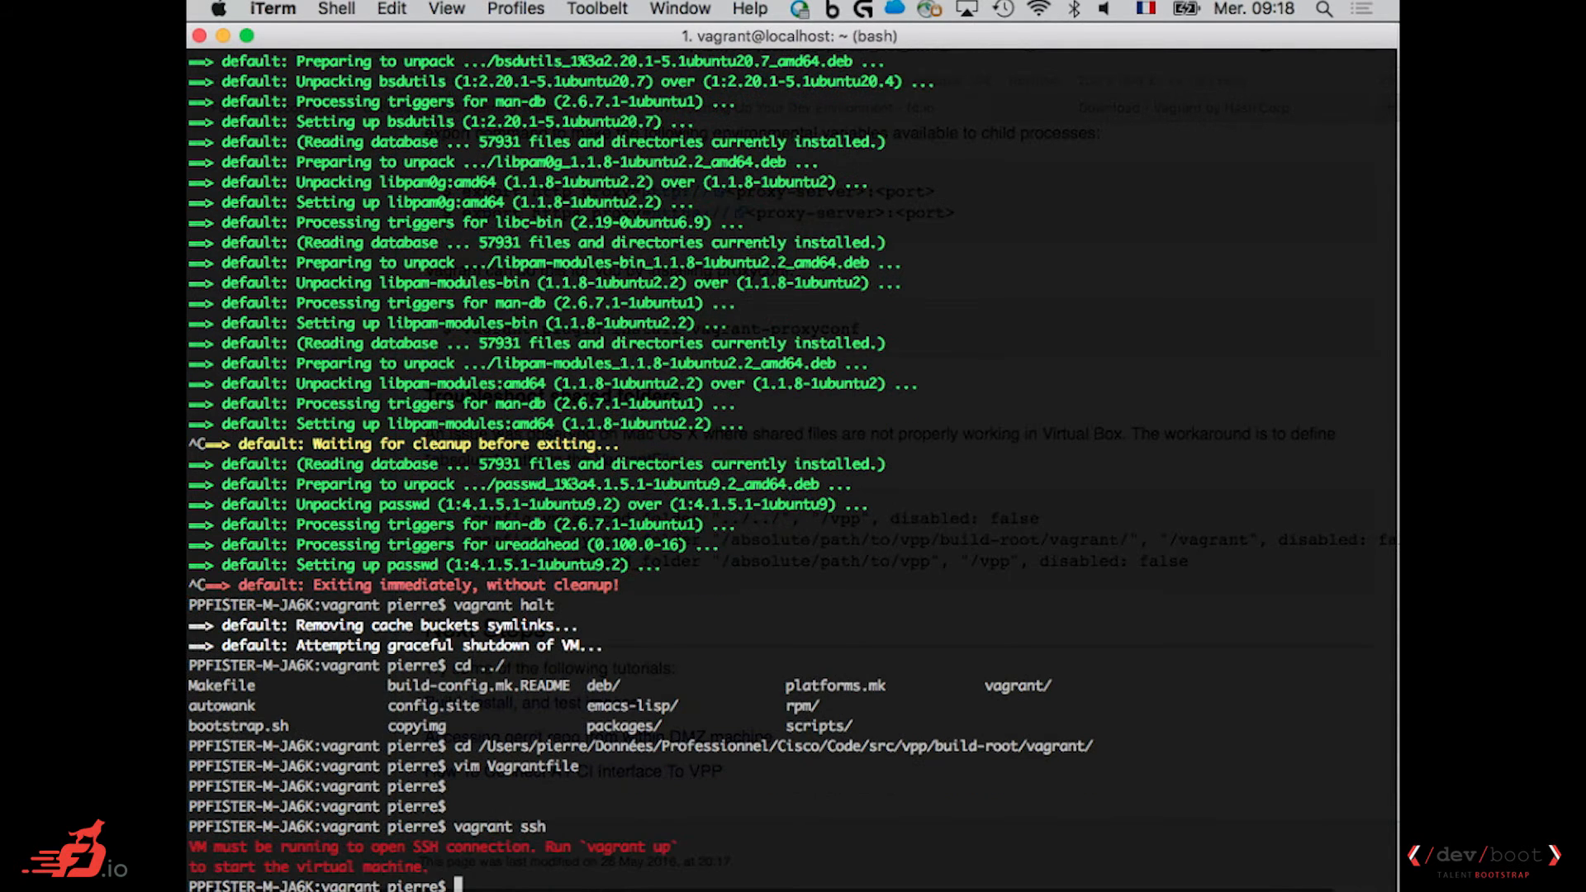
type("vagrant ssh")
type("vagrant up")
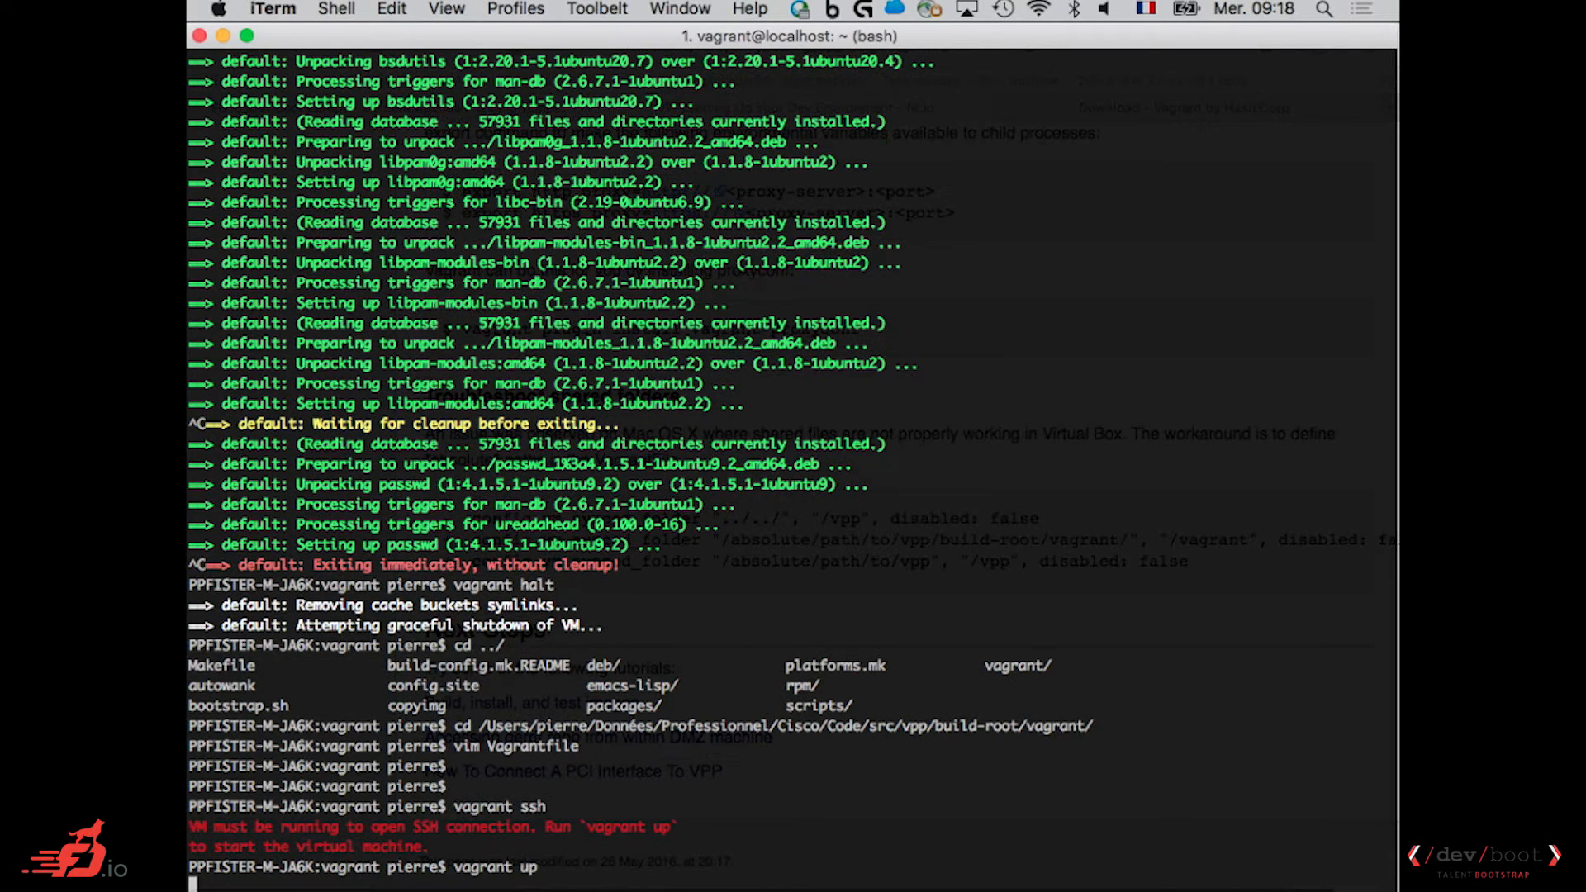
key("Return")
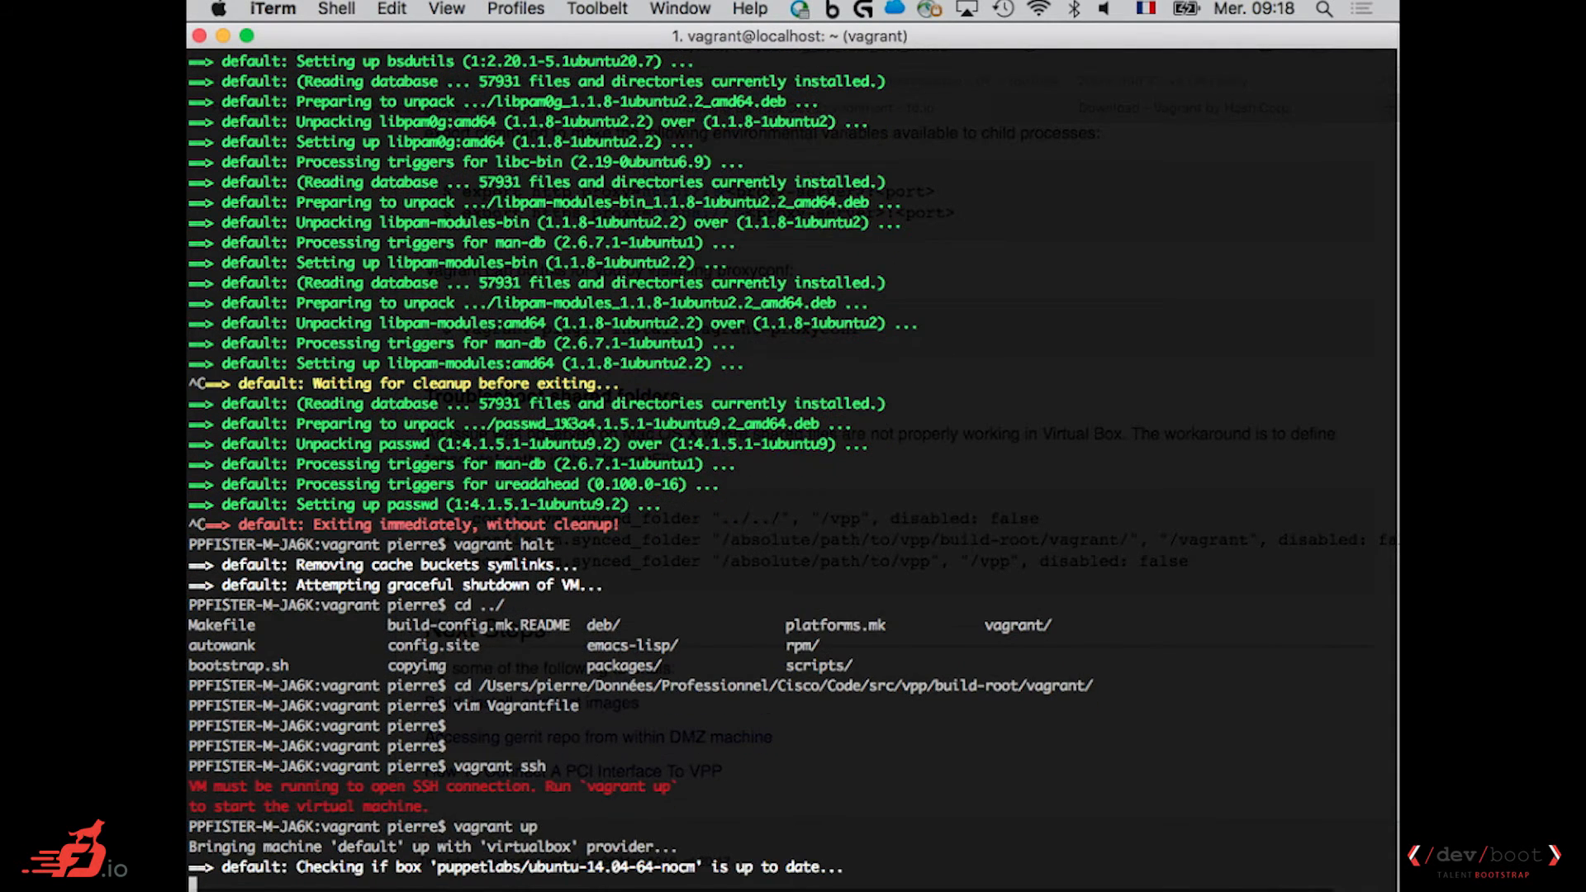
scroll("down", 3)
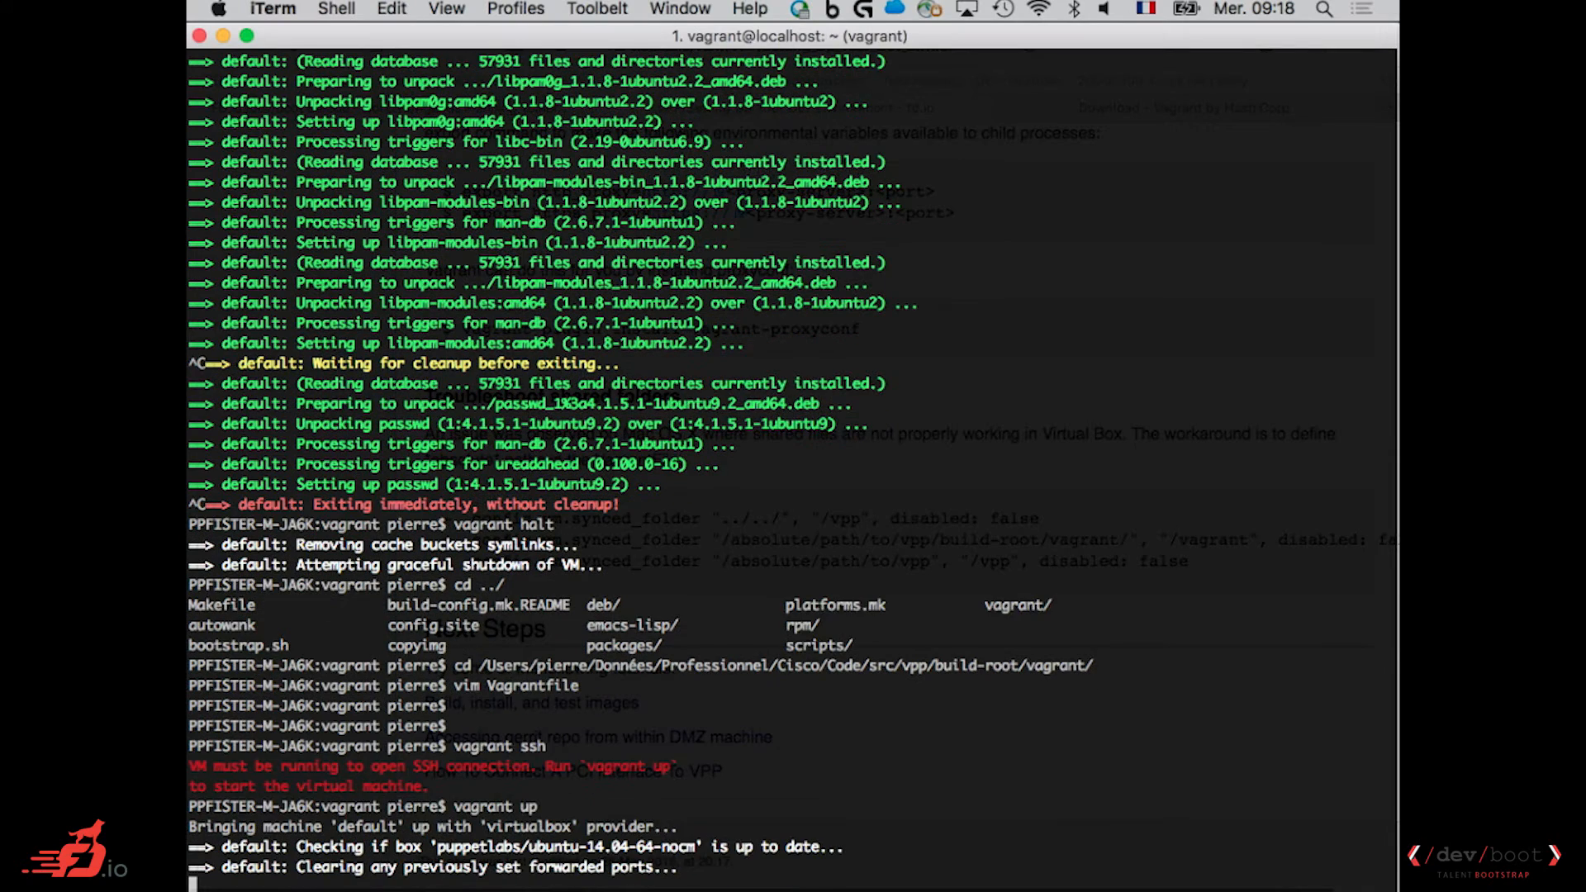
scroll("down", 3)
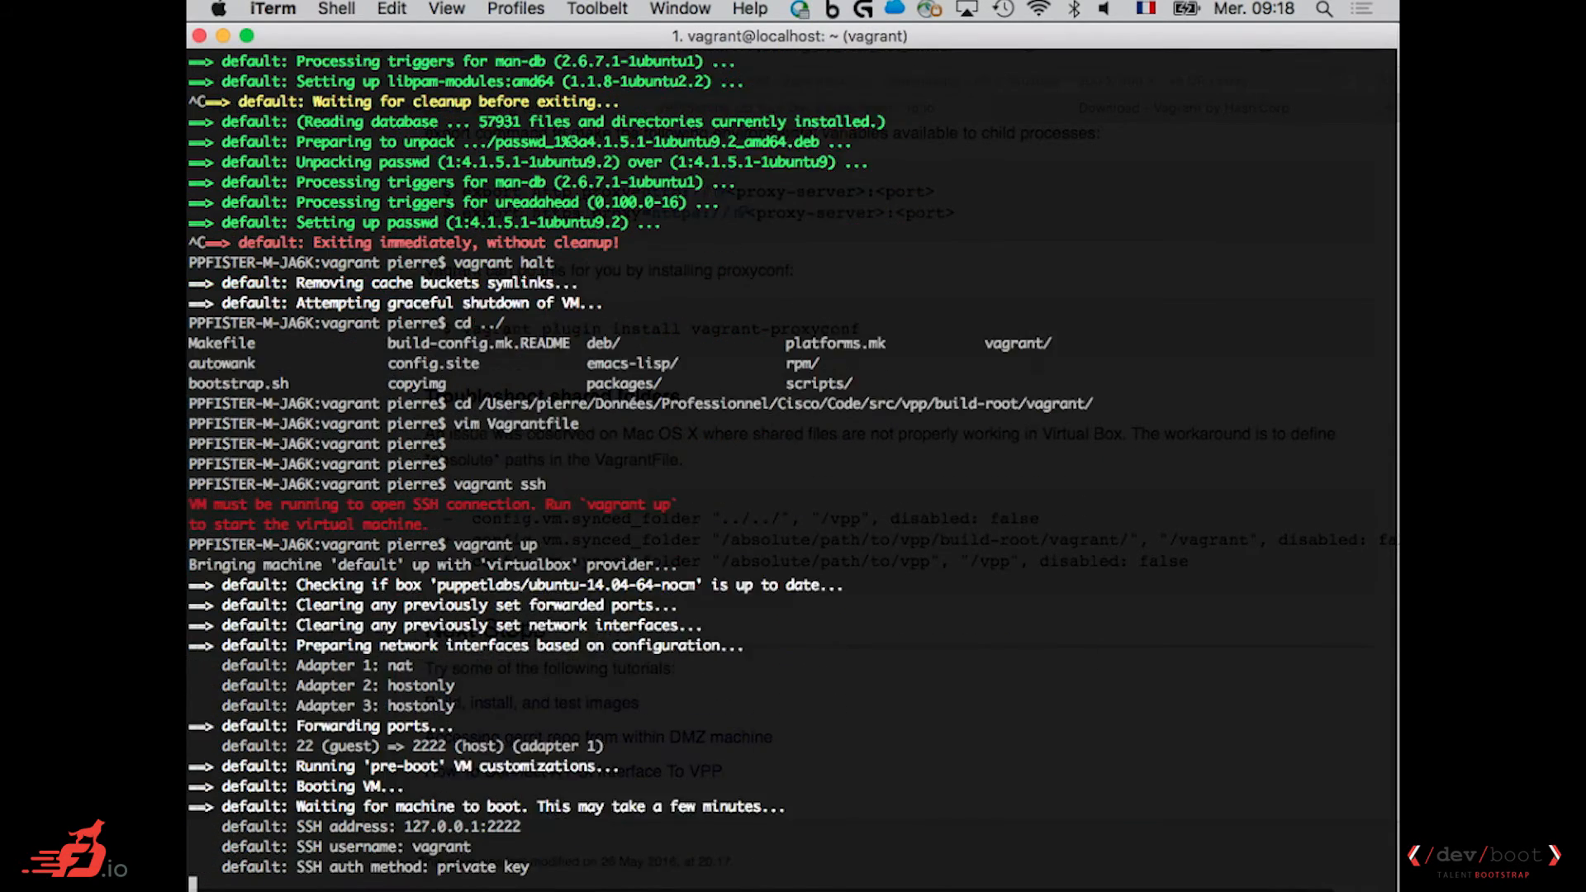
scroll("down", 3)
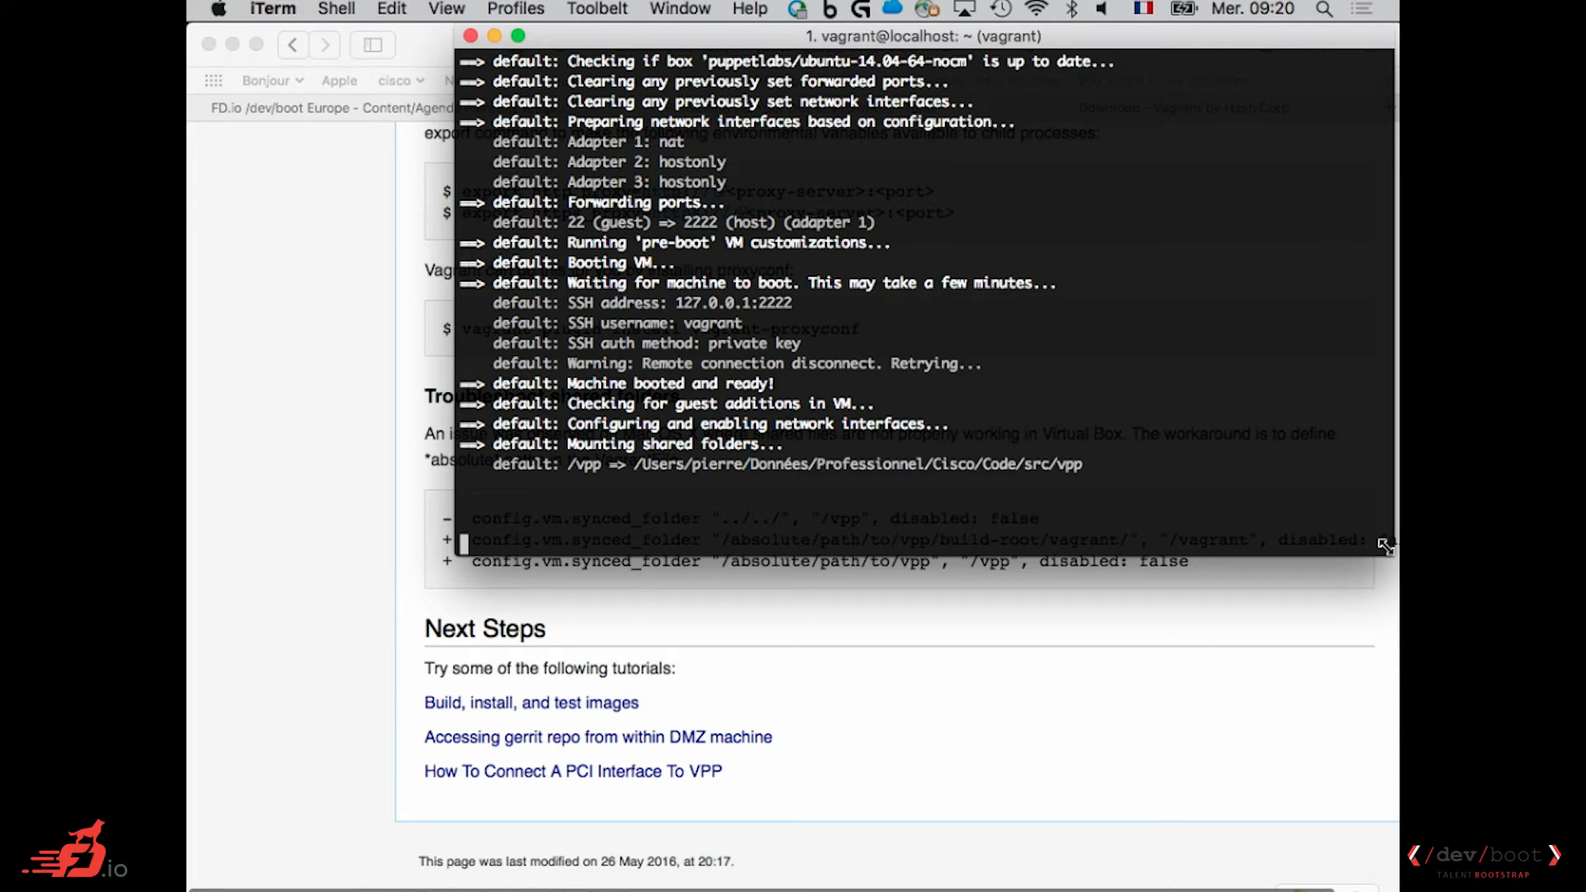
mouse_move(1388, 520)
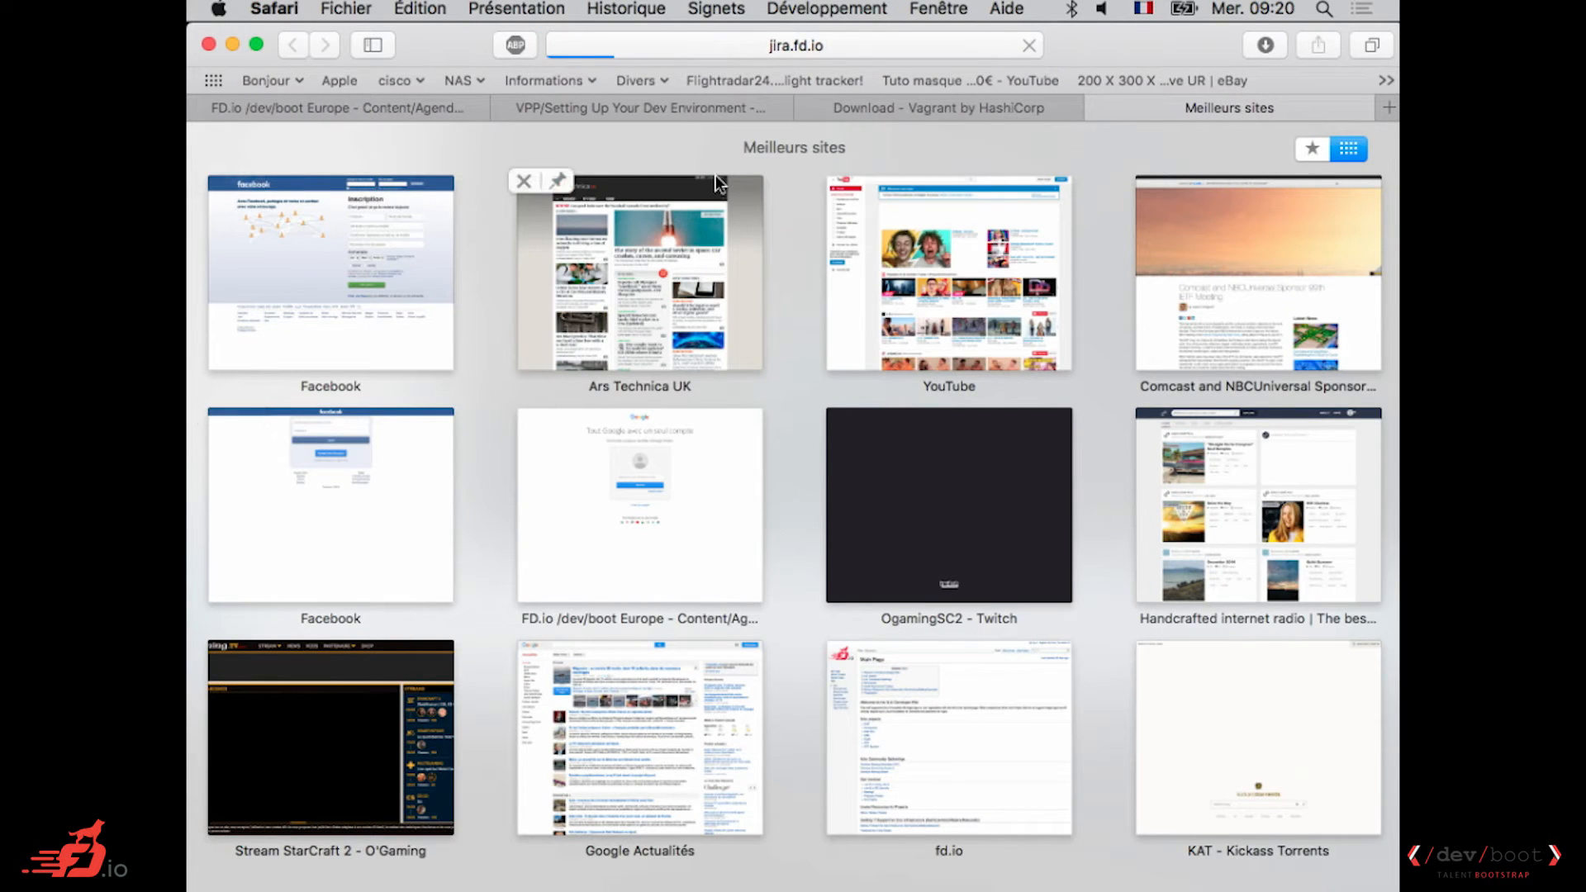
mouse_move(1087, 45)
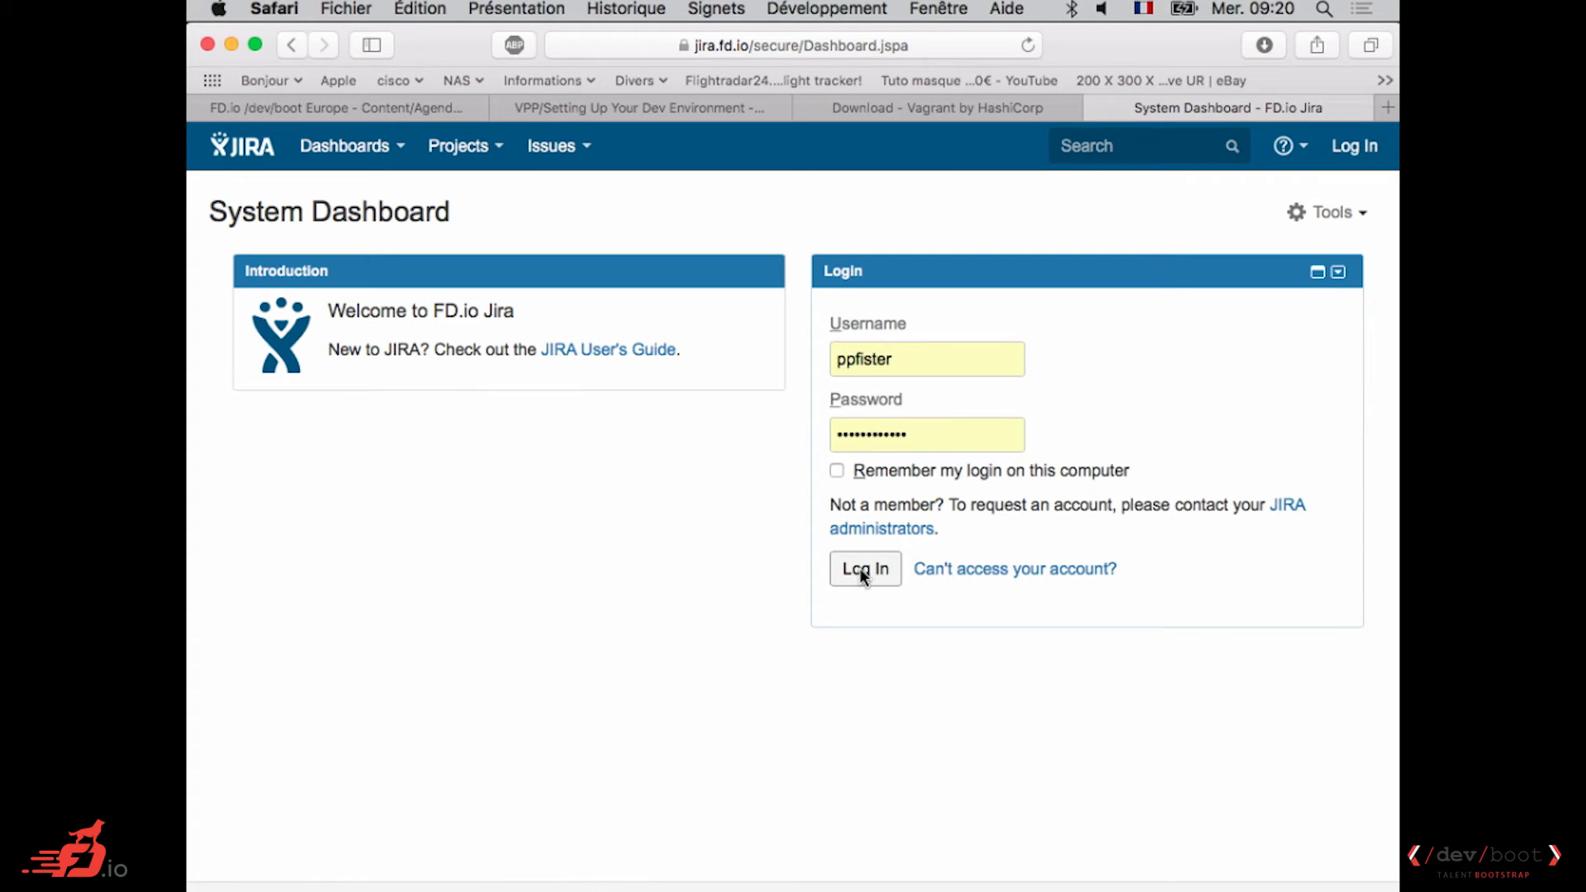
Log in to jira.fd.io and open the Projects menu from the System Dashboard.
left_click(866, 568)
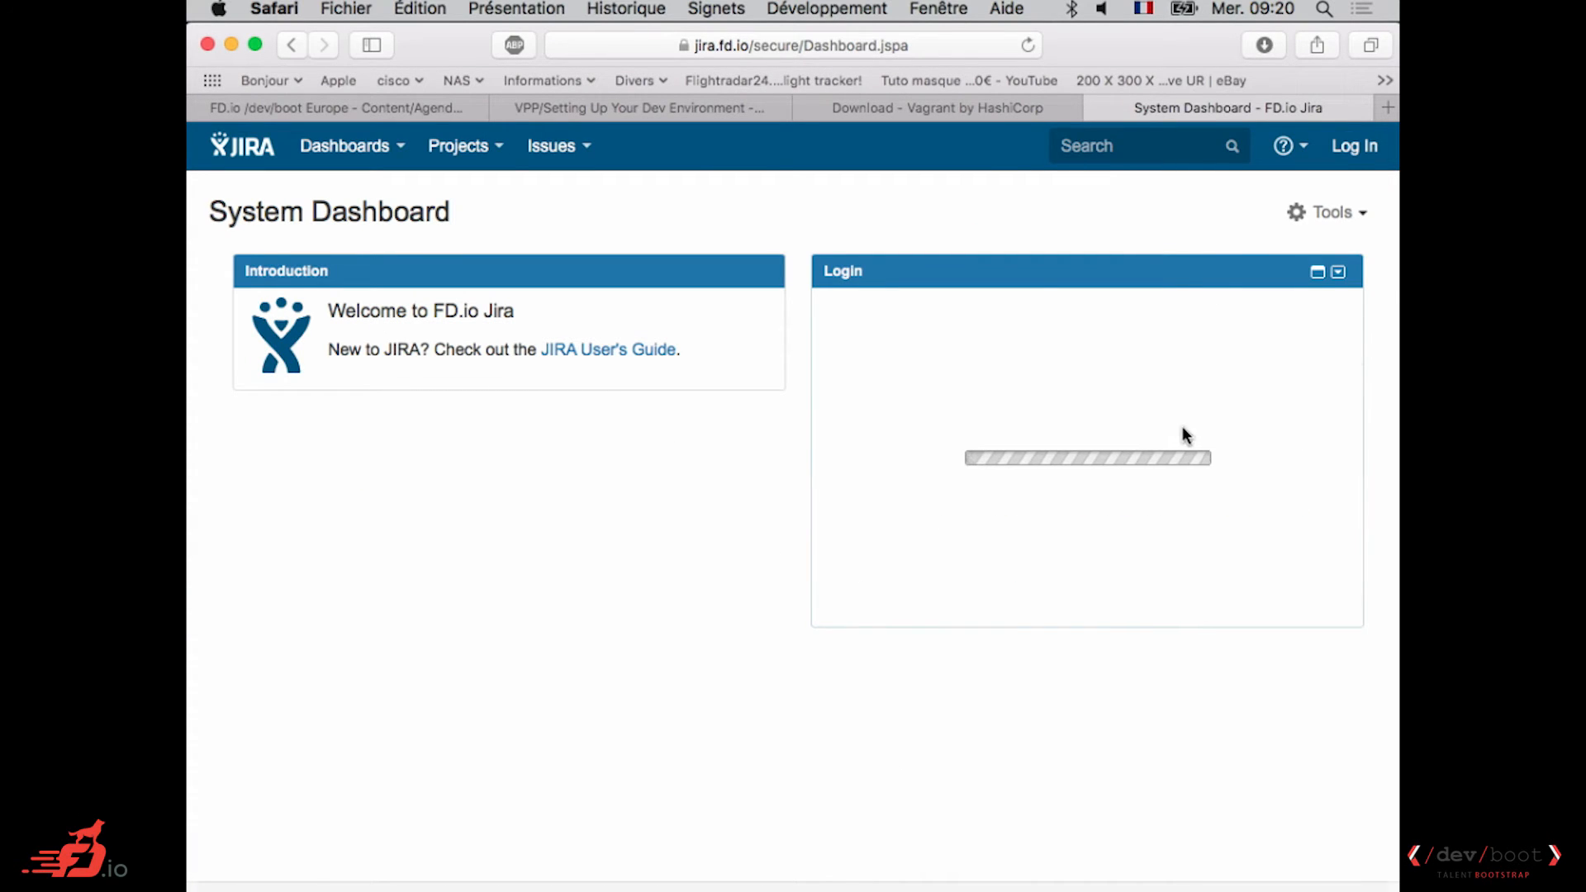
left_click(461, 145)
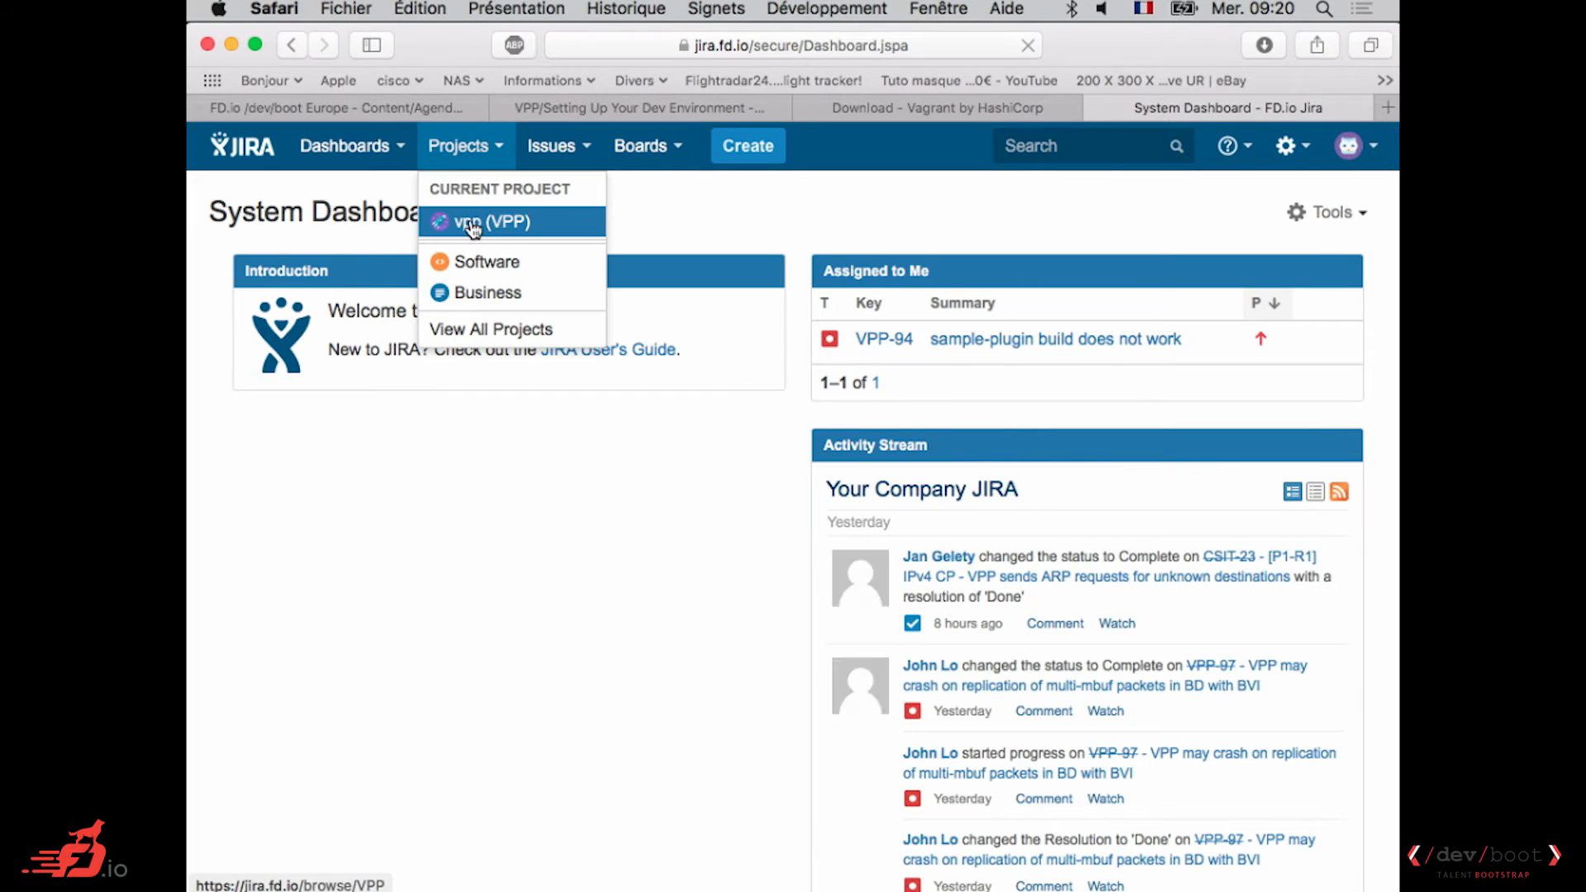
In the VPP project's Open Issues, create an Improvement titled "Test for awesome training session !" inline.
left_click(475, 223)
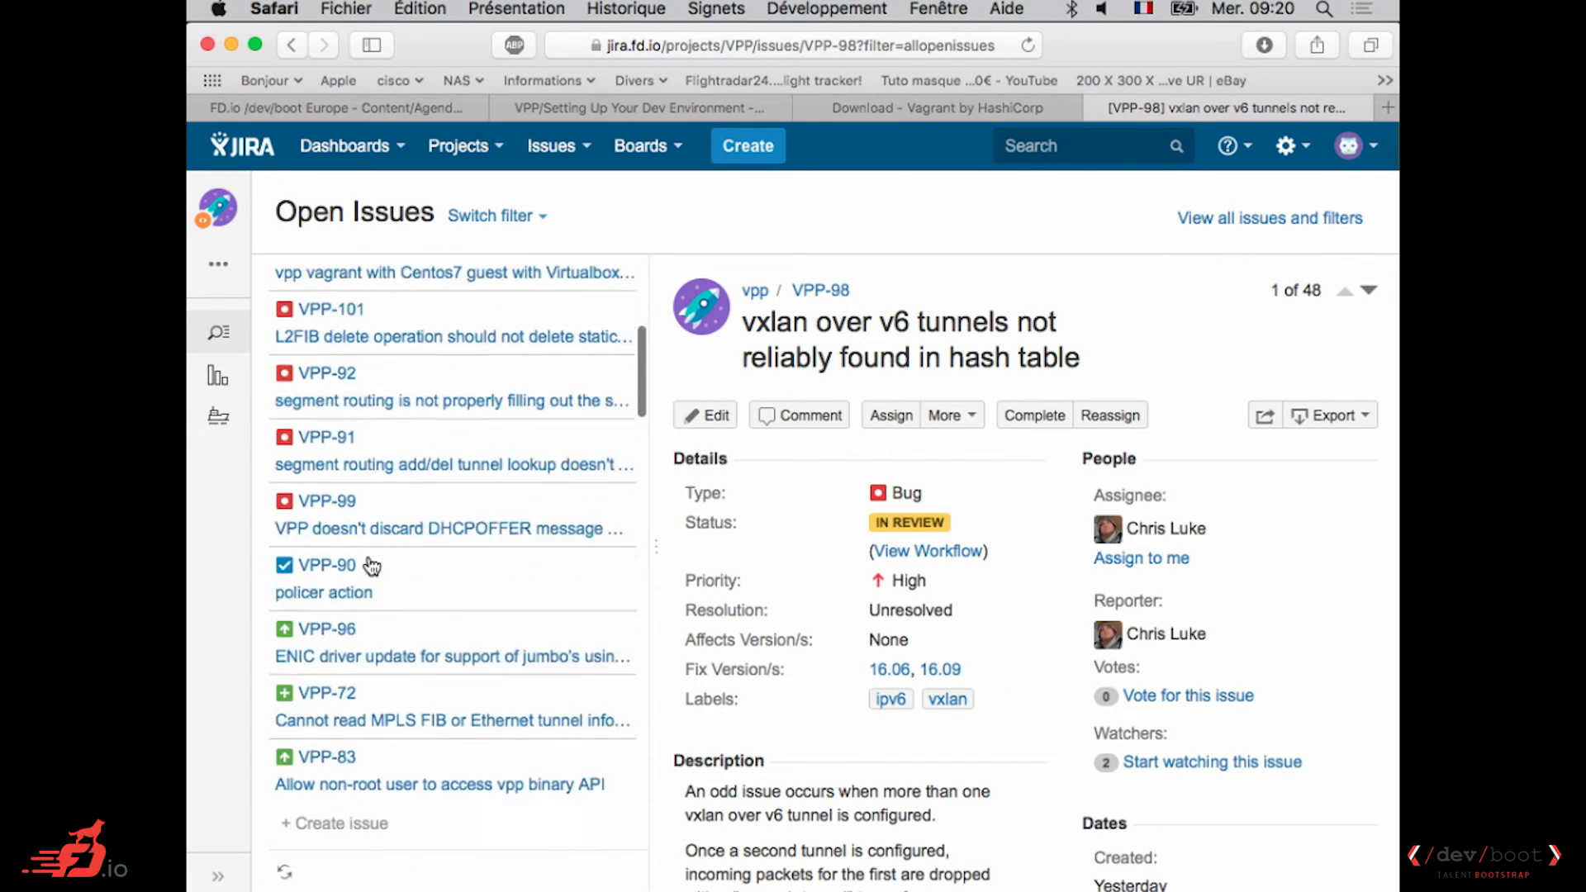
scroll("down", 3)
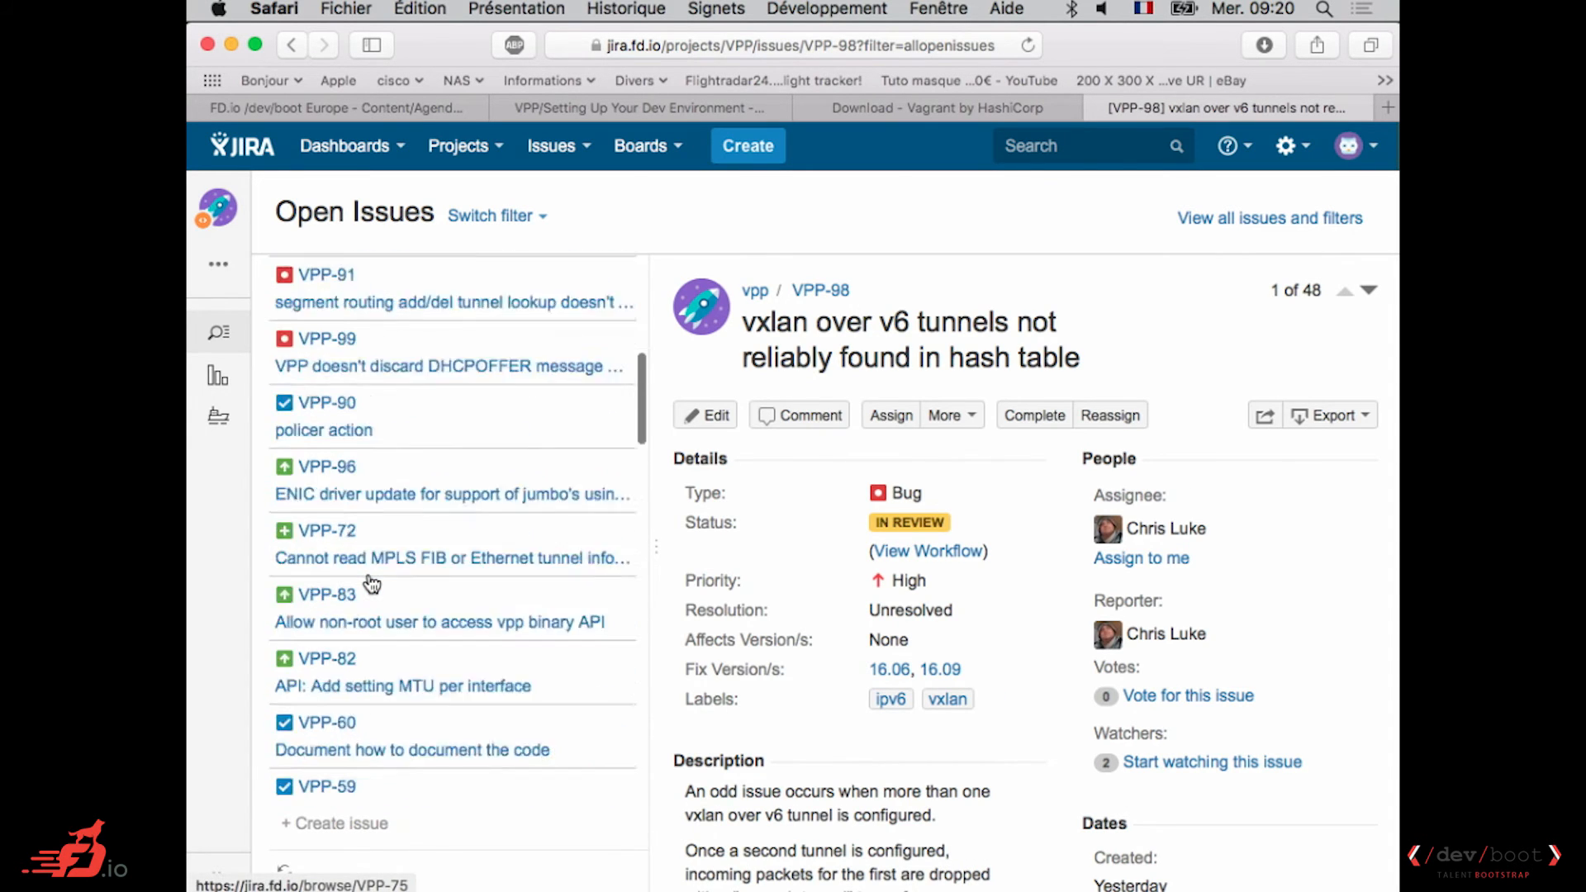
scroll("down", 3)
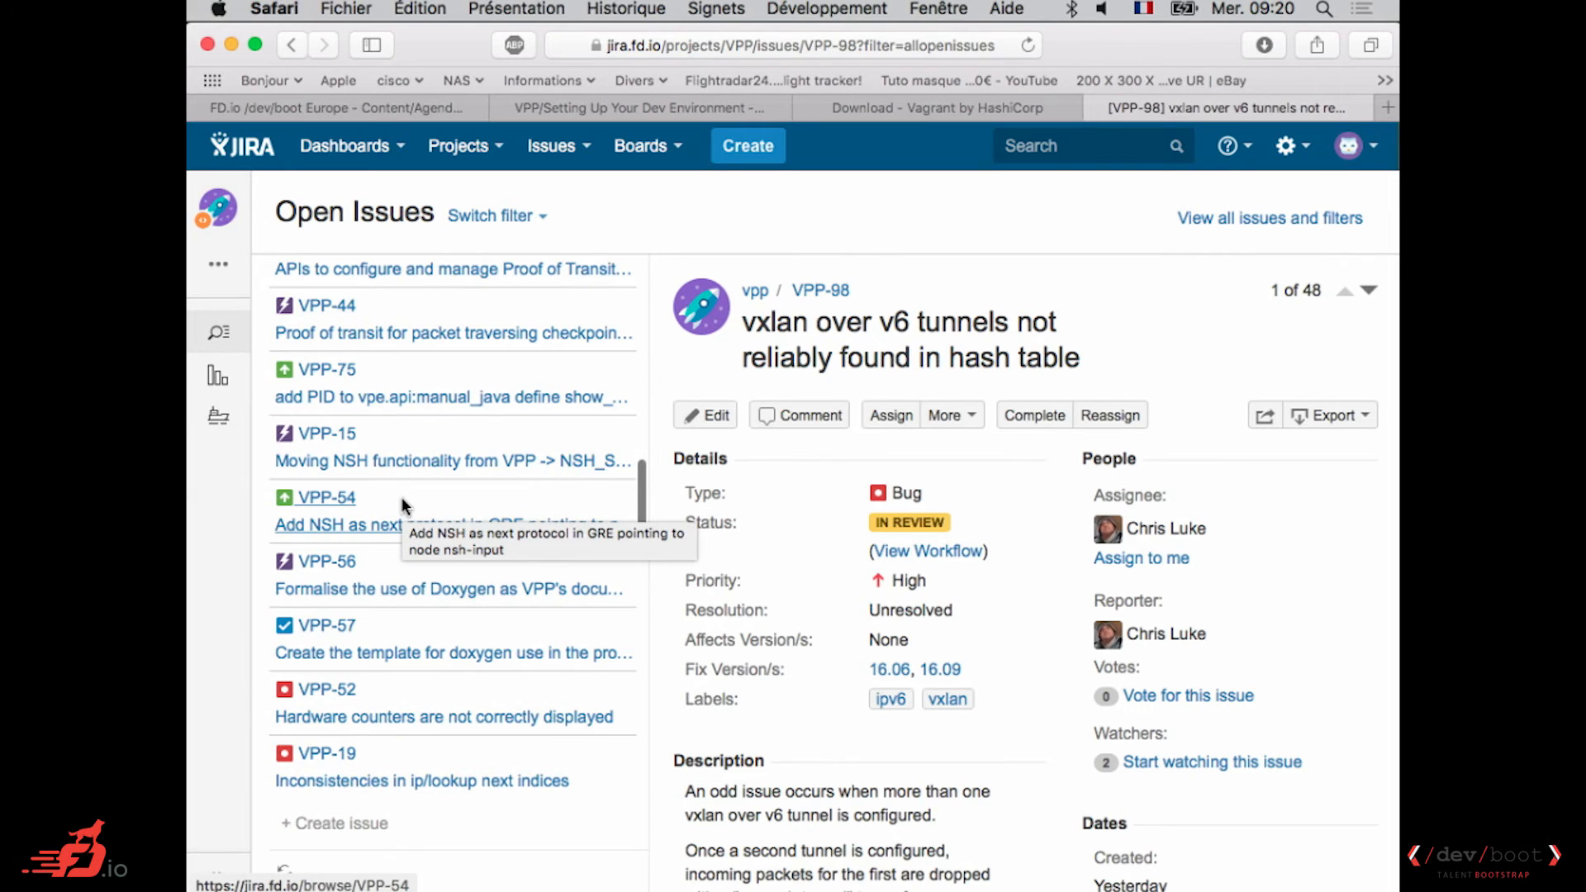
scroll("down", 3)
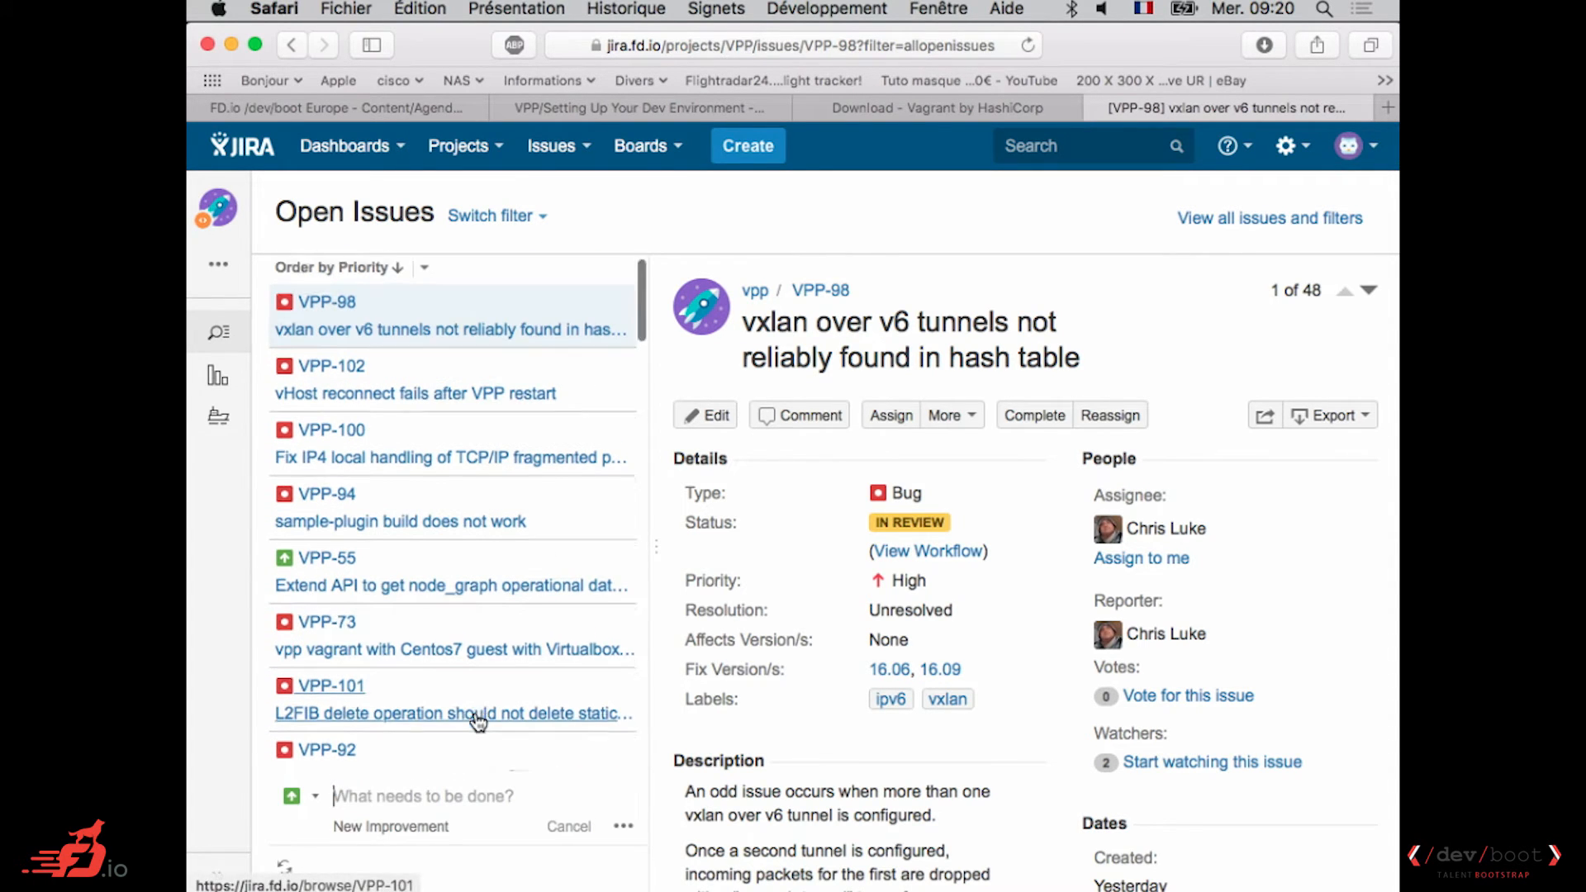
scroll("down", 3)
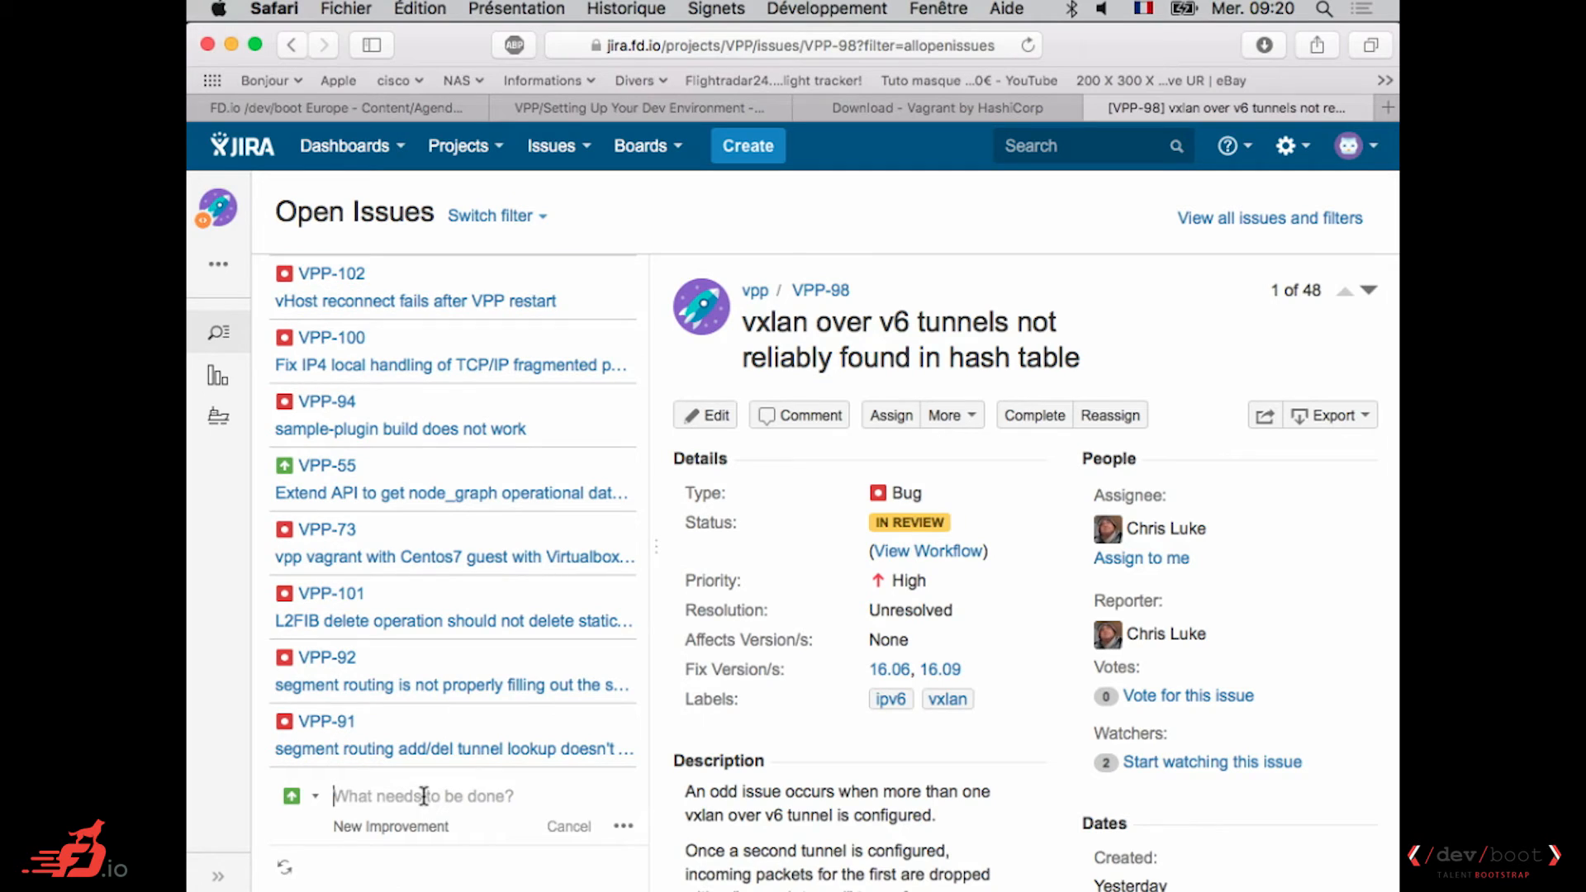
type("Test")
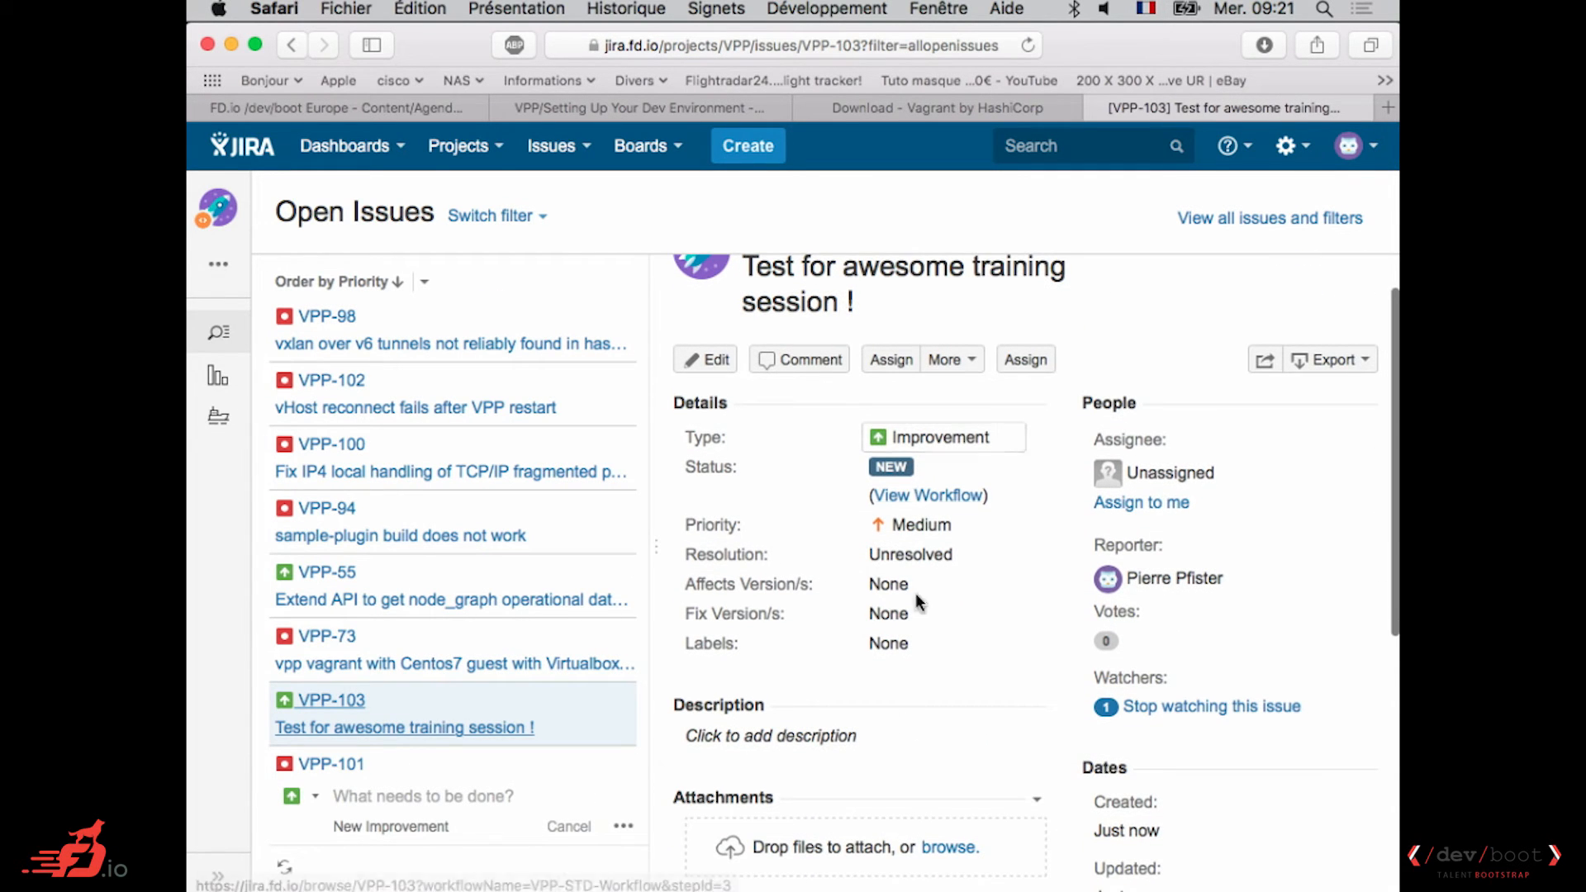
Move VPP-103 to Assigned, then Complete, and bring up its Close form.
left_click(770, 736)
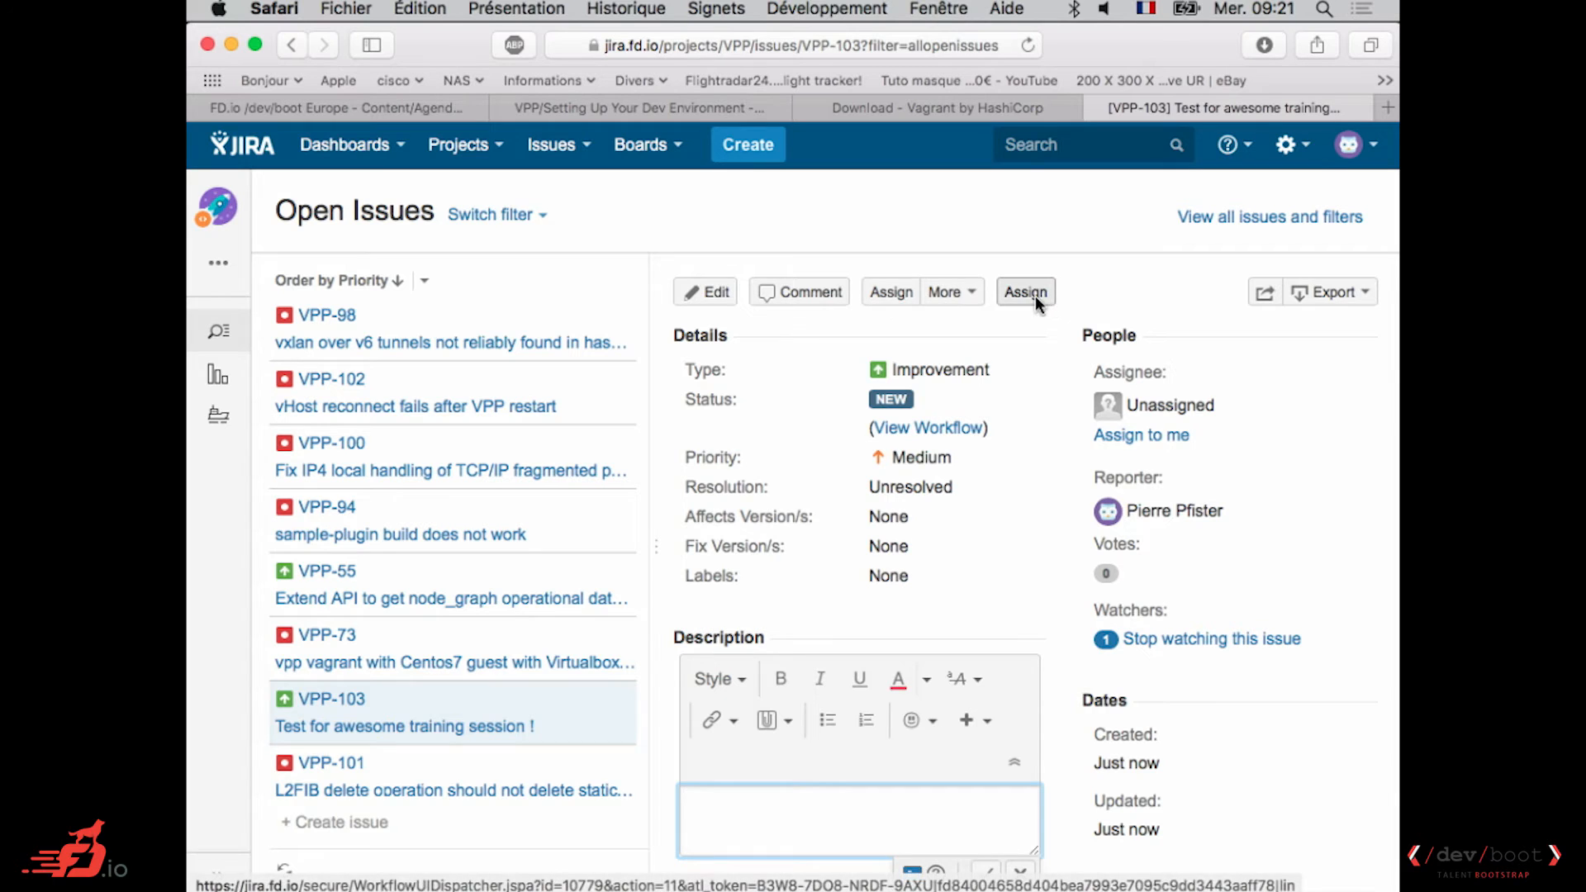
left_click(1024, 290)
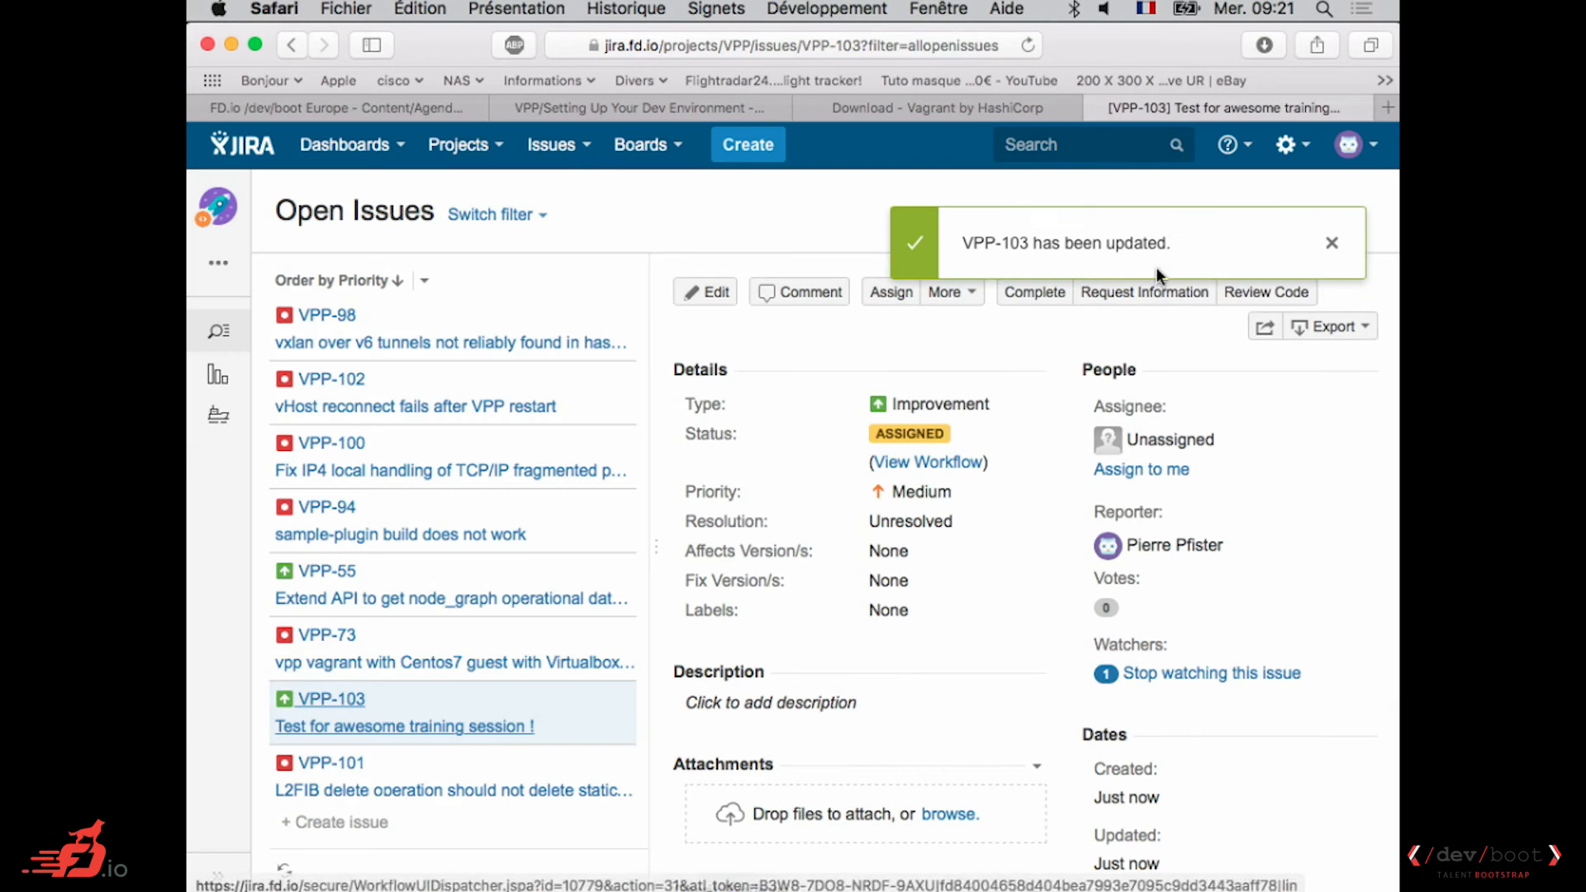
left_click(1034, 291)
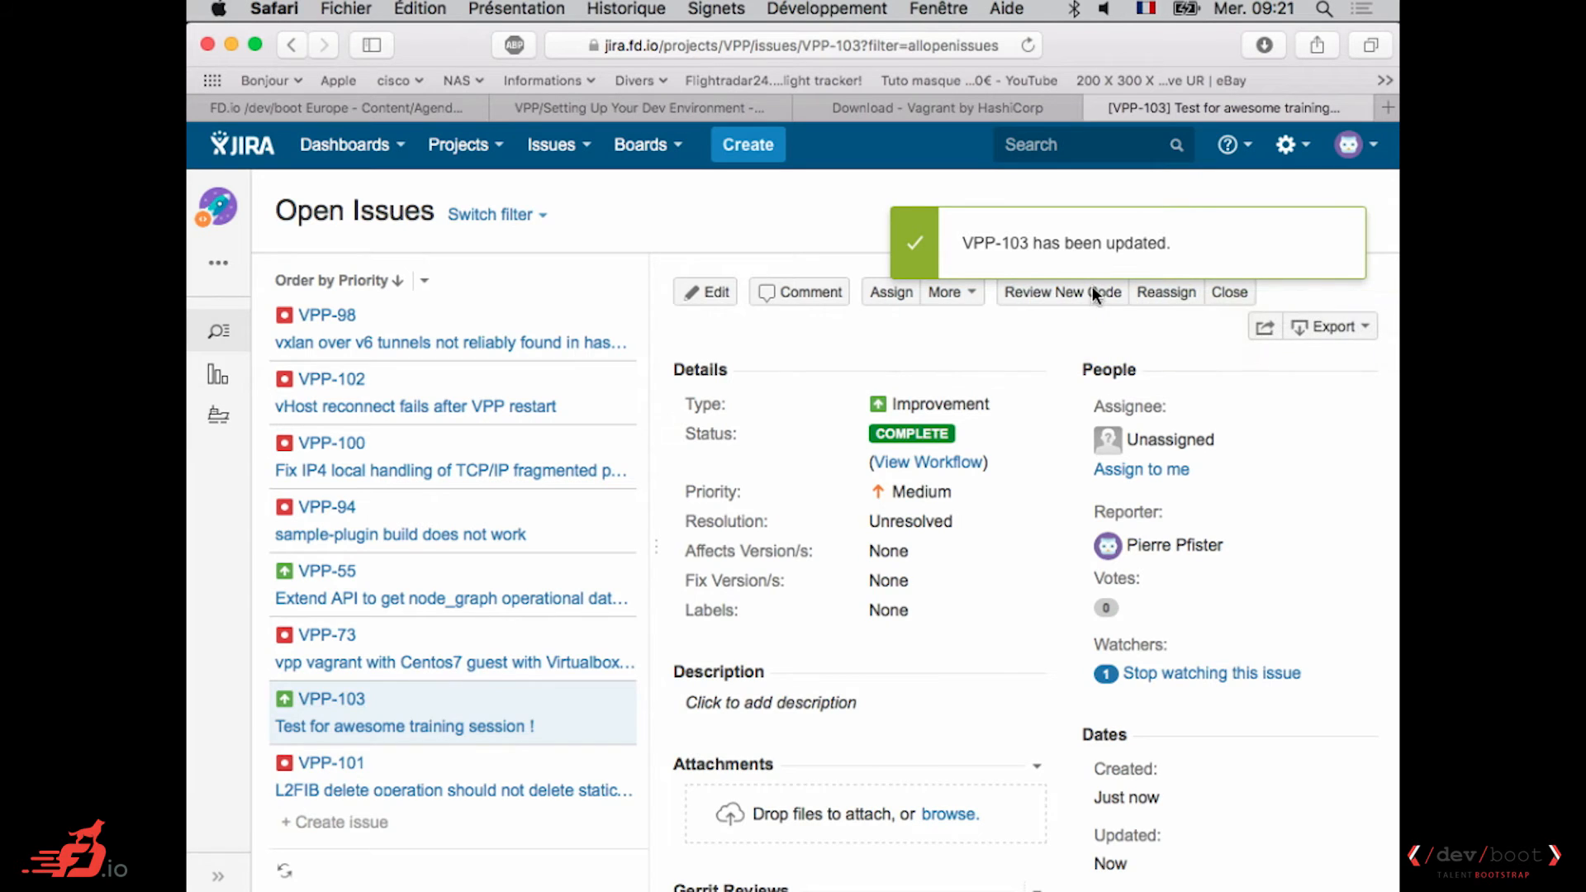
left_click(1229, 291)
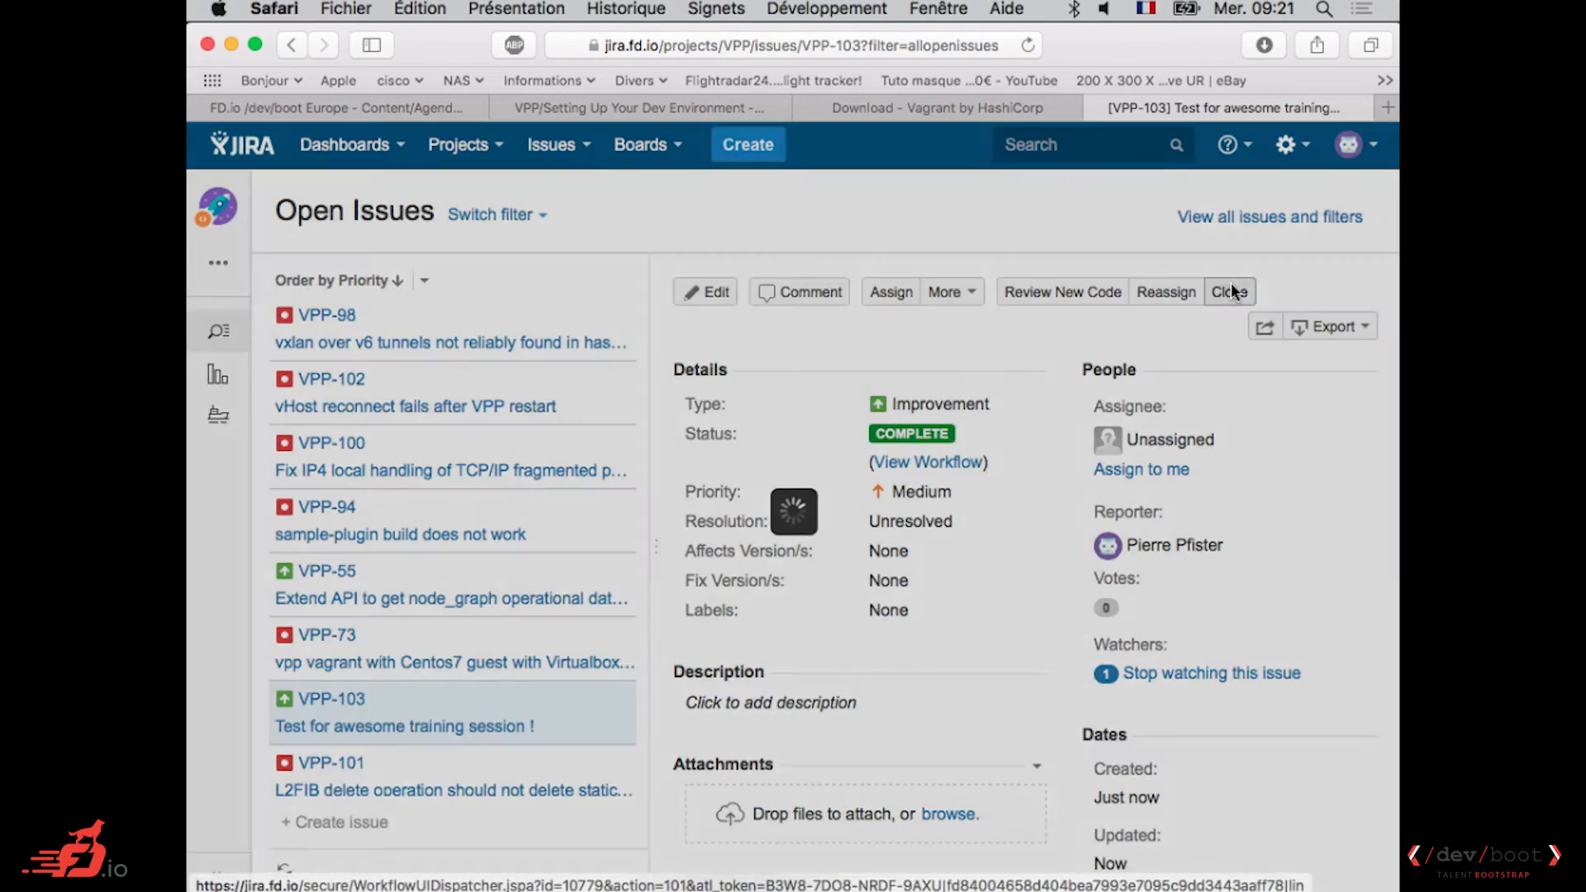
left_click(1229, 291)
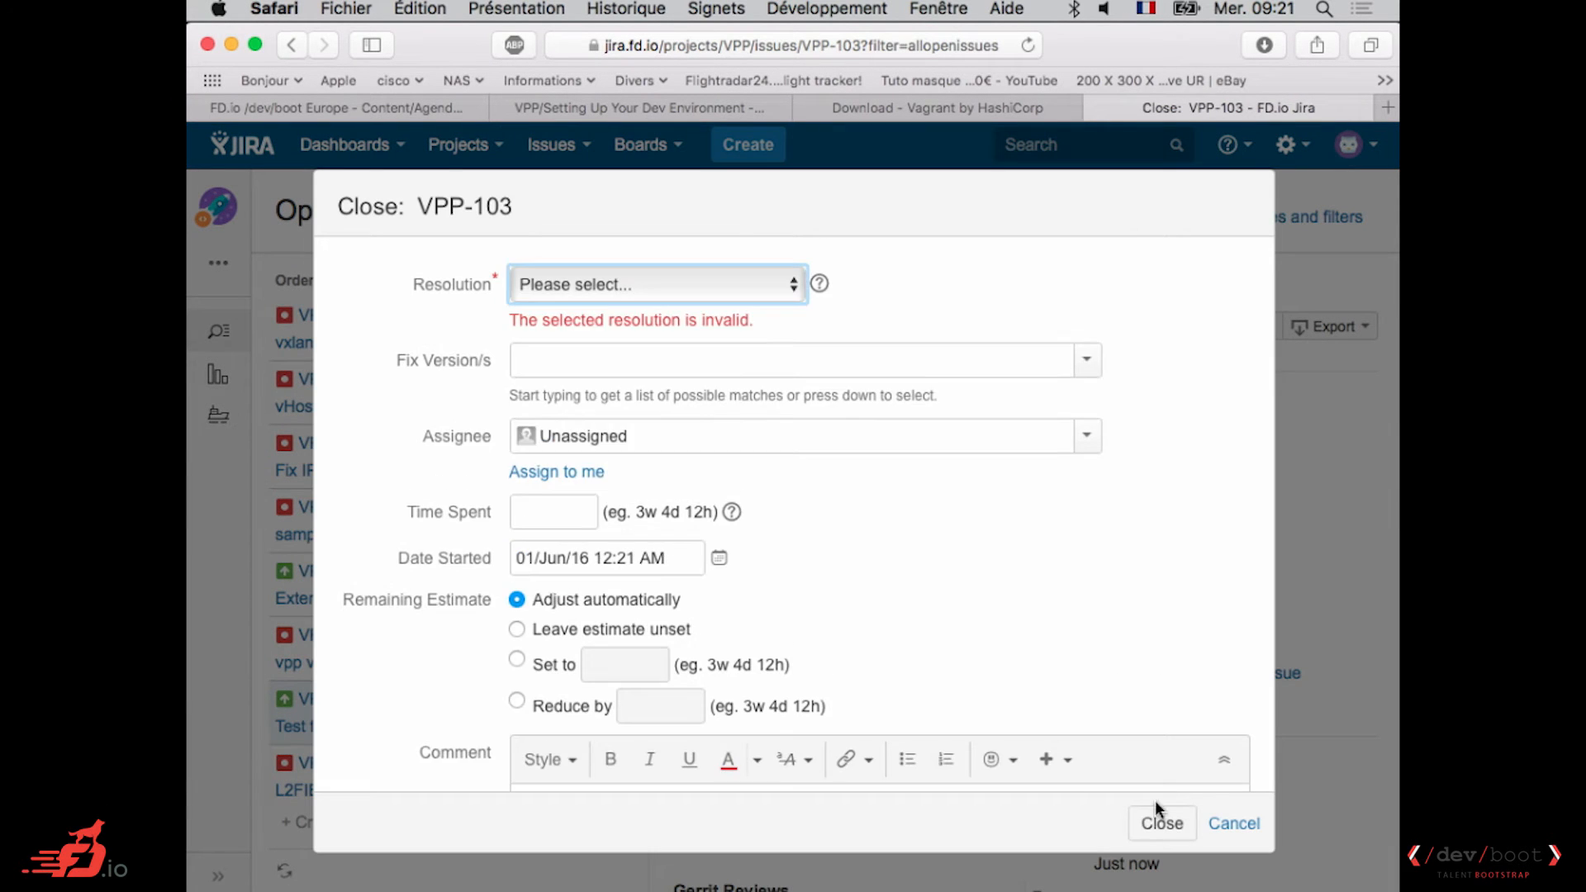
Close VPP-103 in Jira with the resolution set to Done.
left_click(654, 284)
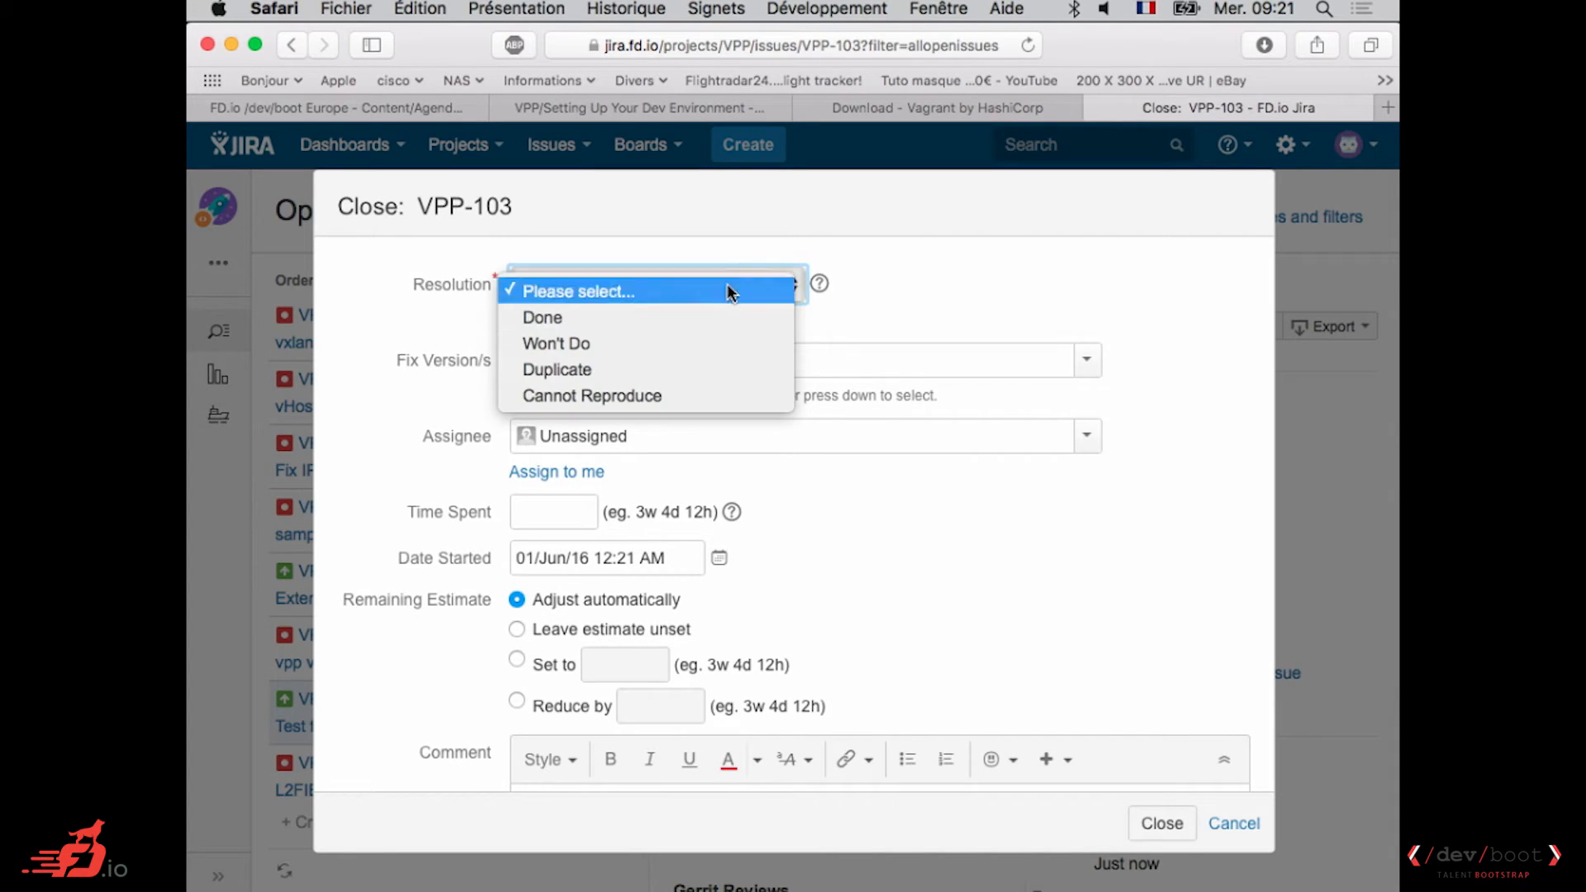
mouse_move(683, 343)
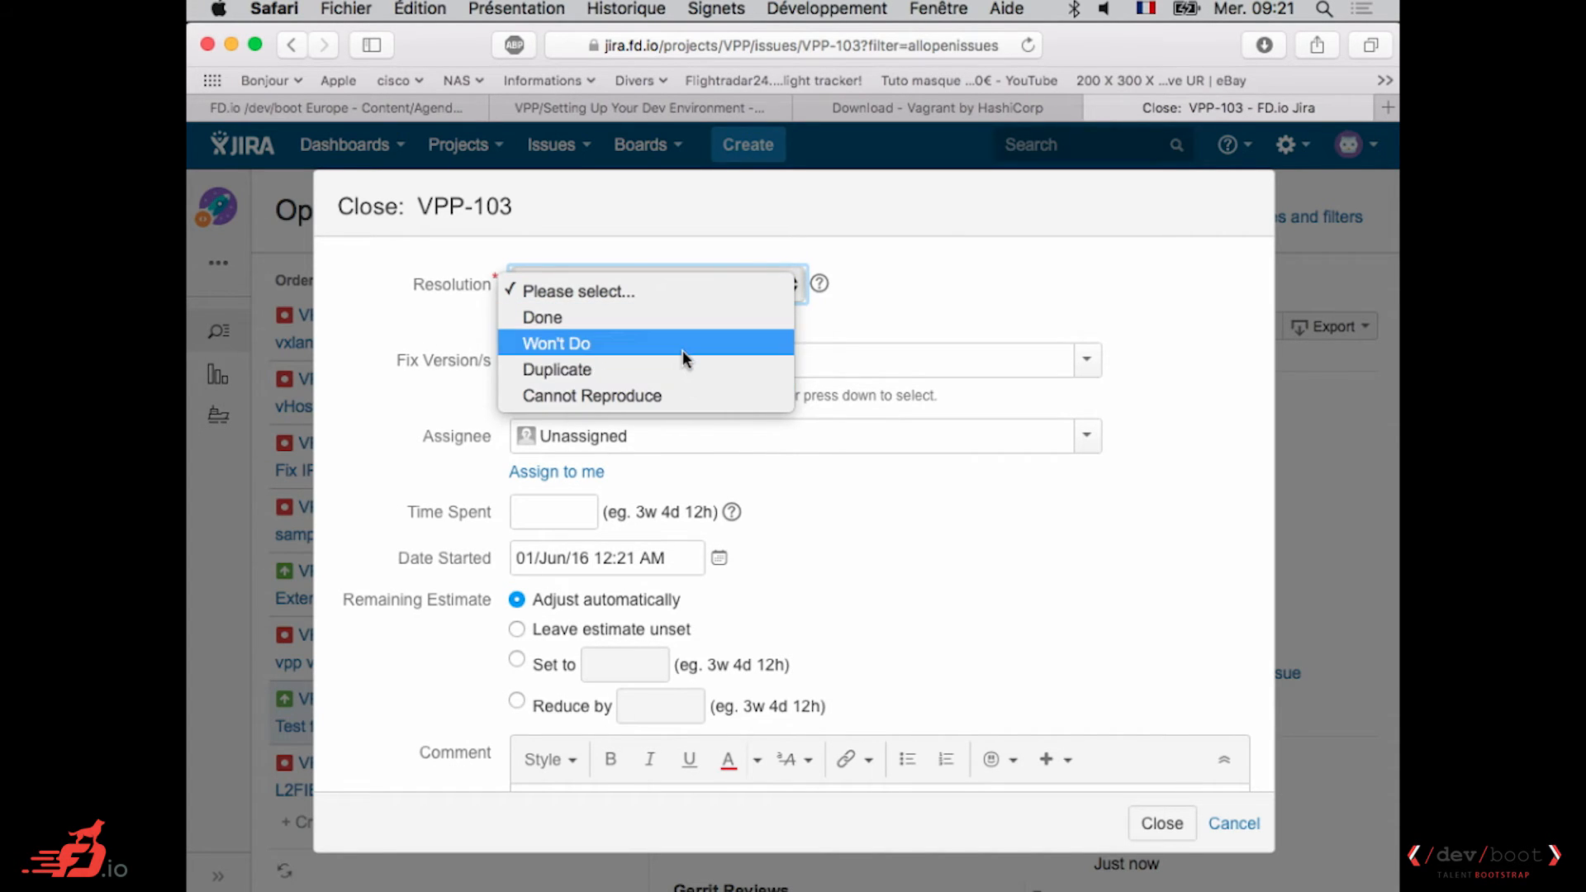
left_click(542, 317)
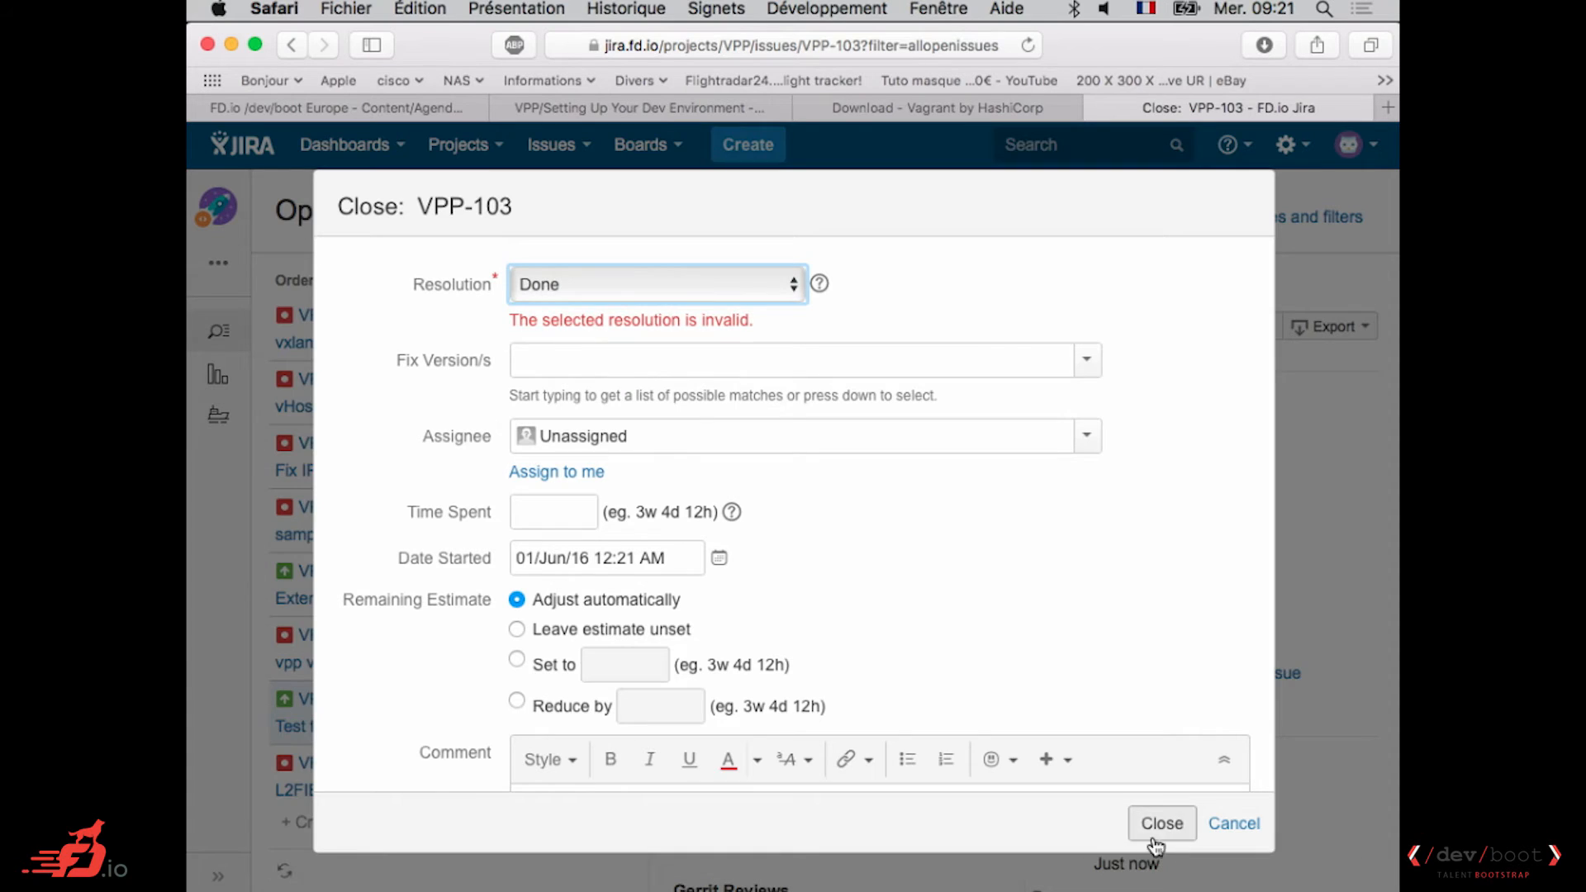
left_click(1161, 822)
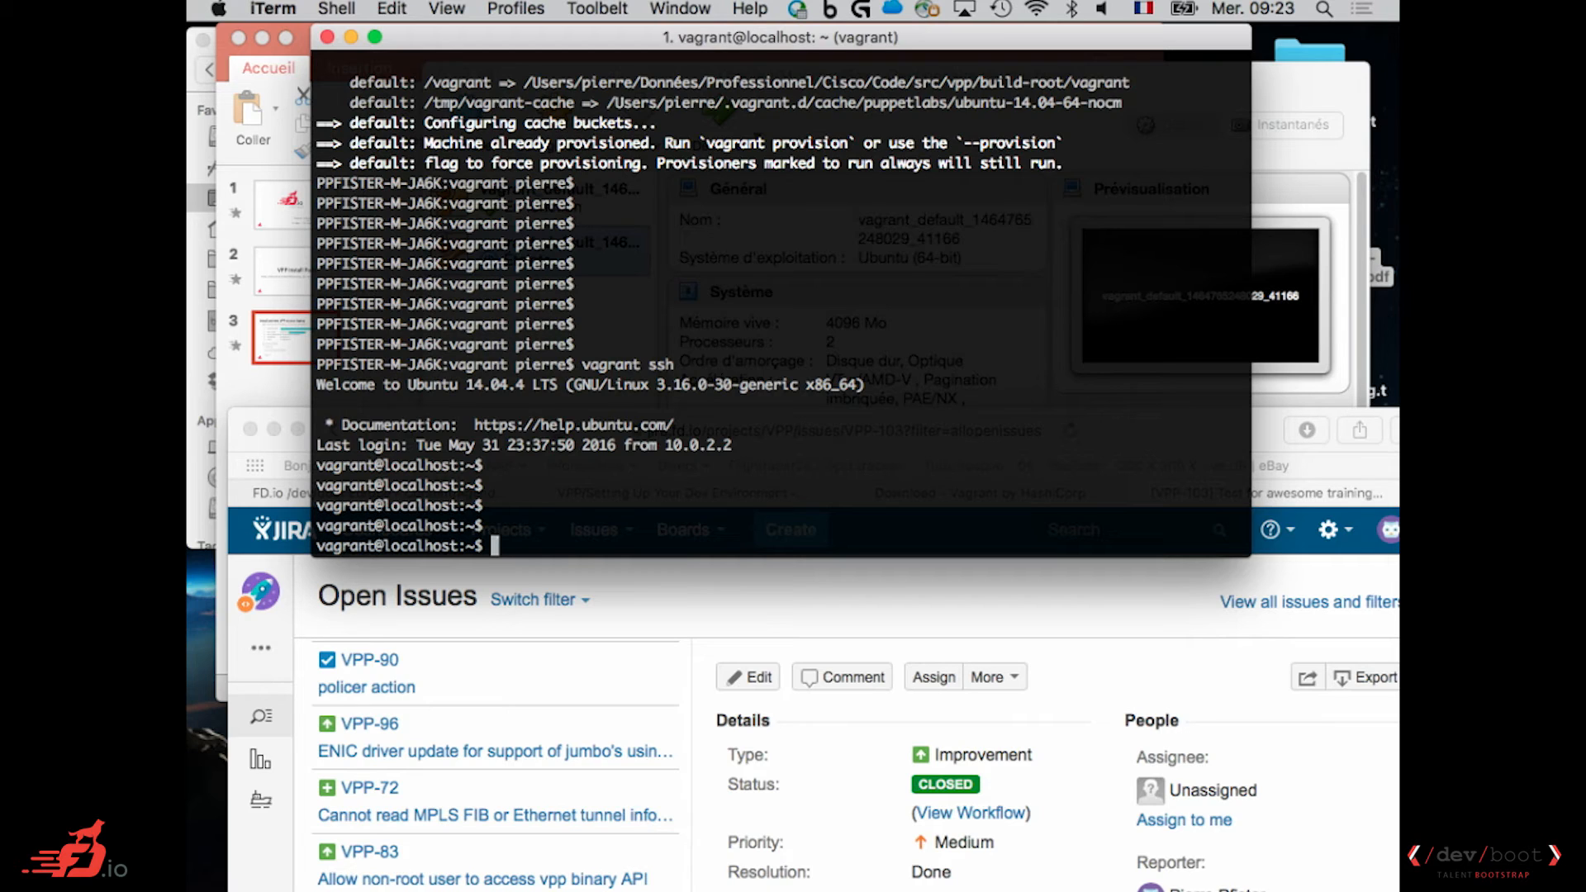
Run 'stop vpp', 'start vpp' and 'stop vpp' without sudo, getting unknown-instance and rejection errors.
type("stop vpp")
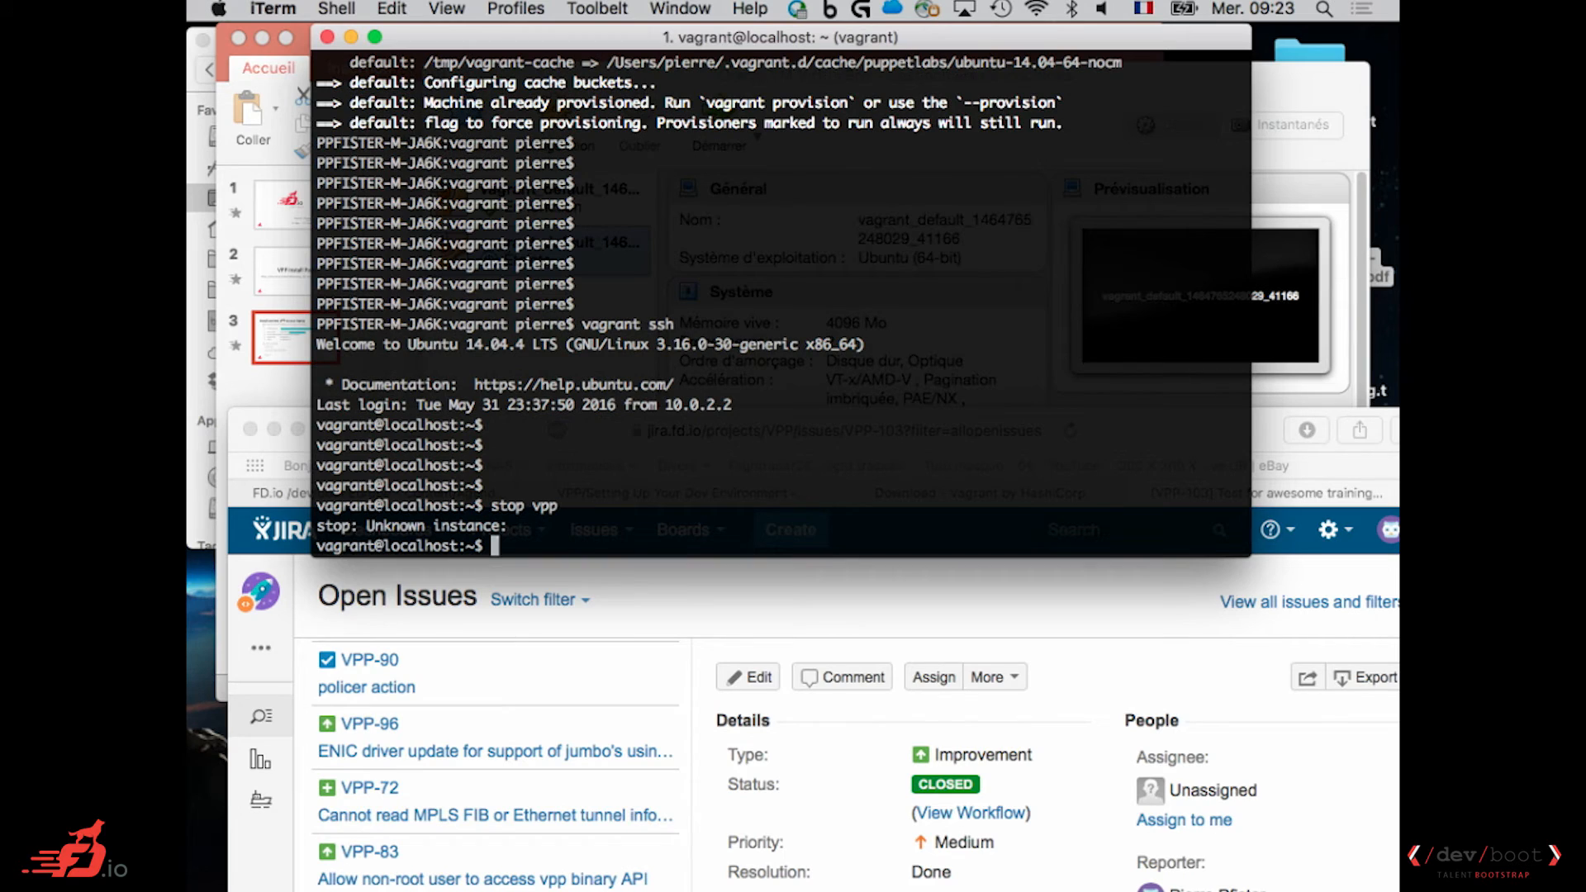
type("stop vpp")
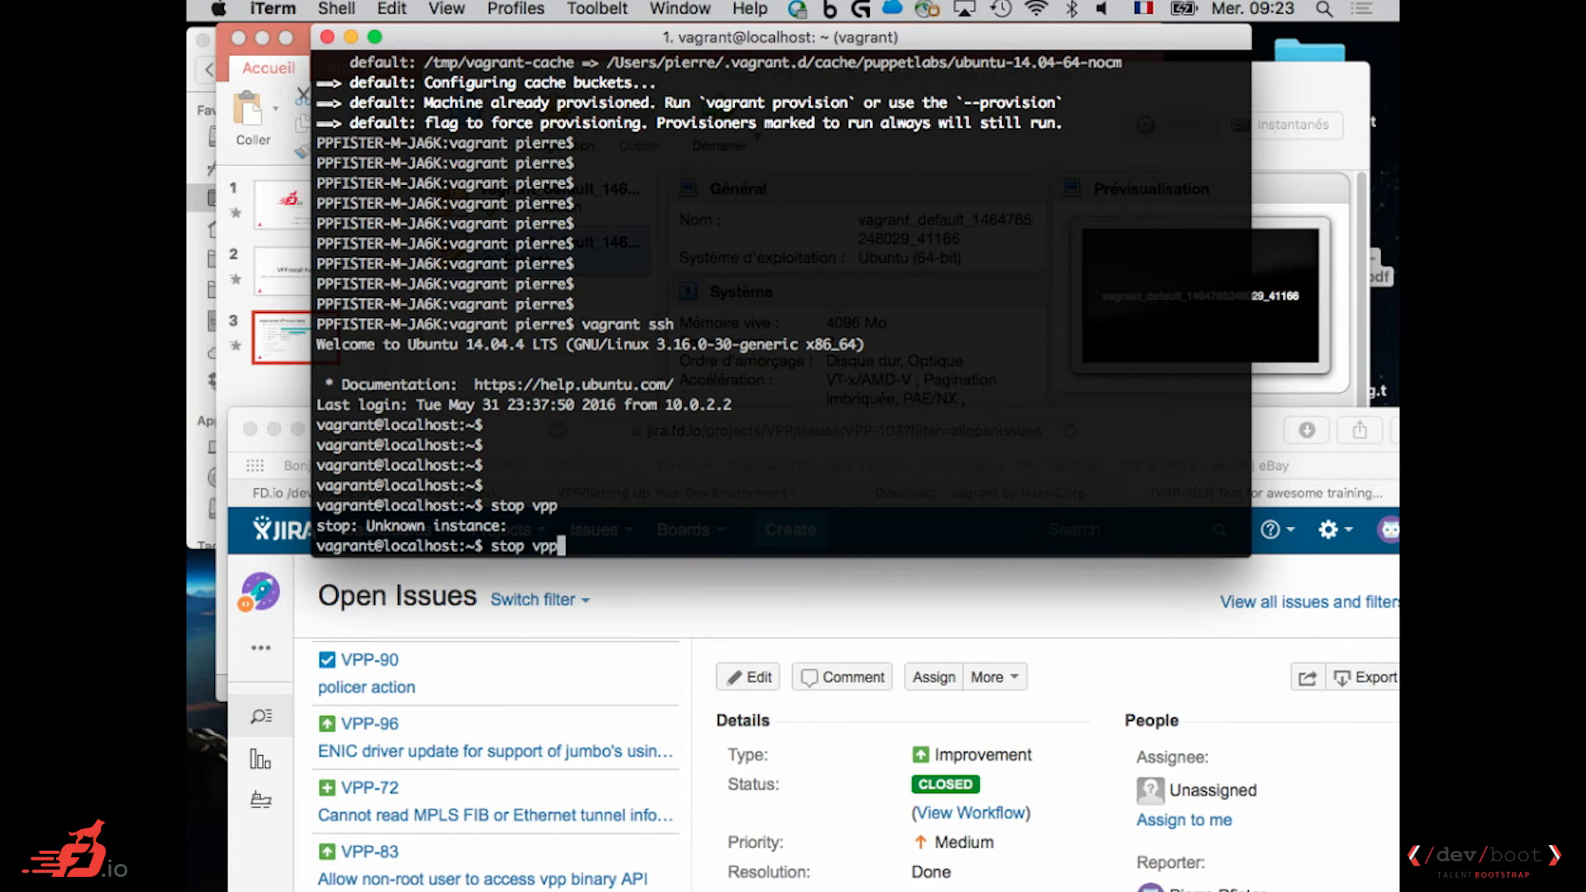
type("start vpp")
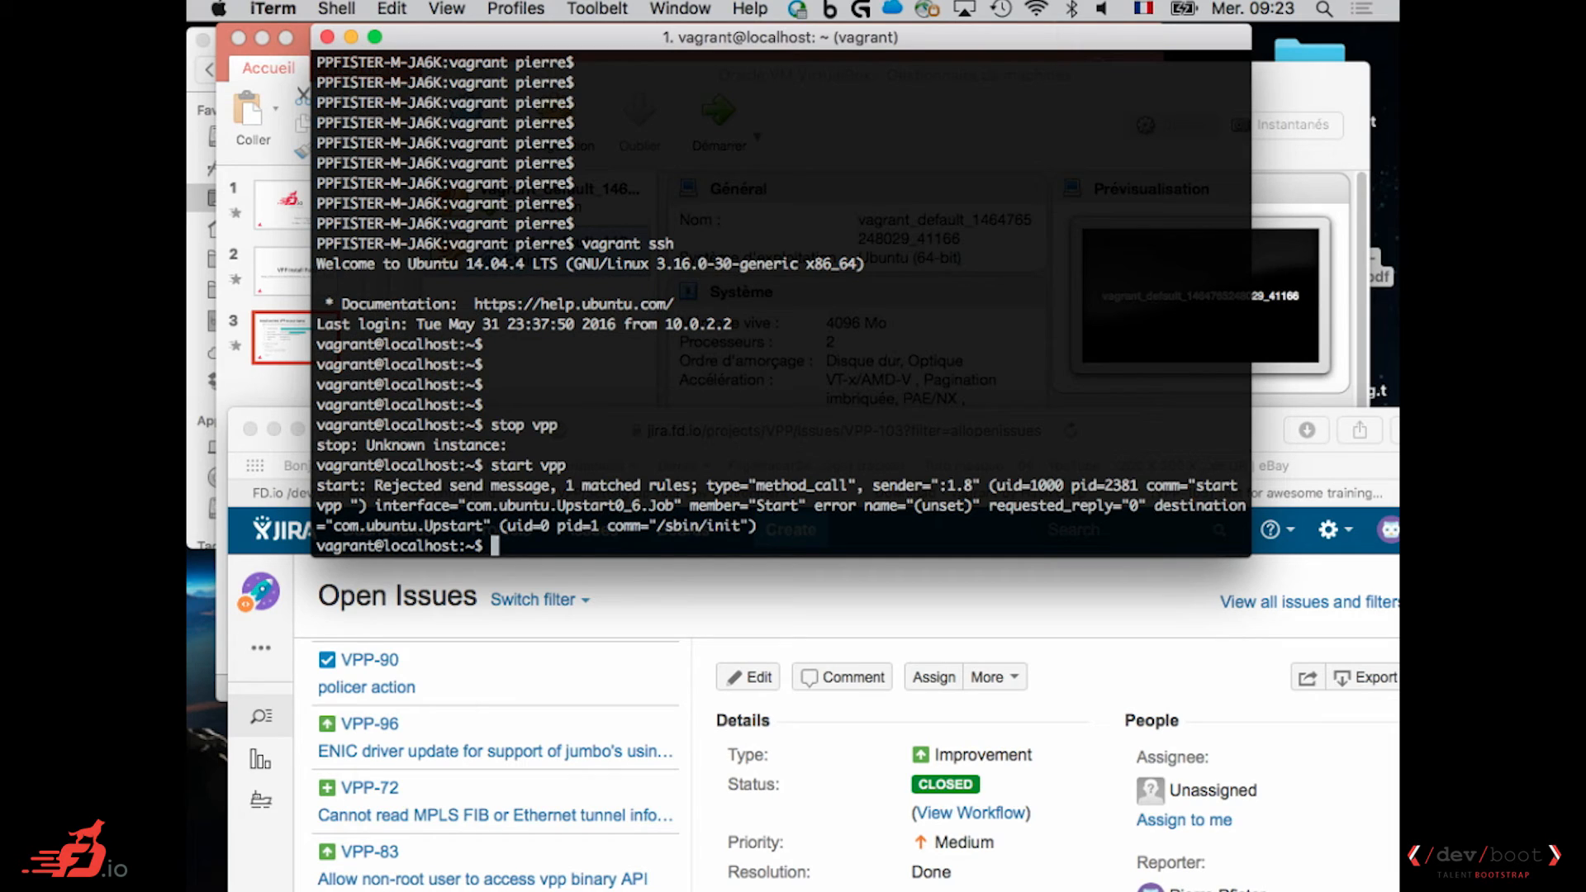
type("stop vpp")
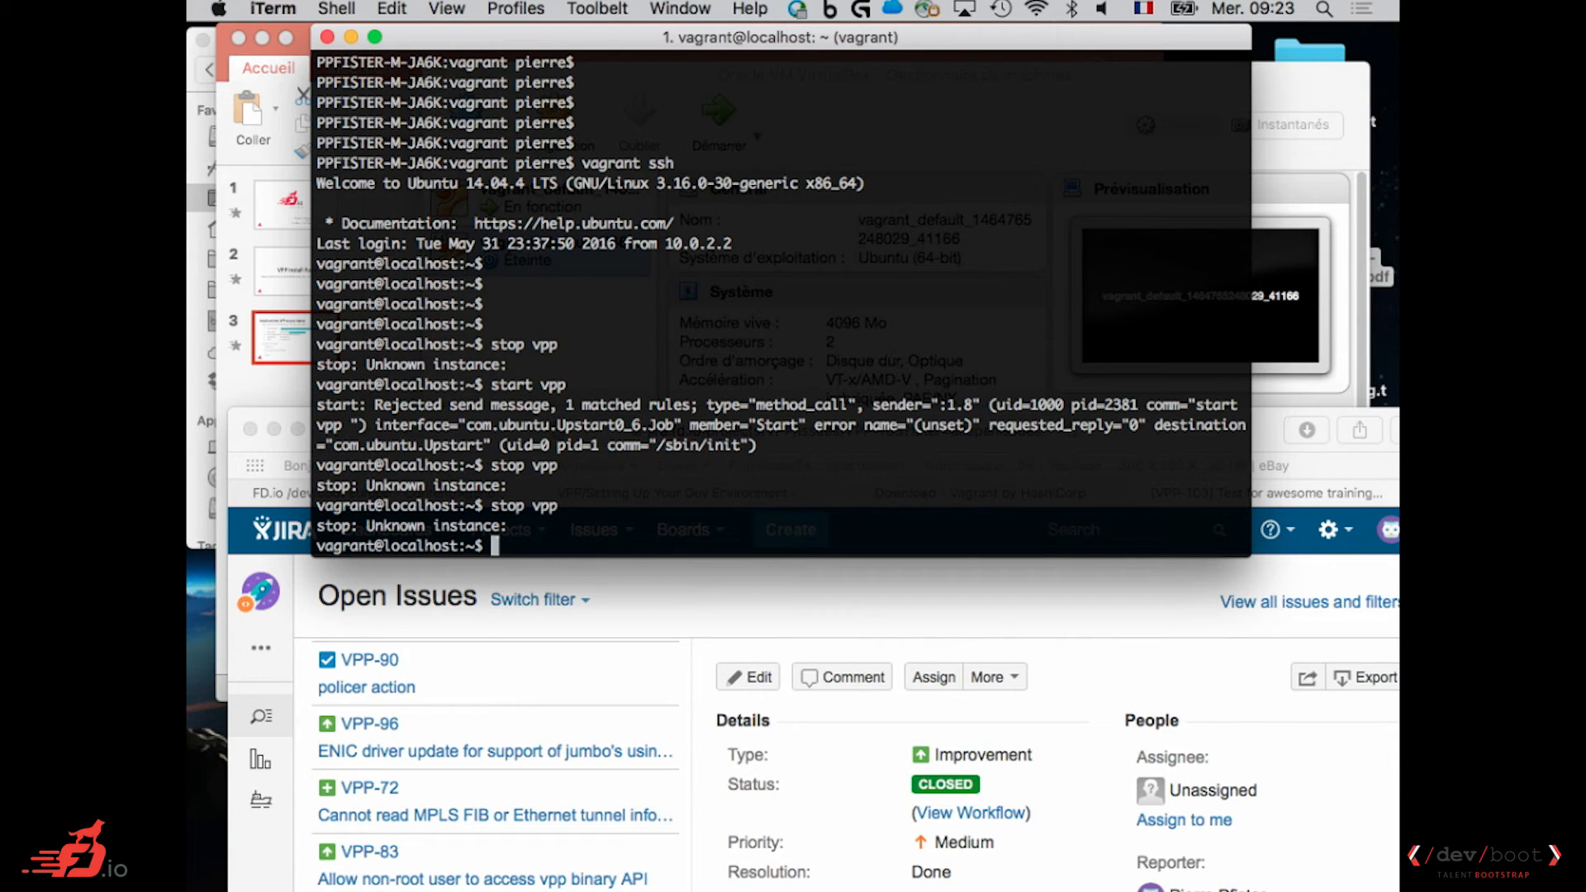
type("stop vpp")
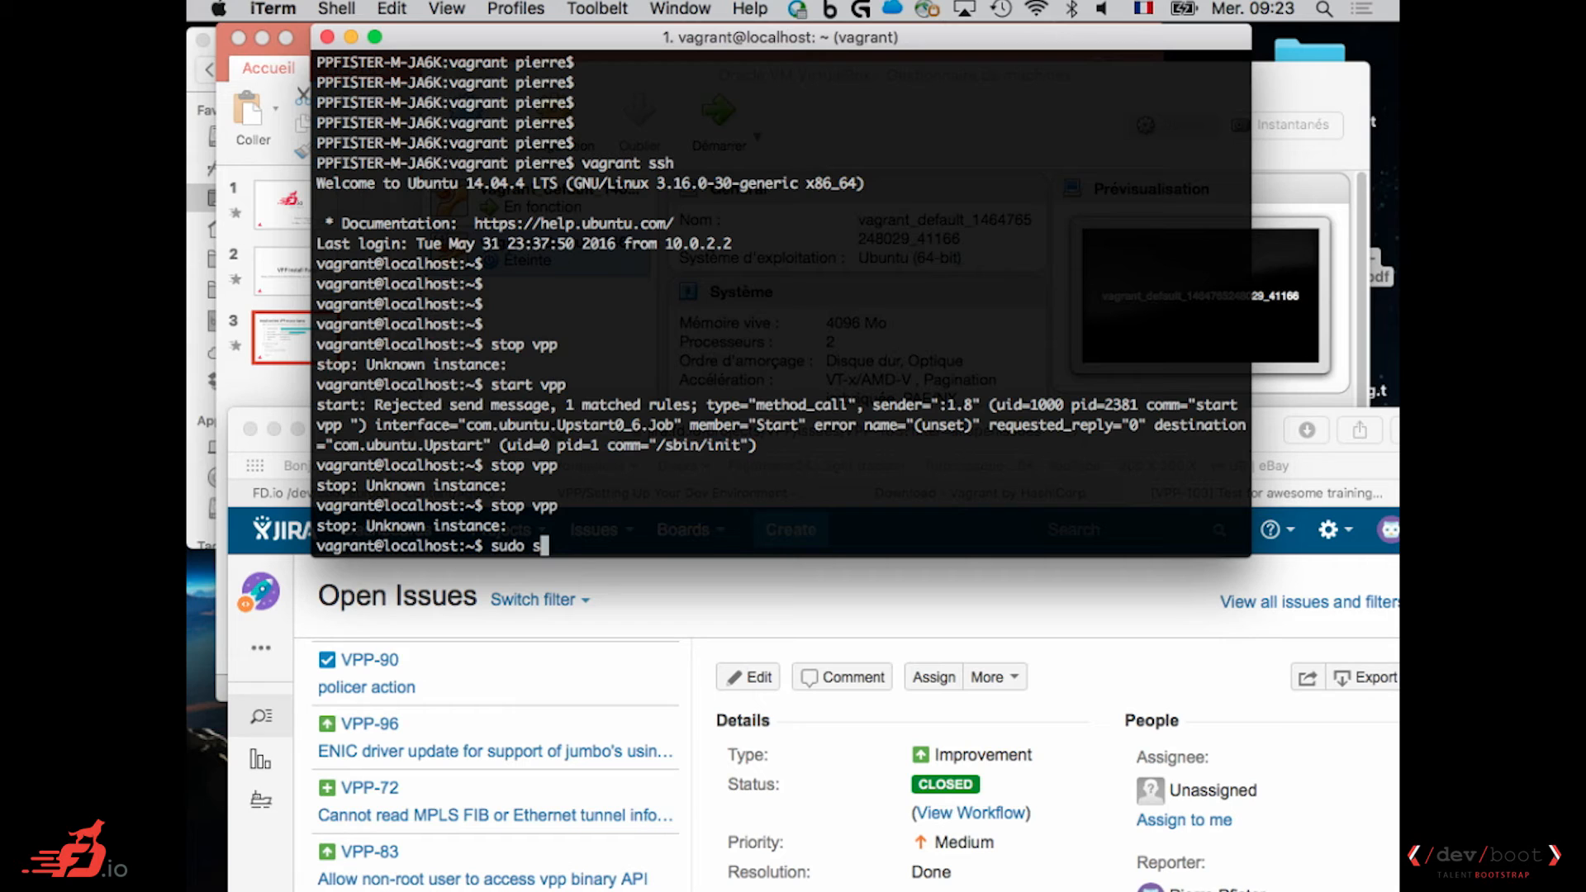
Start VPP with sudo, then attempt to open /etc/vpp/startup.conf in vim and fall back to vi.
type("tart vpp")
key("Return")
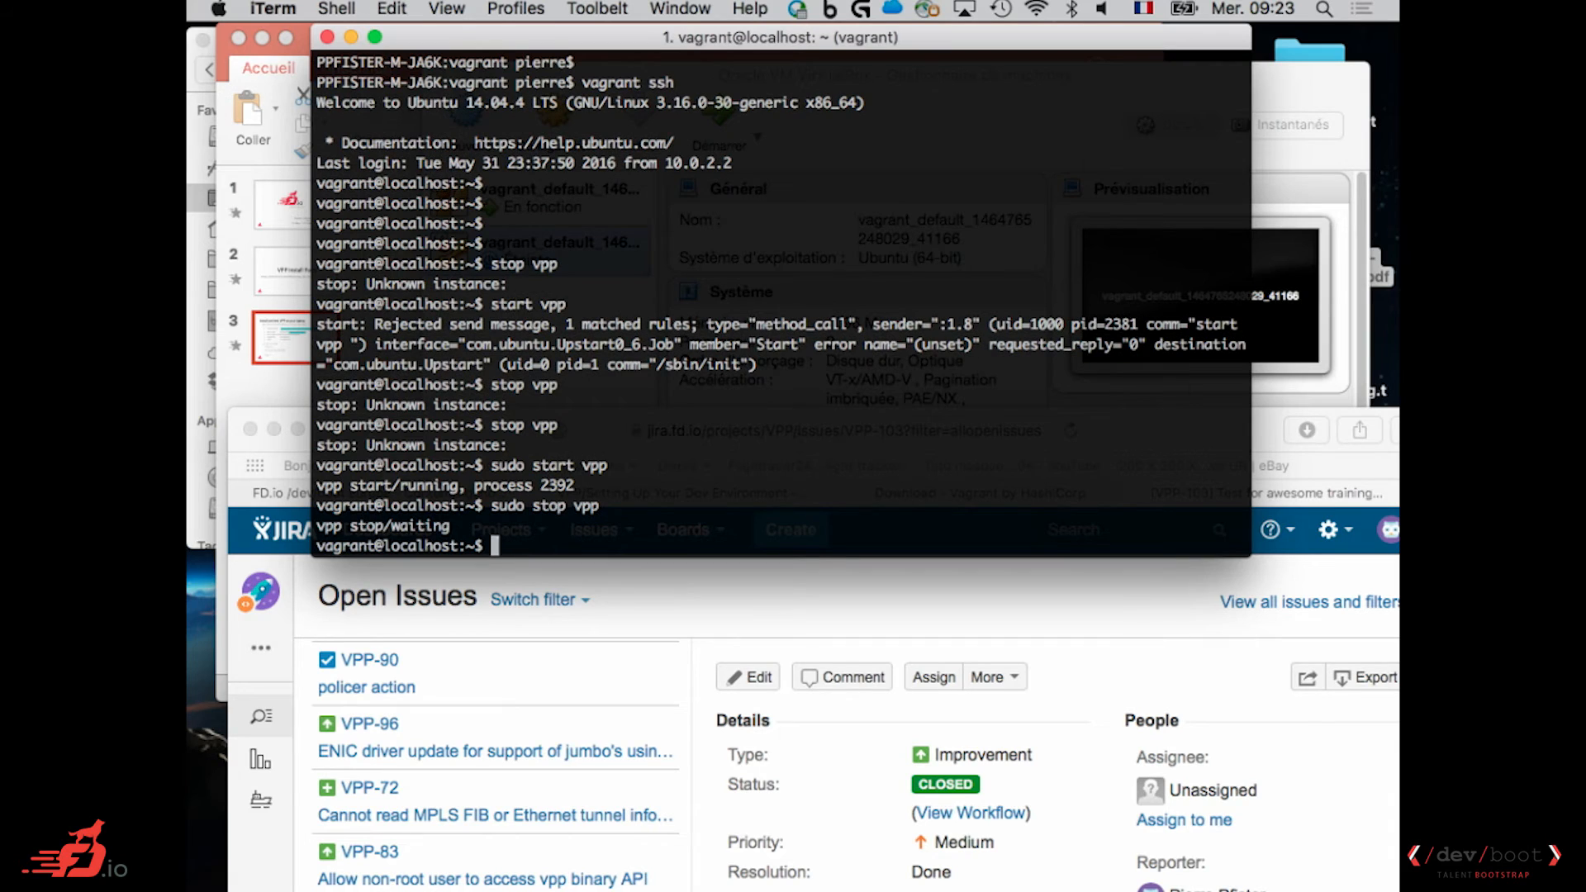
type("vim")
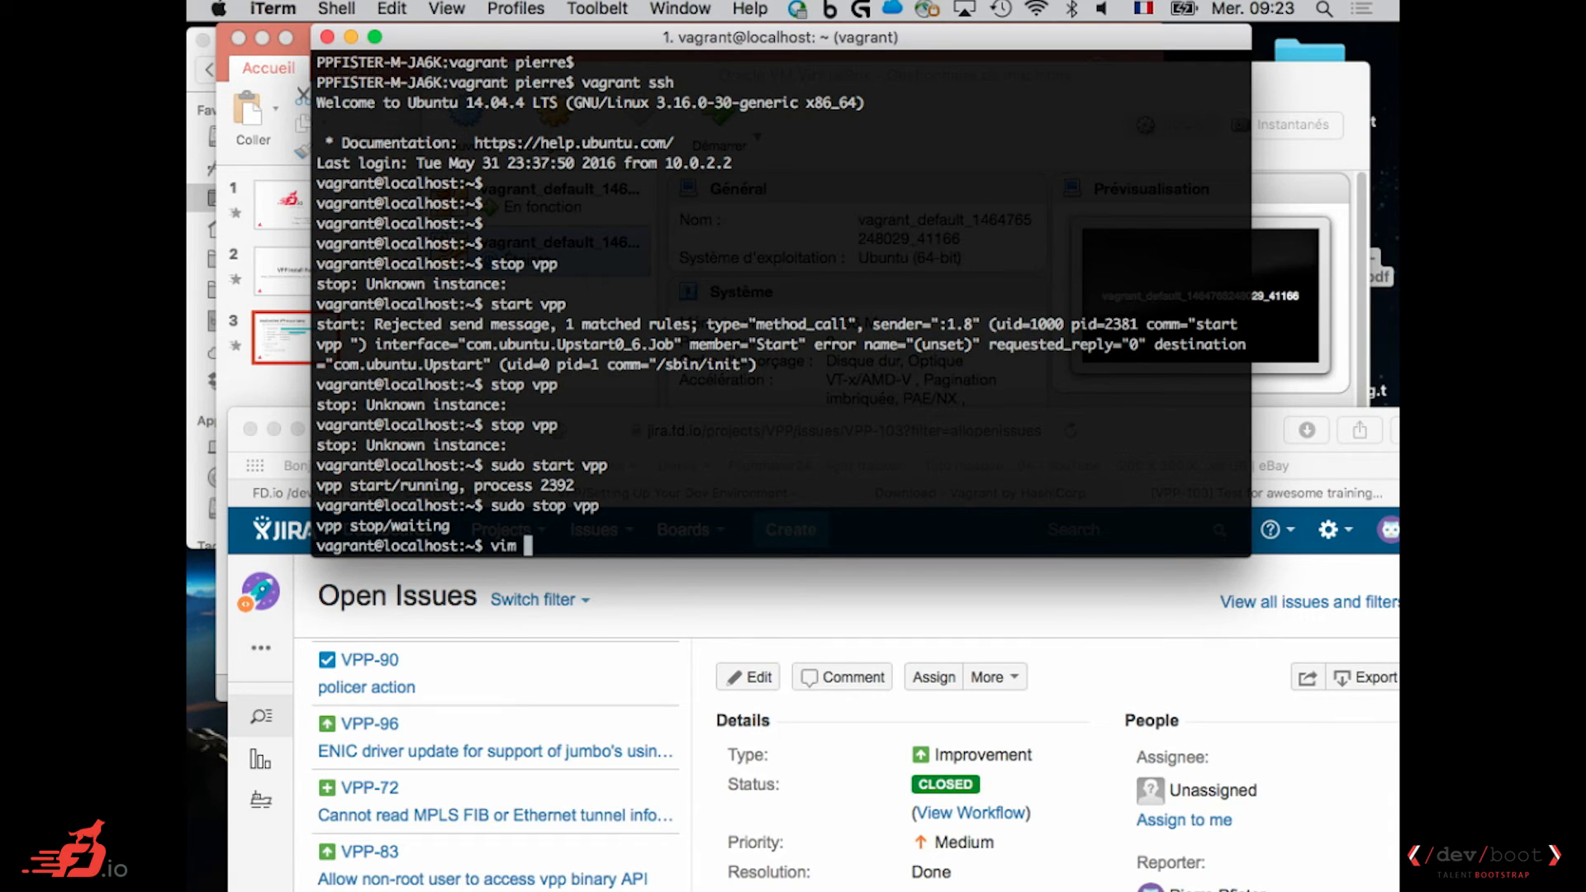
type("/etc/")
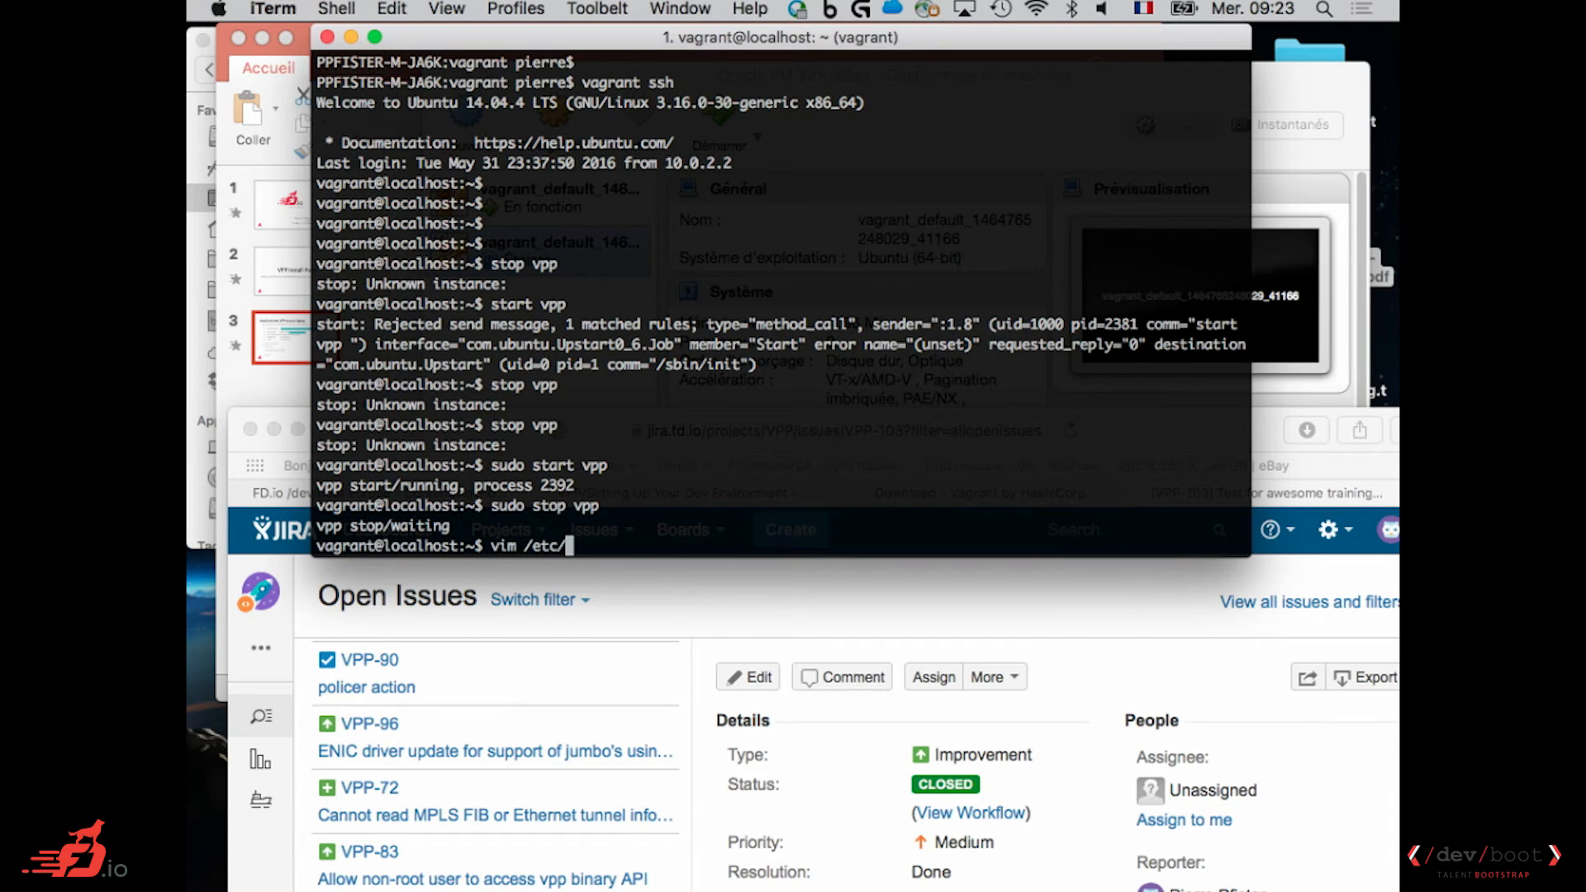
key("Tab")
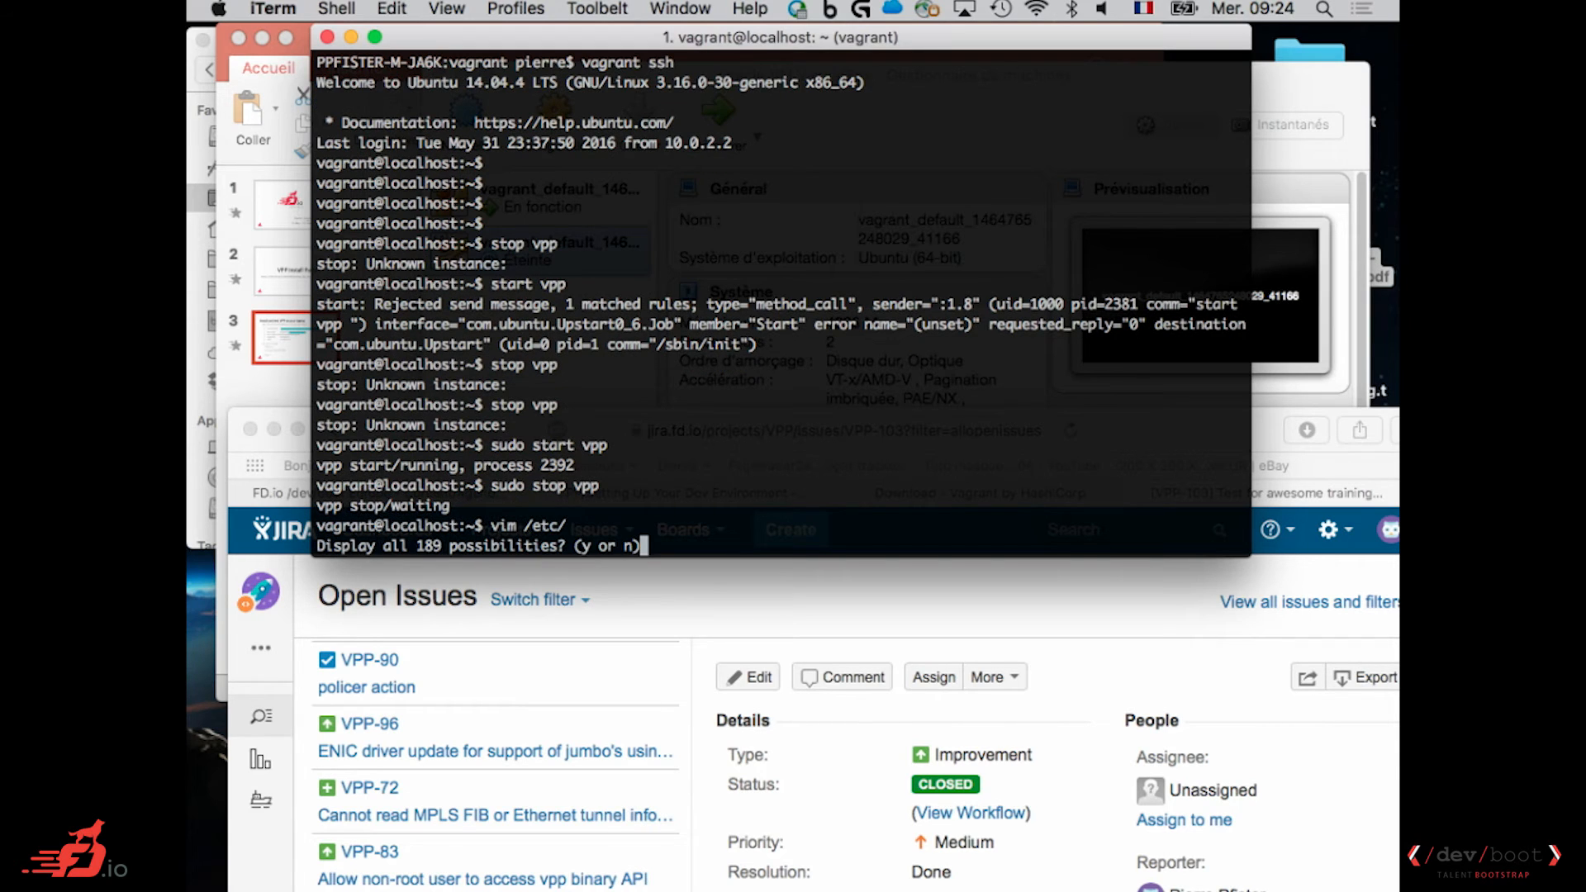
type("vpp/startup.conf")
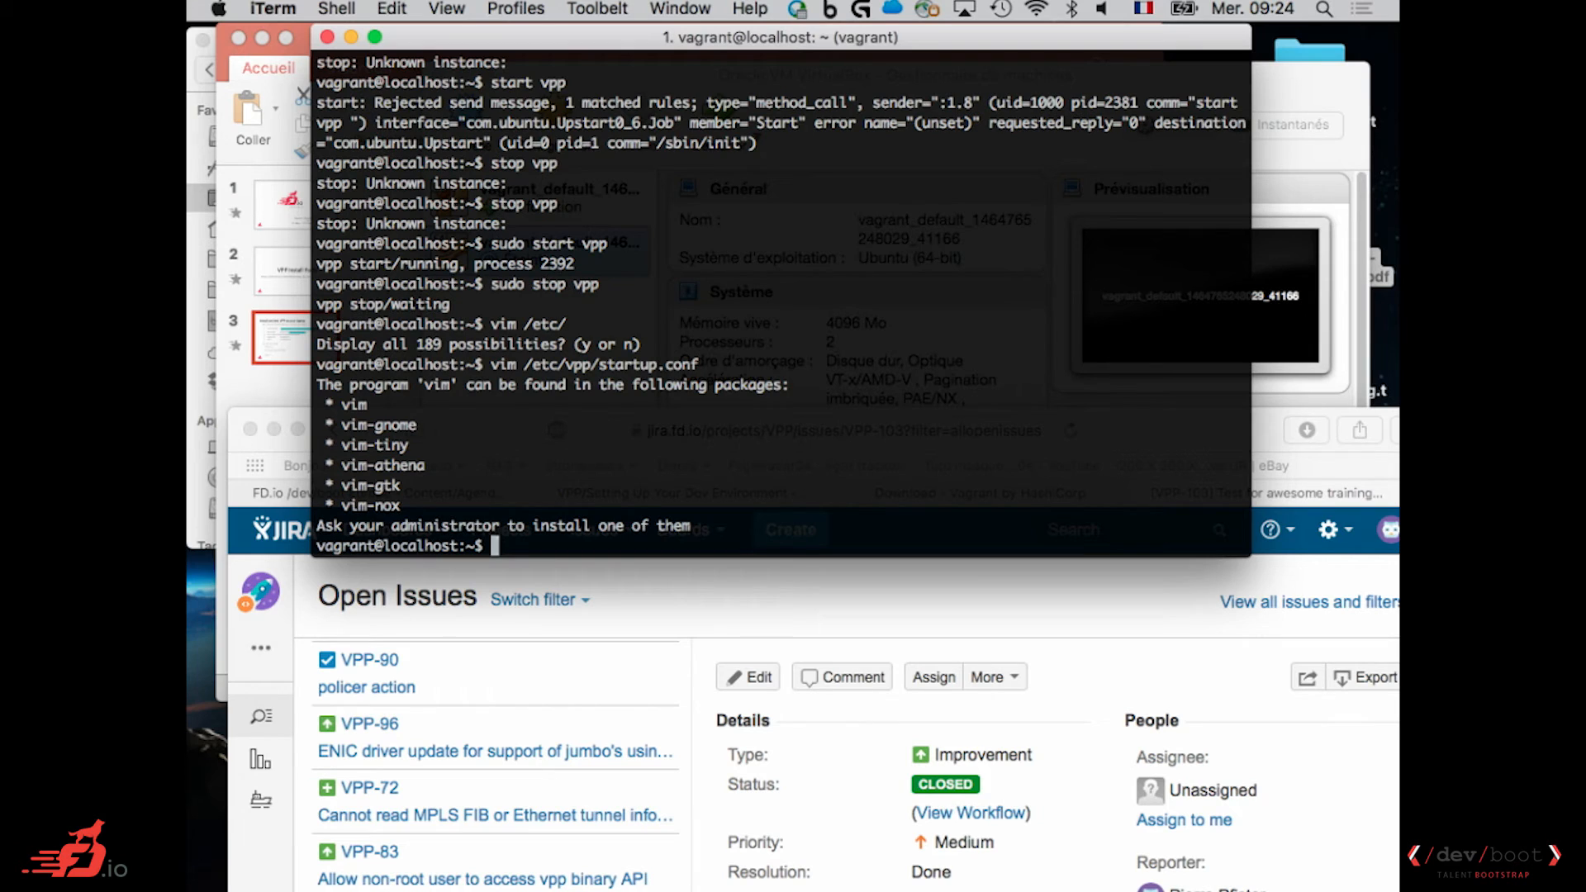
type("vi /etc/vpp/startup.conf")
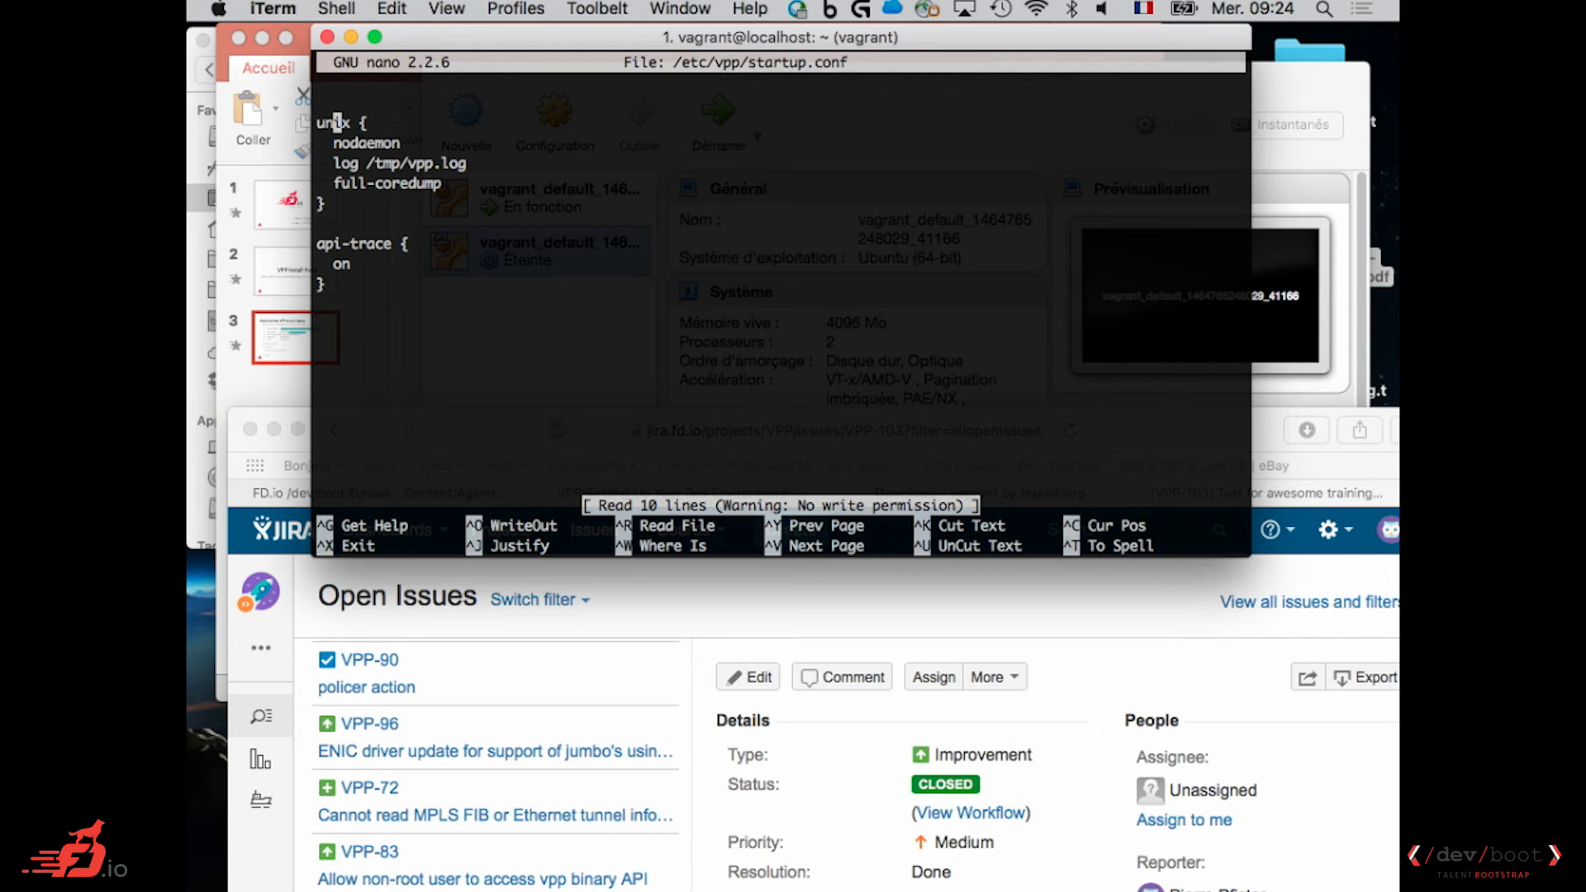
mouse_move(1161, 403)
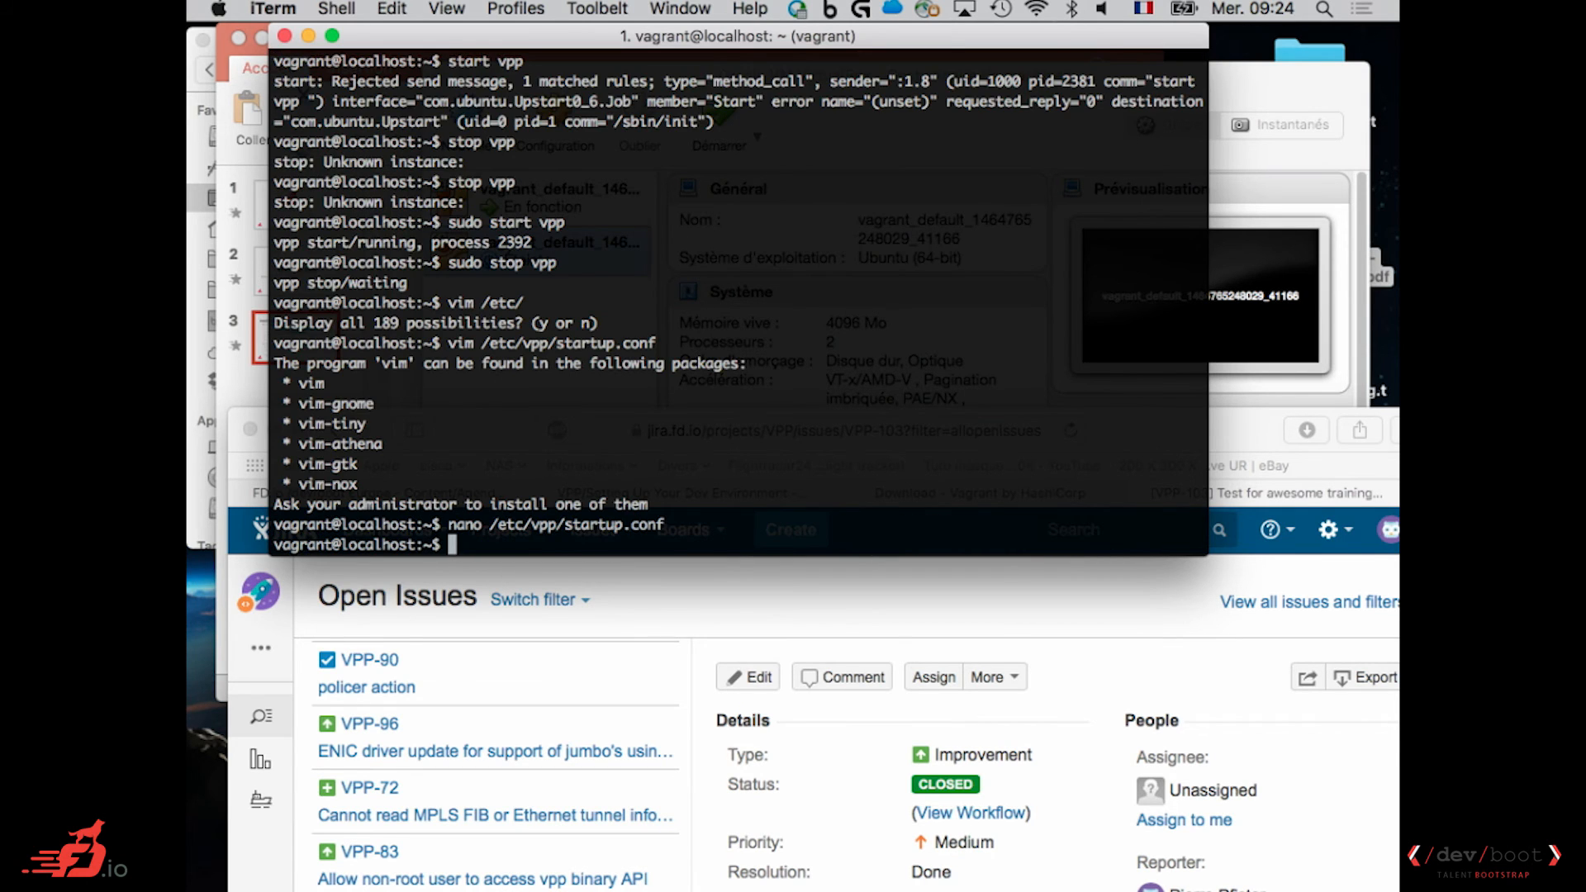
mouse_move(692, 420)
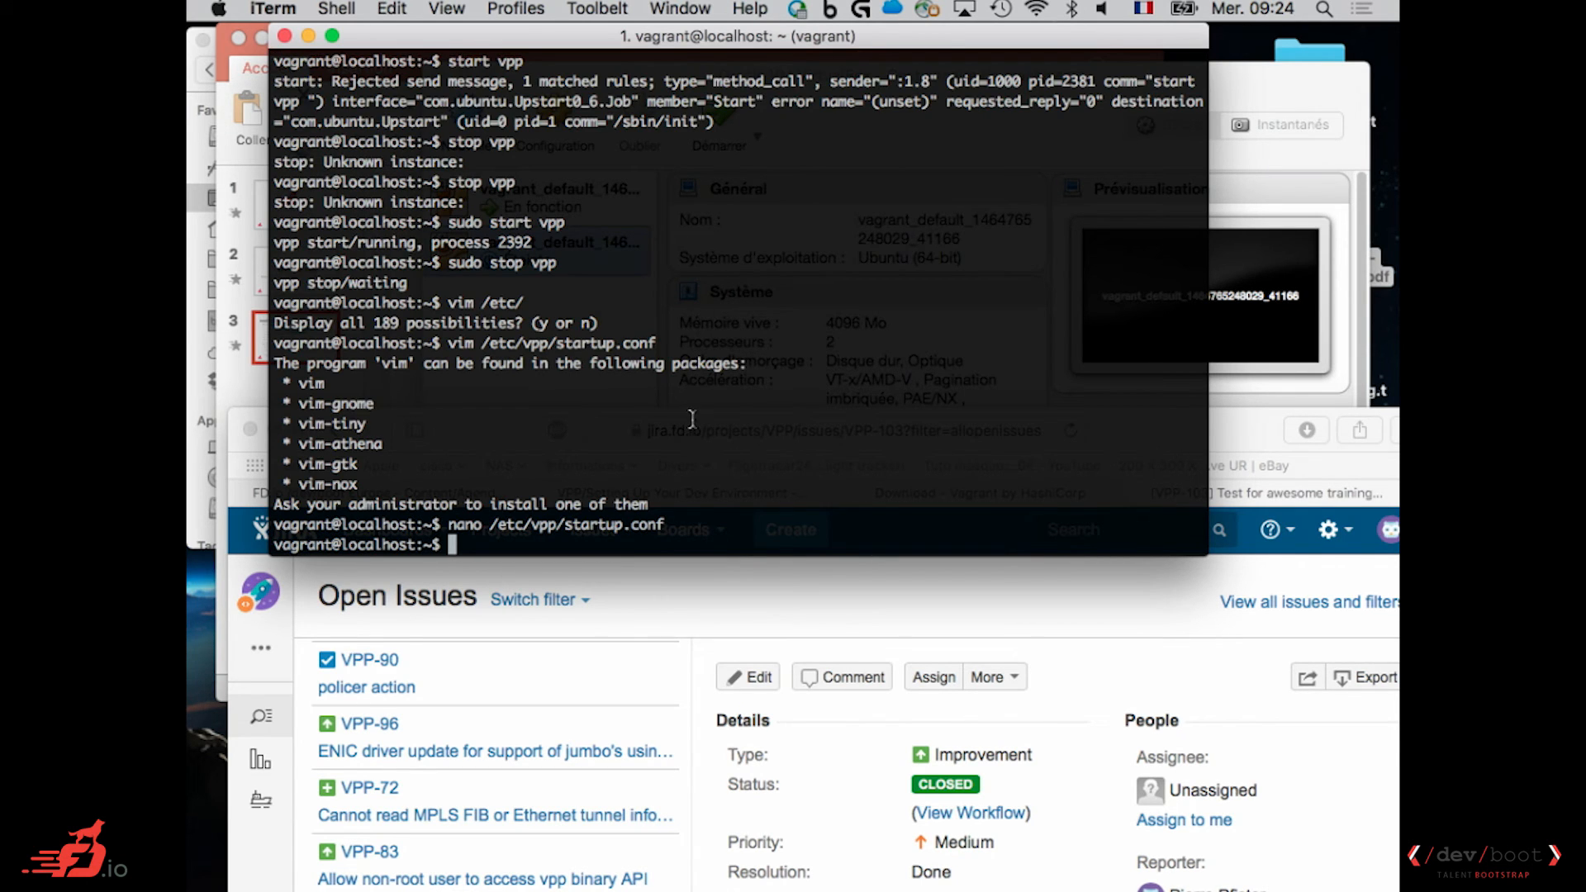
Run 'sudo start vpp' and 'sudo stop vpp', then begin the /vpp/build-root path.
type("sudo start vpp")
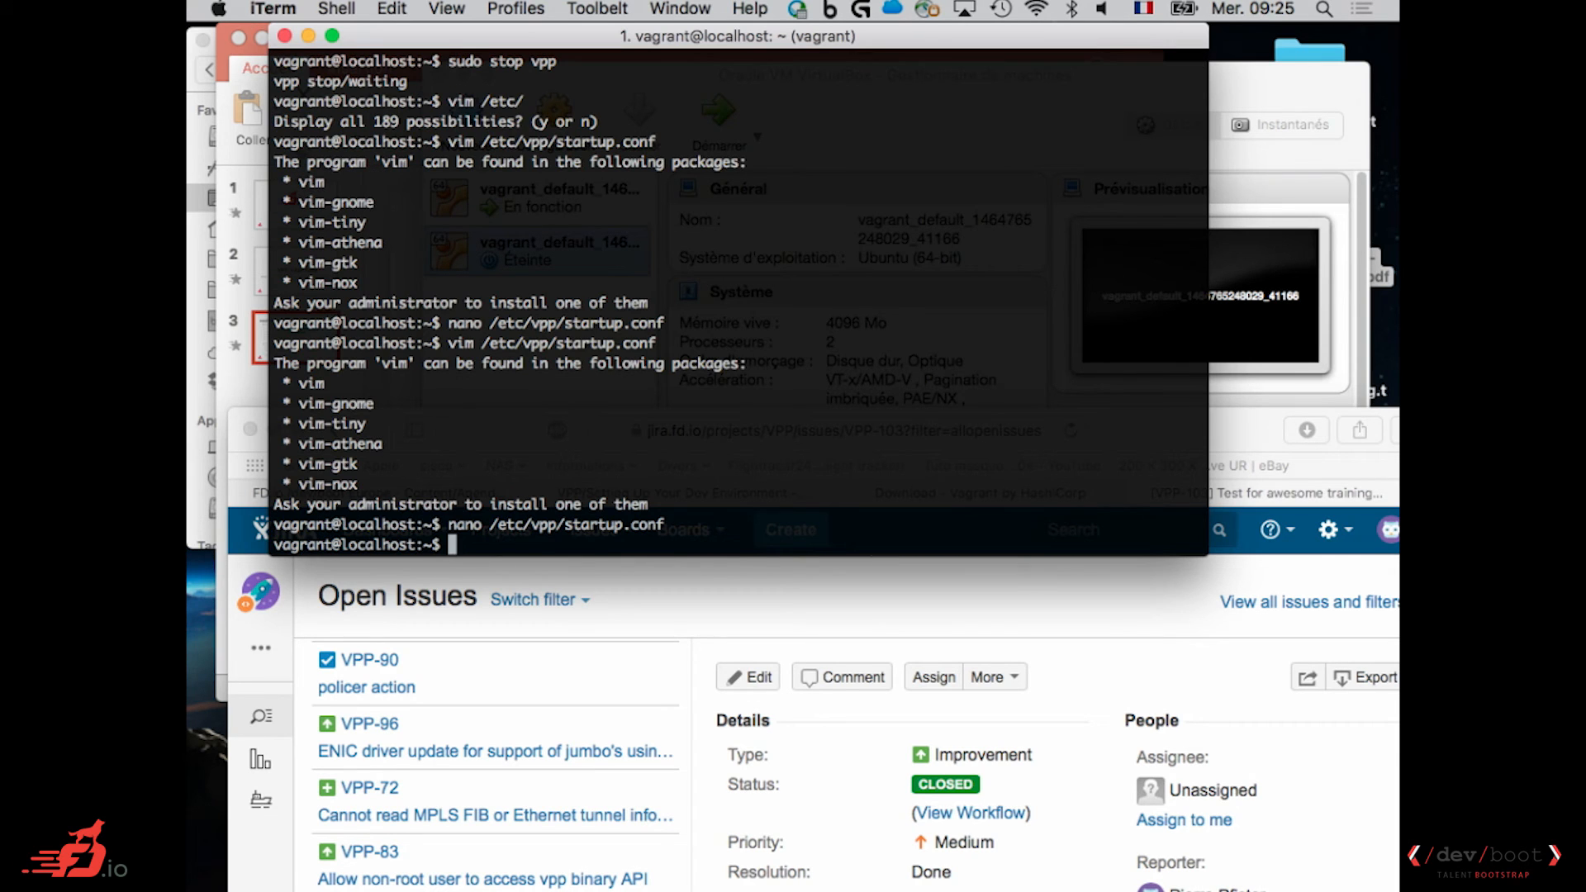
type("sudo stop")
type("/")
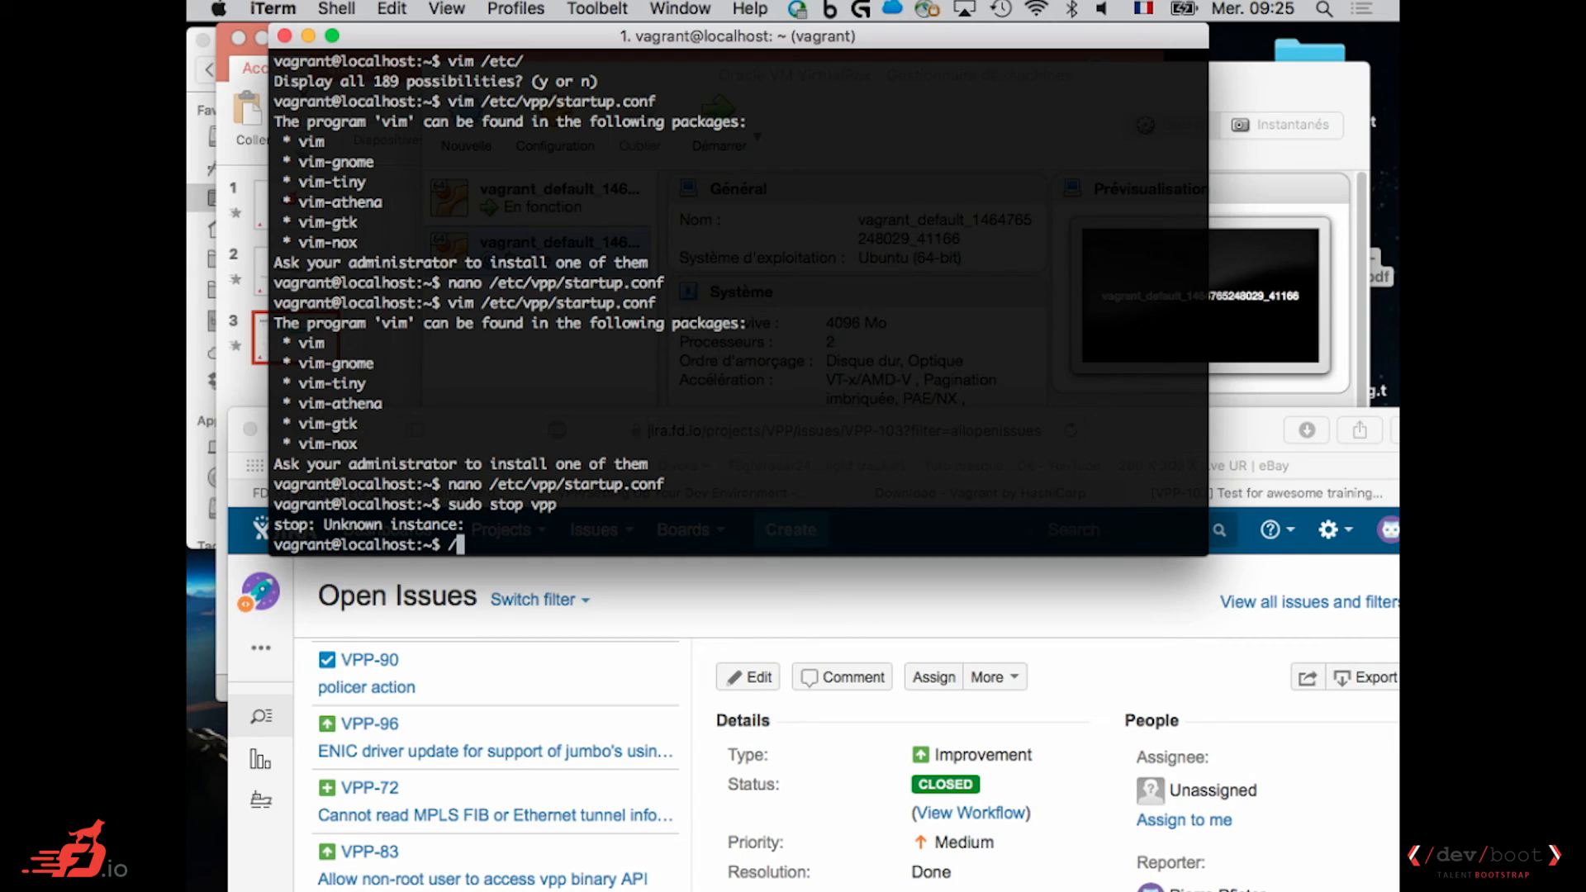
type("vpp/build-")
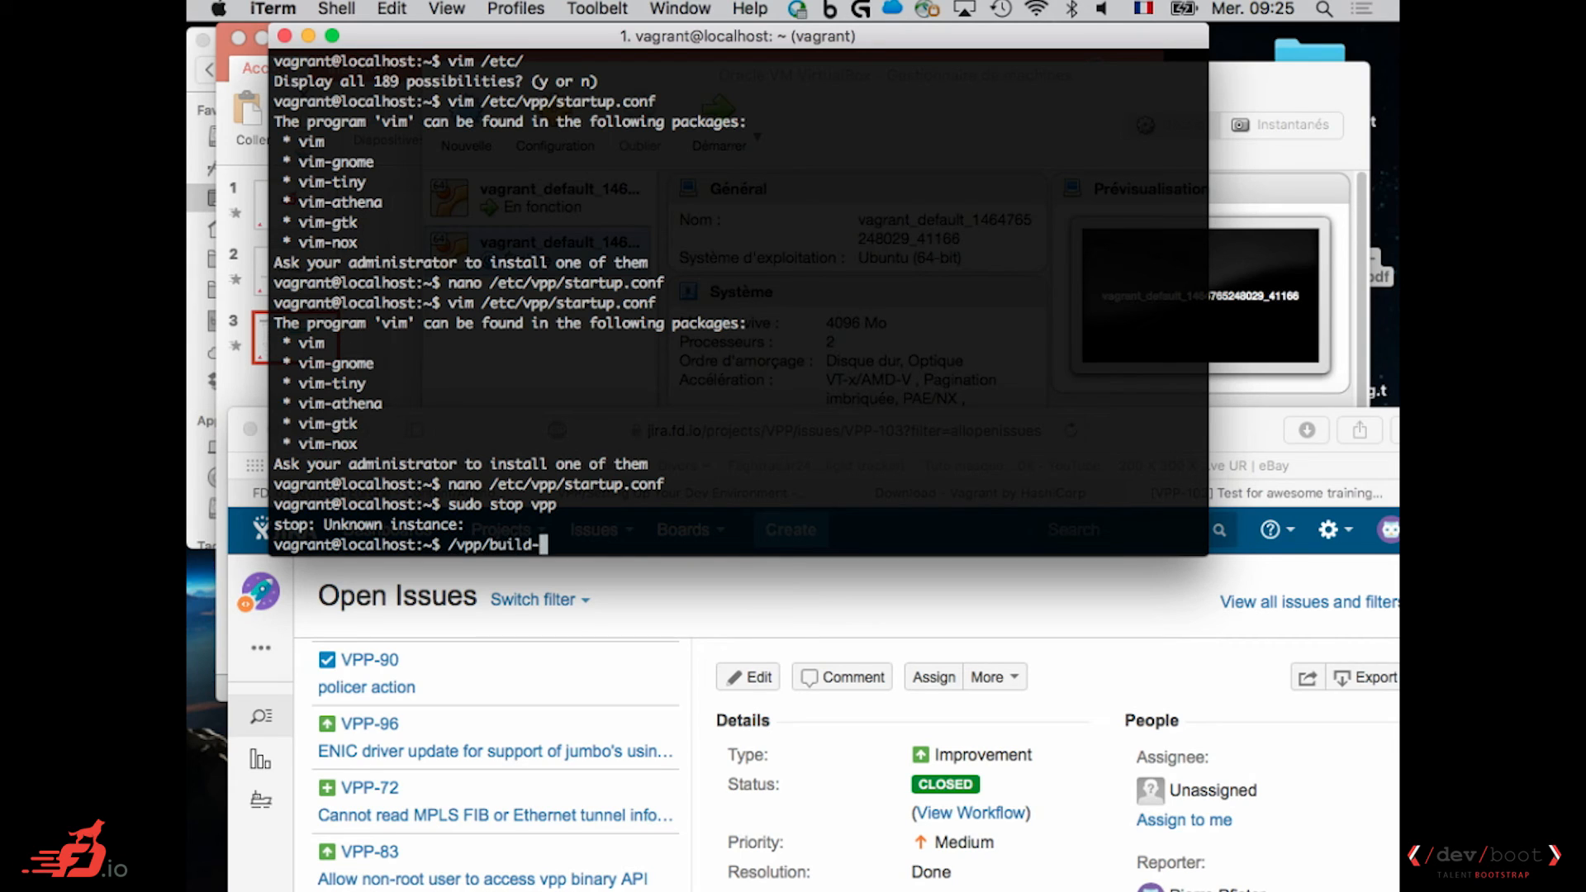
type("root/")
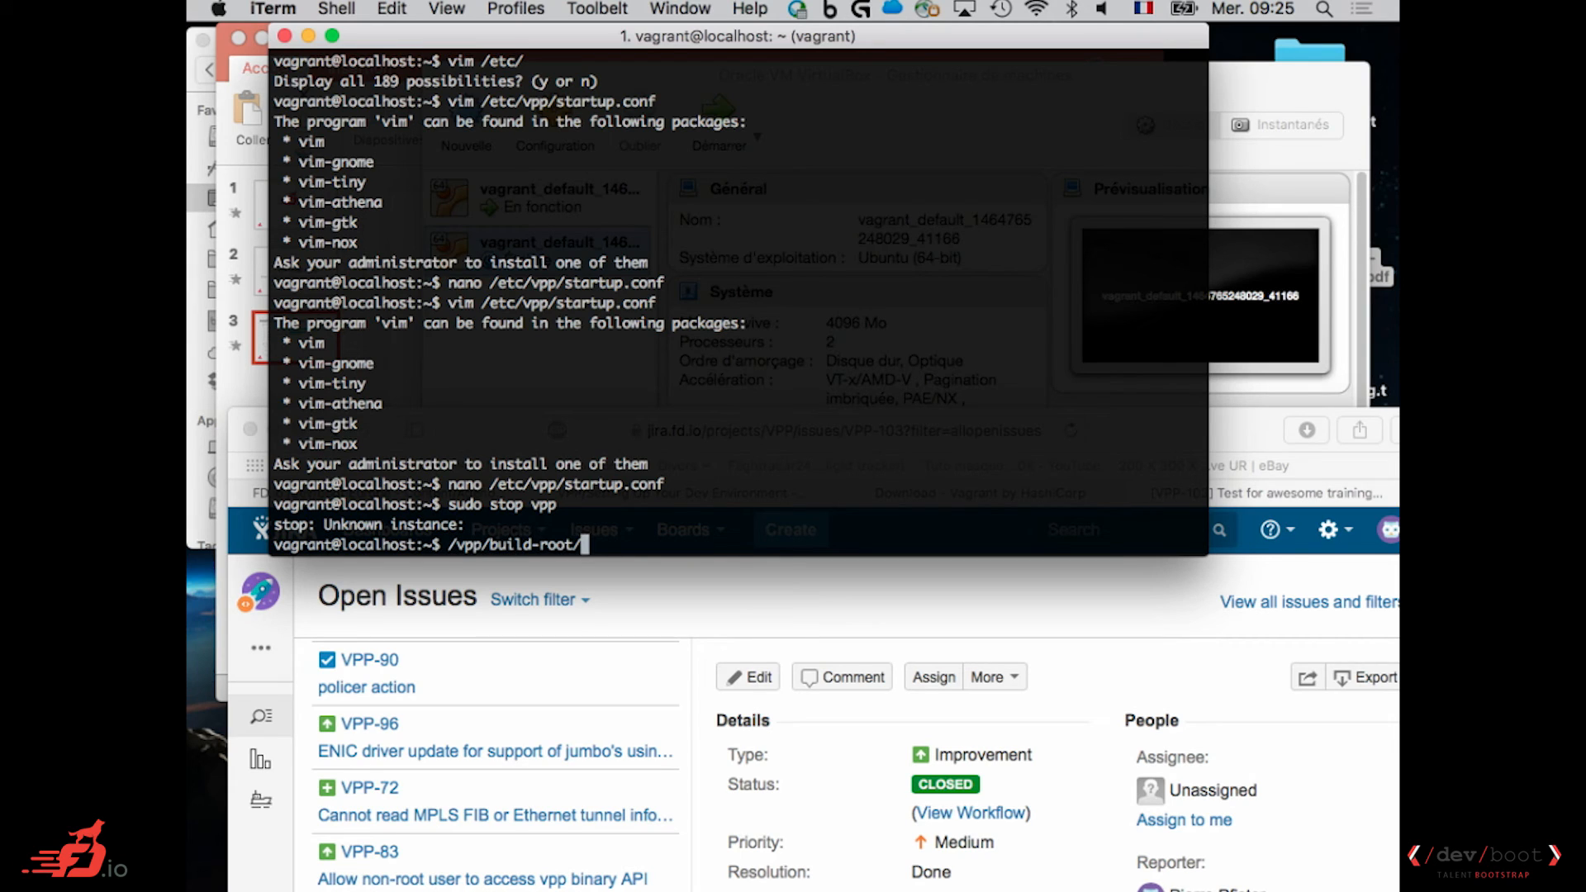
type("in")
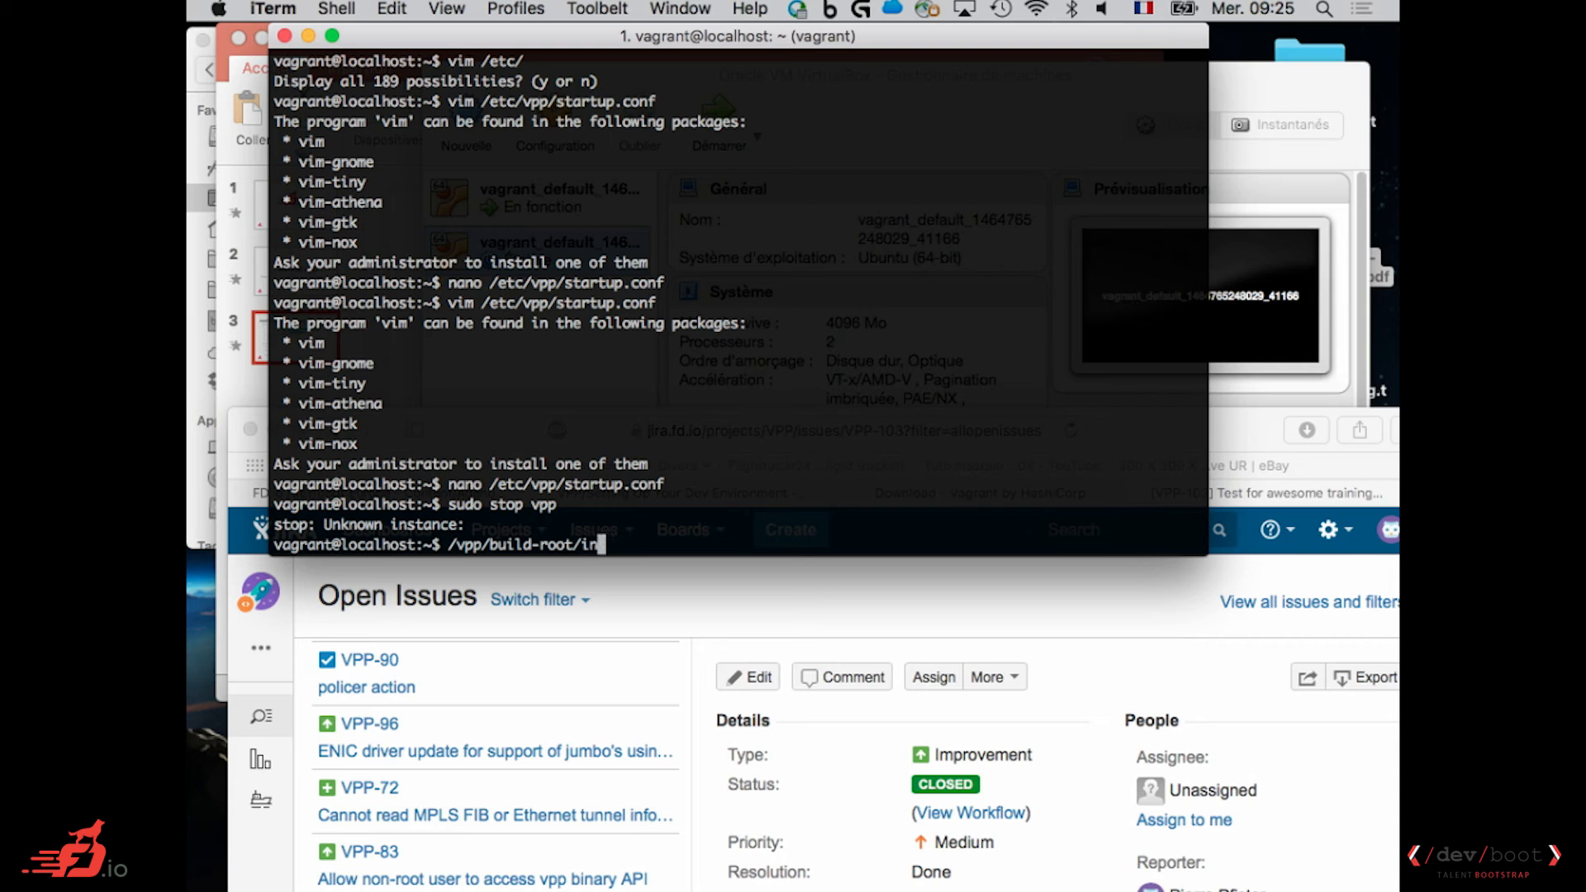
Complete the path install-vpp-native/vpp/bin/vpp with Tab completion and begin 'make build'.
type("install-vpp-native/")
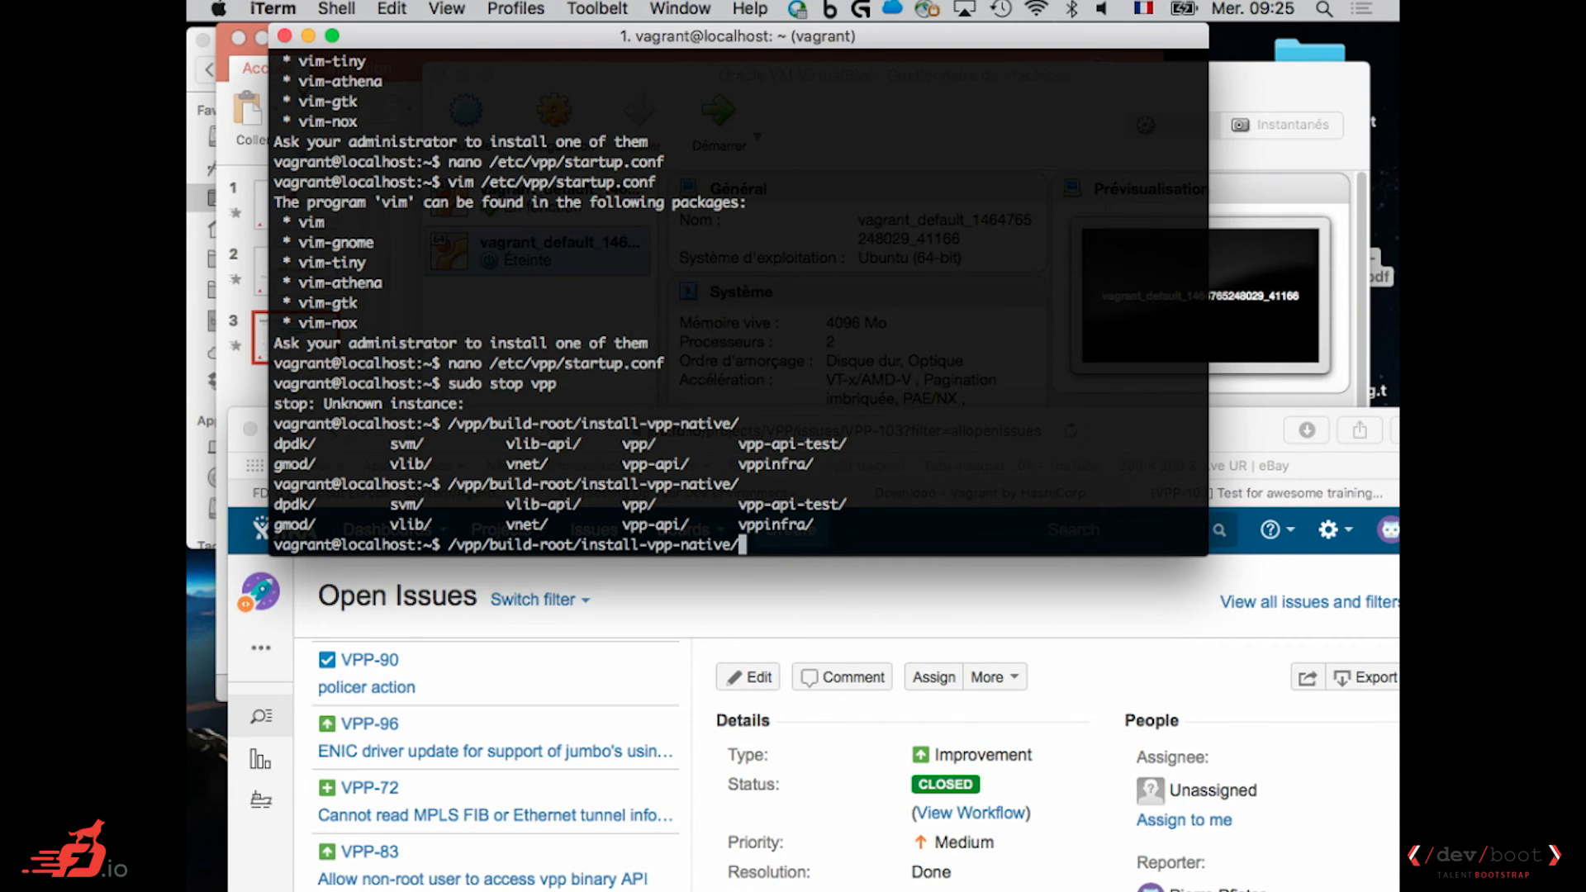
type("vpp")
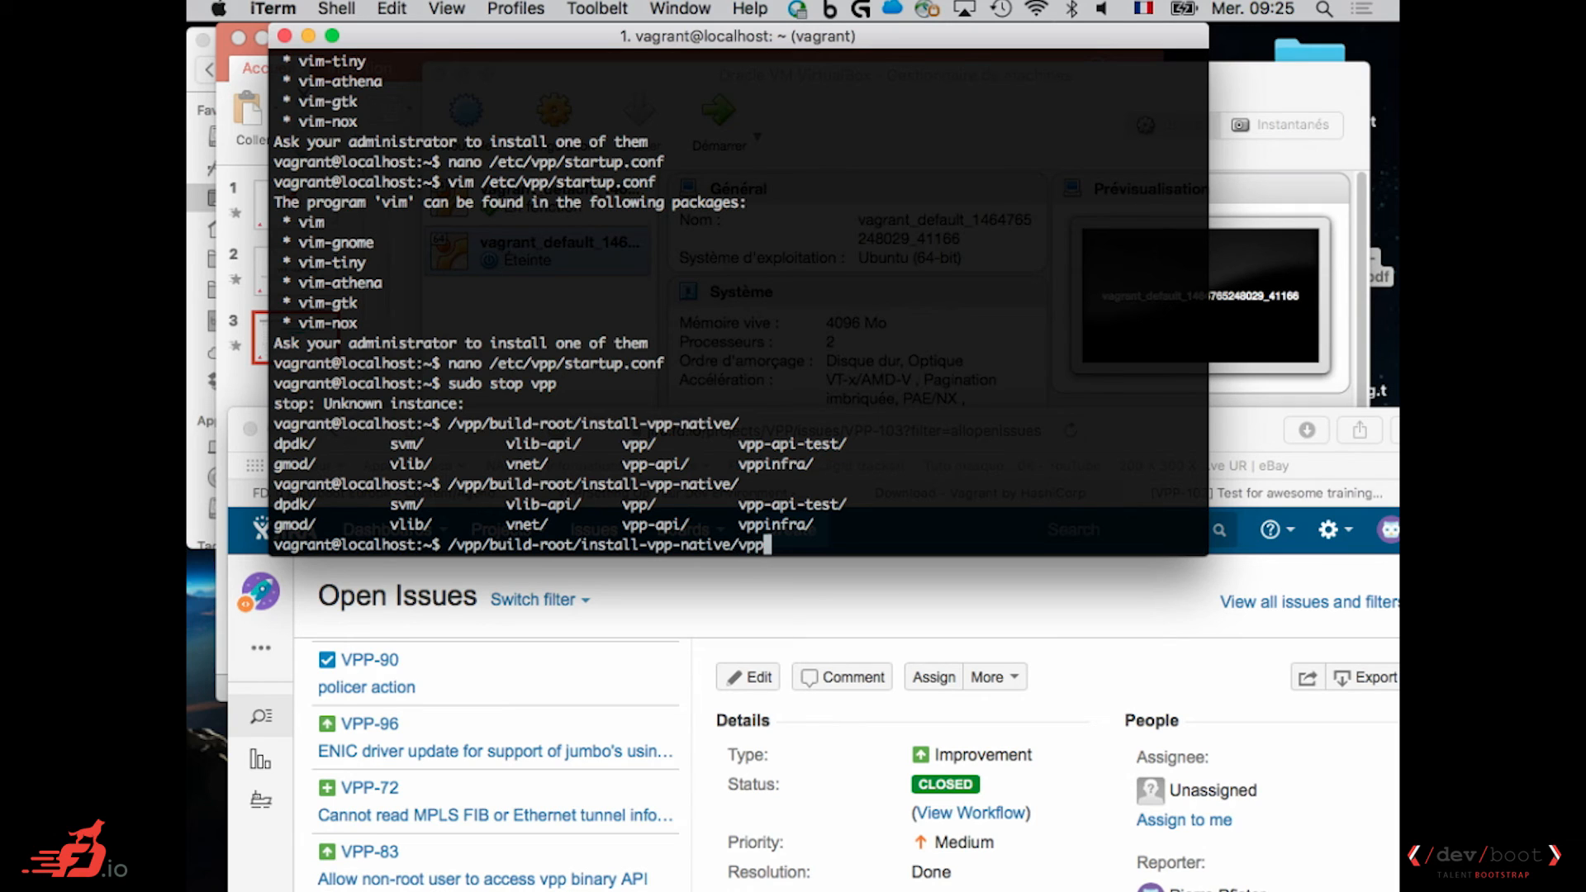
type("/bin/vi")
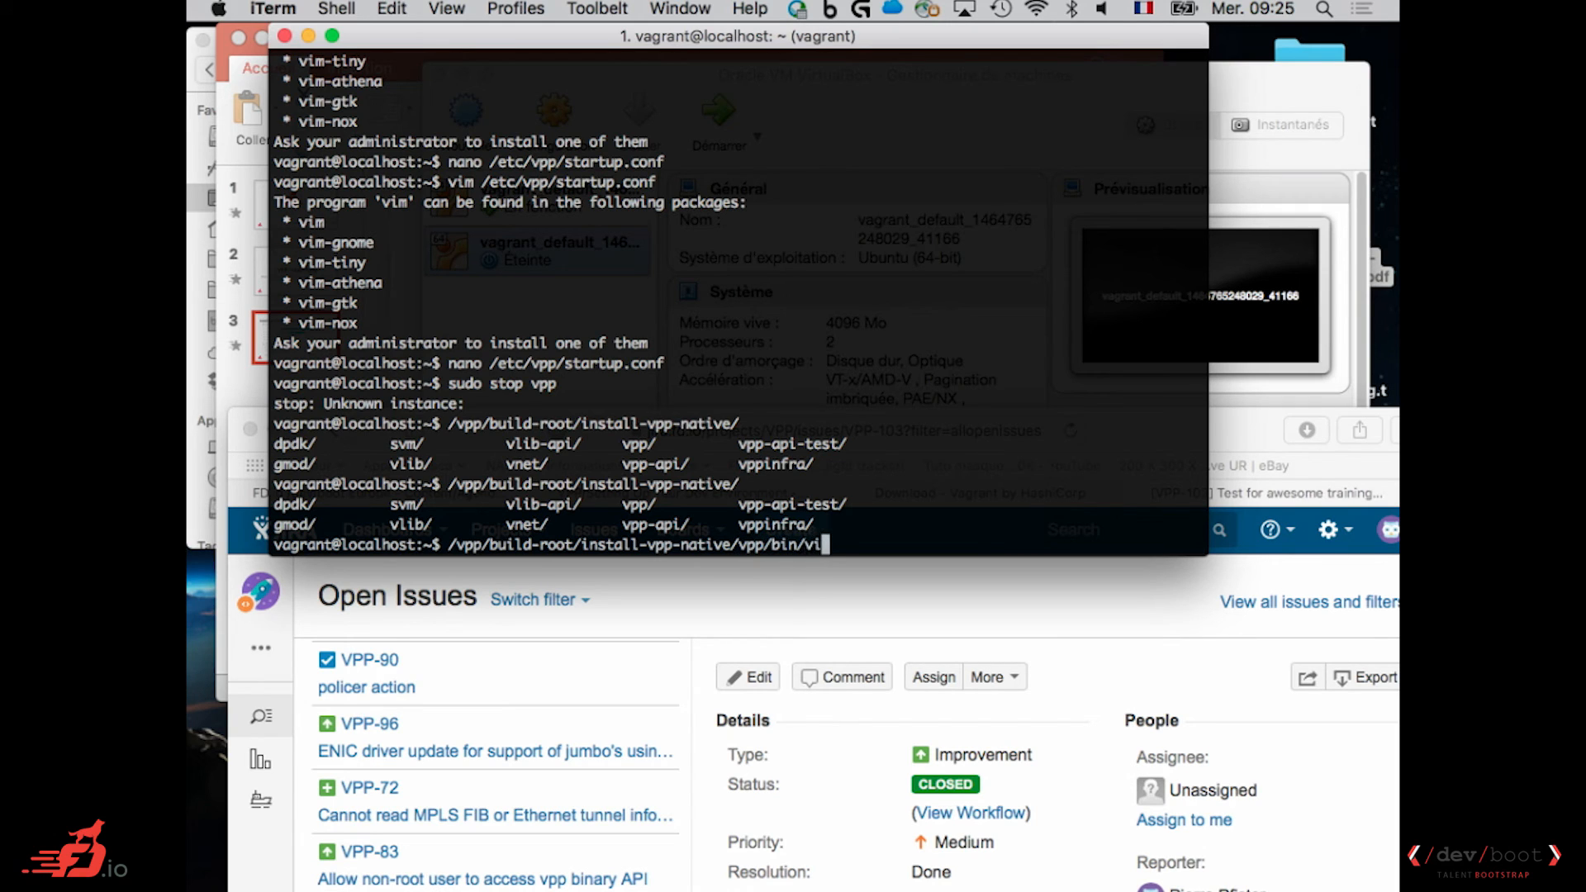
key("Tab")
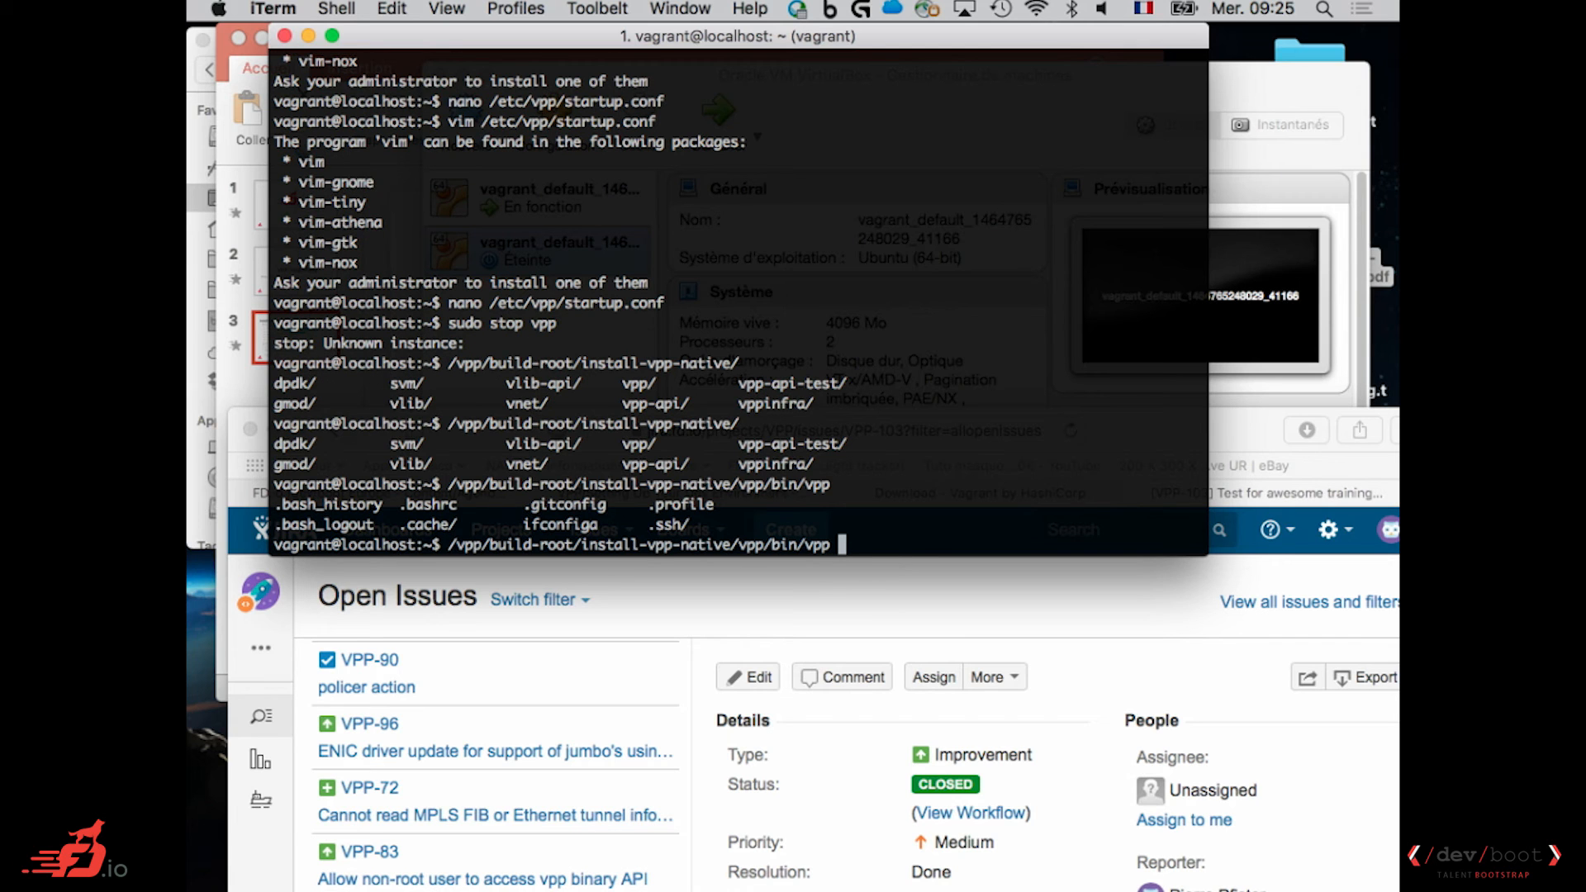
type("make build")
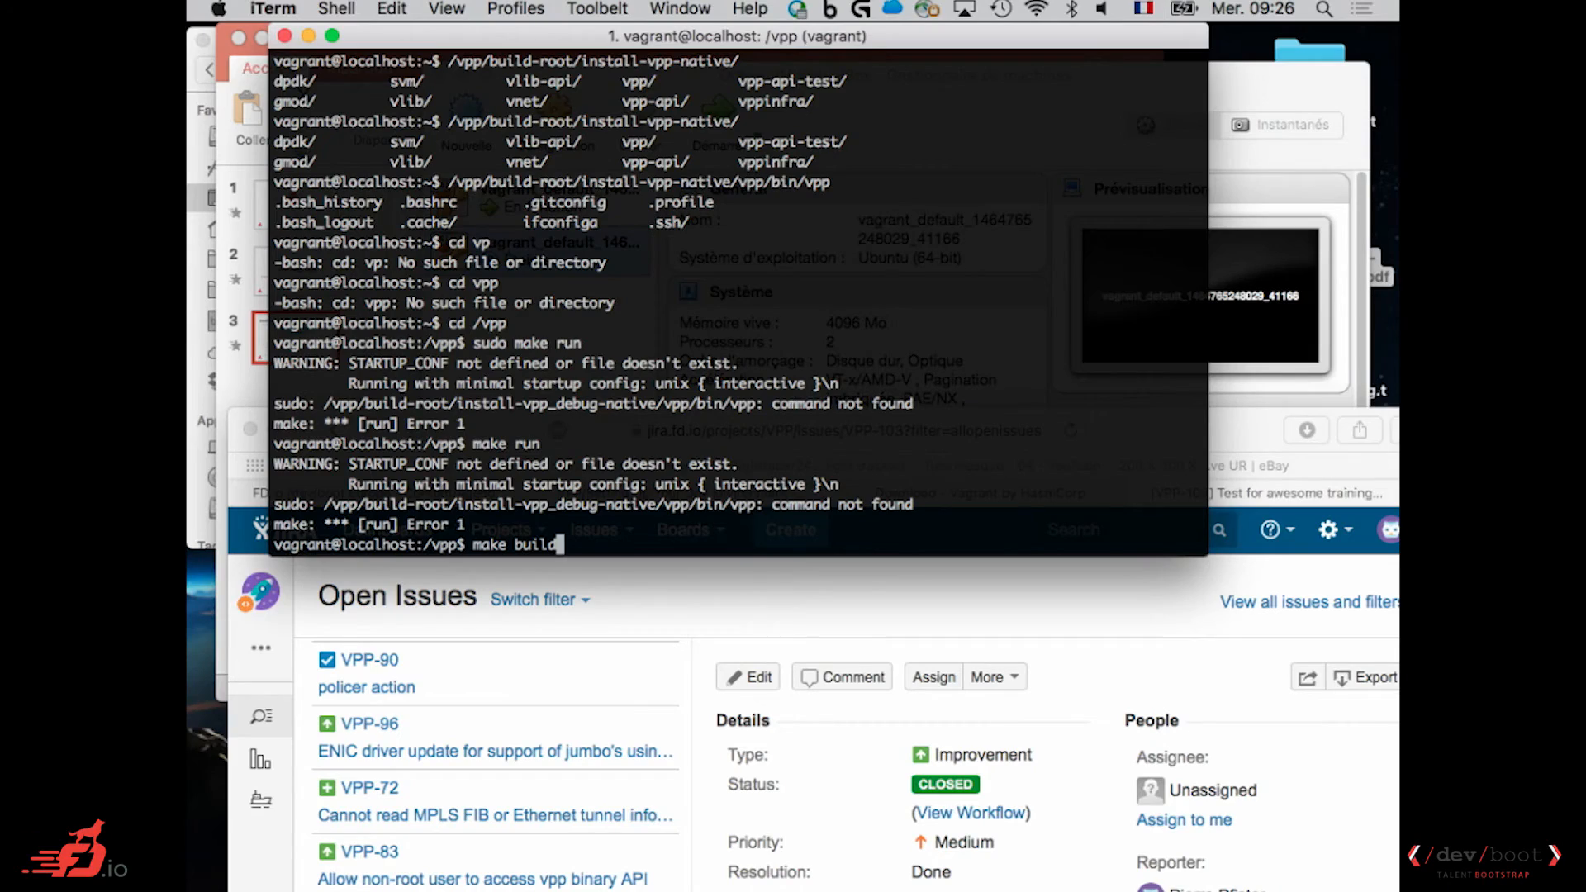
Run 'make run-release' in /vpp to bring up VPP's CLI from the release build.
key("Backspace")
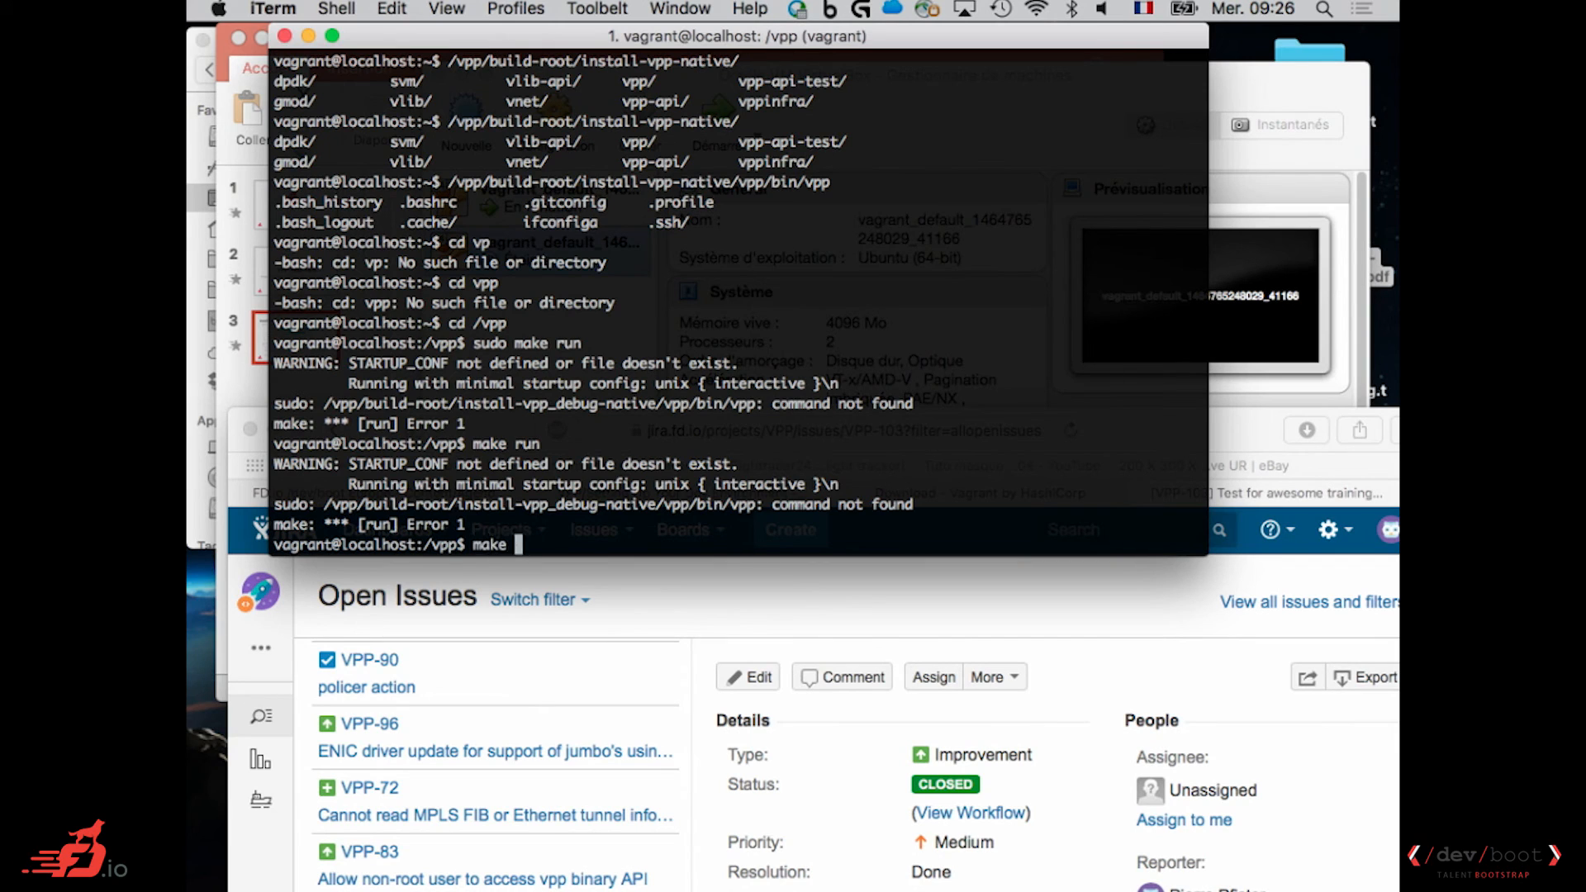
type("run-release")
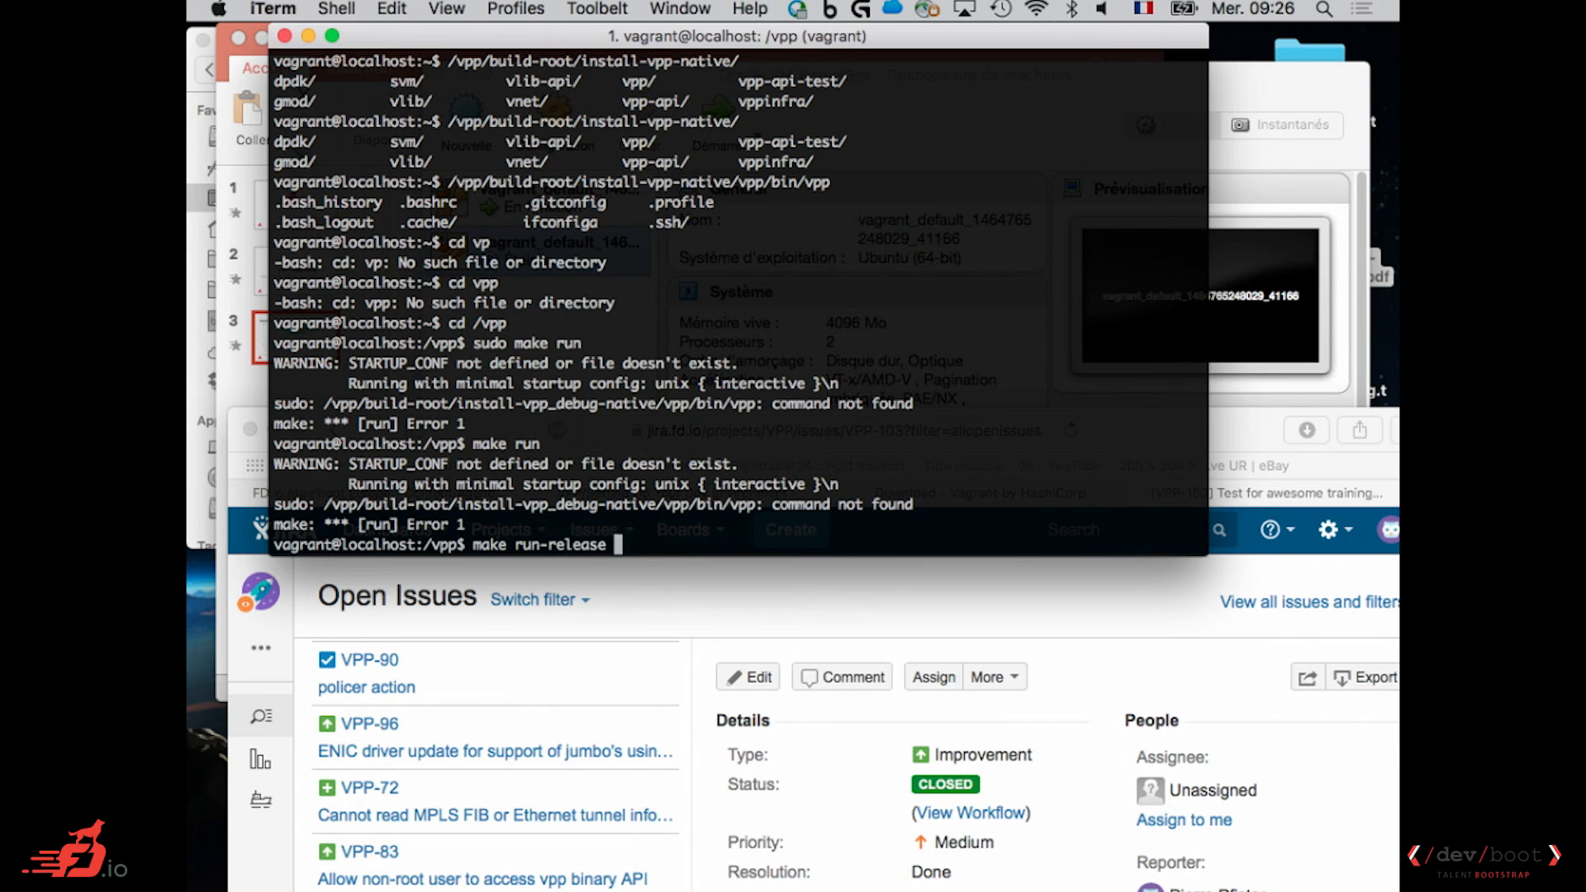
key("Return")
type("make run-release")
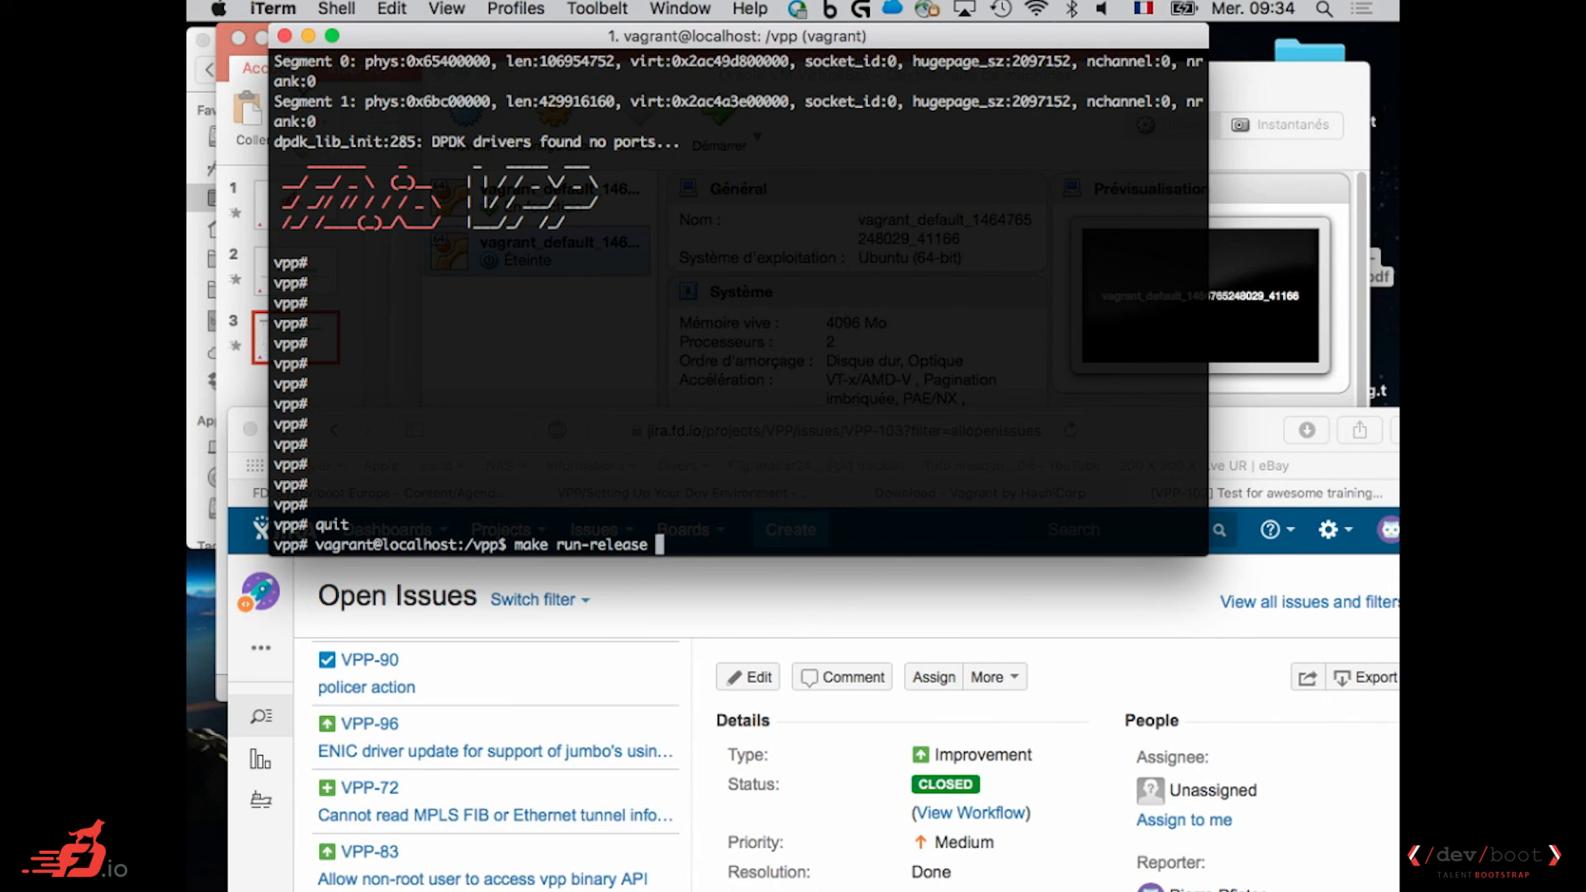
type("sudo make run")
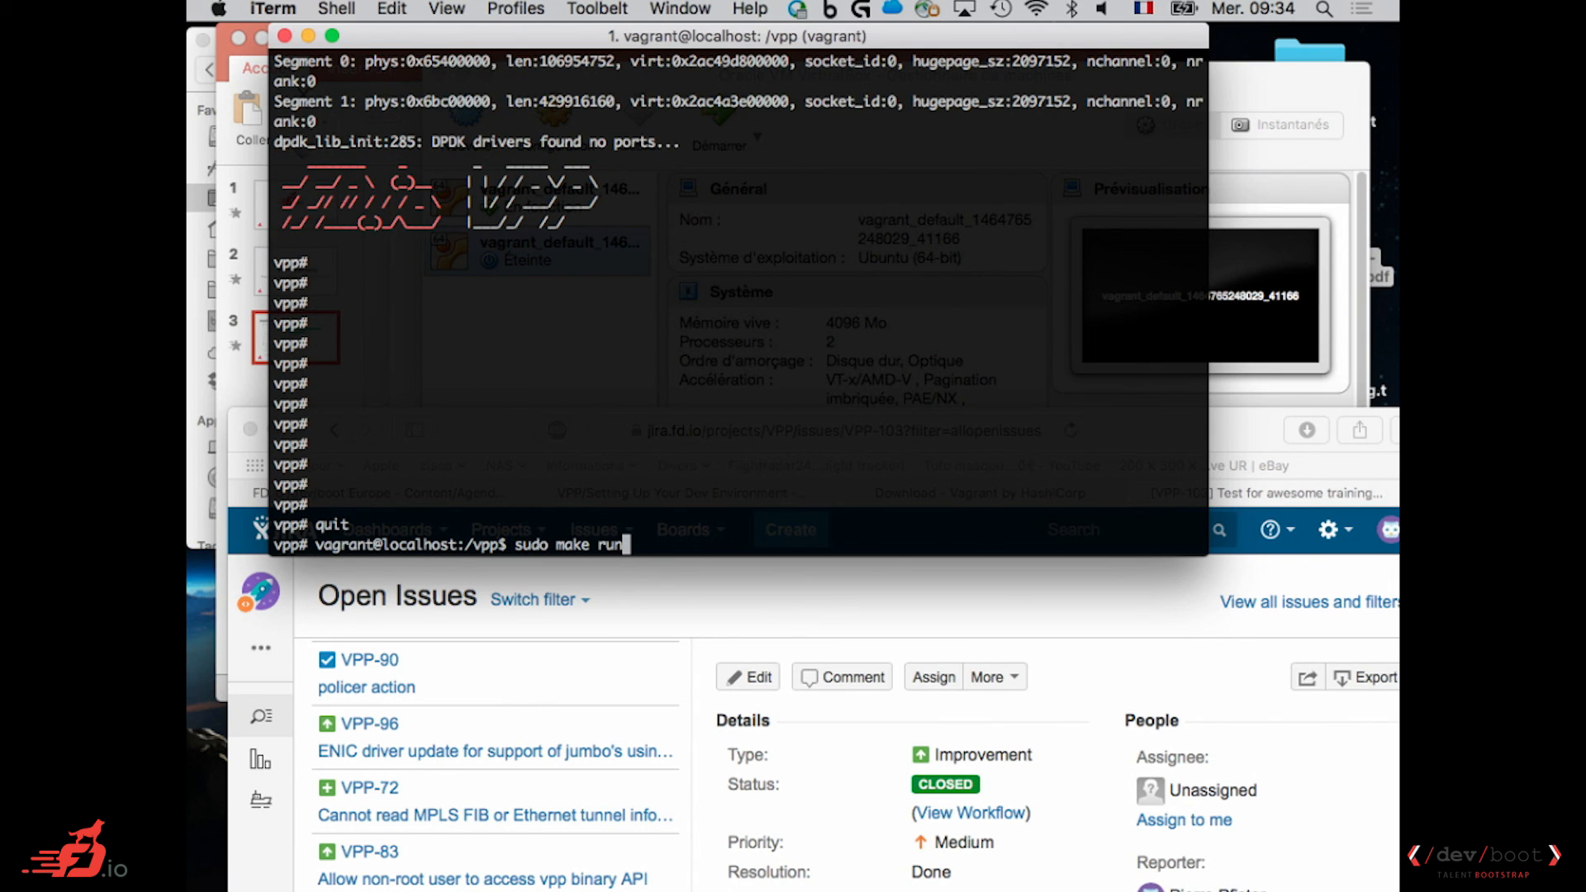
Clear the retyped run commands and begin 'sudo start vpp' to run the service.
key("Ctrl+U")
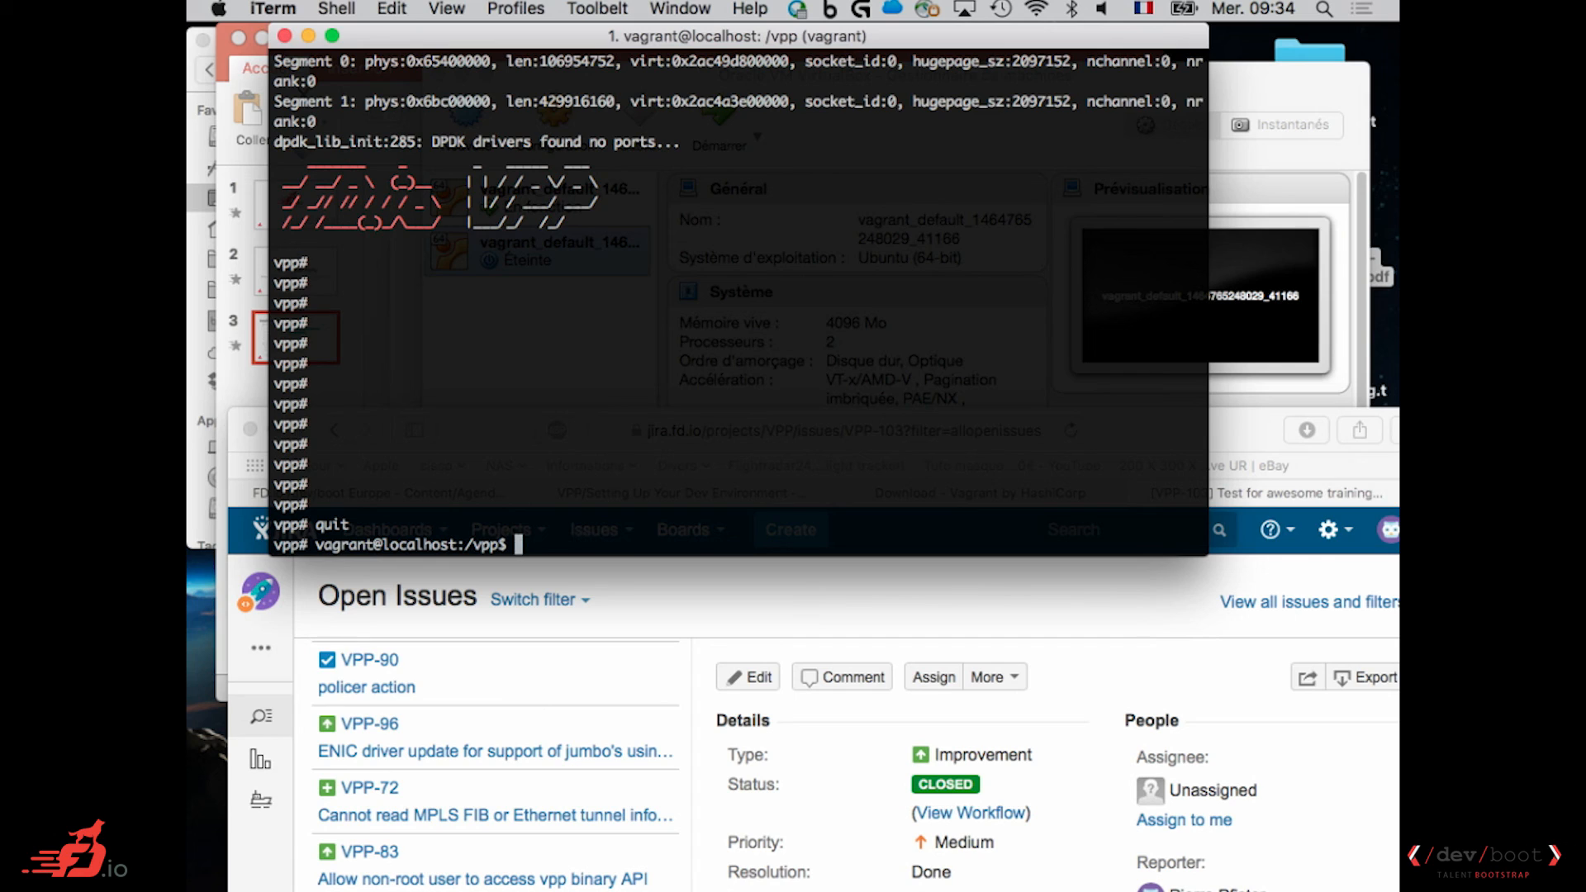
type("make run-release")
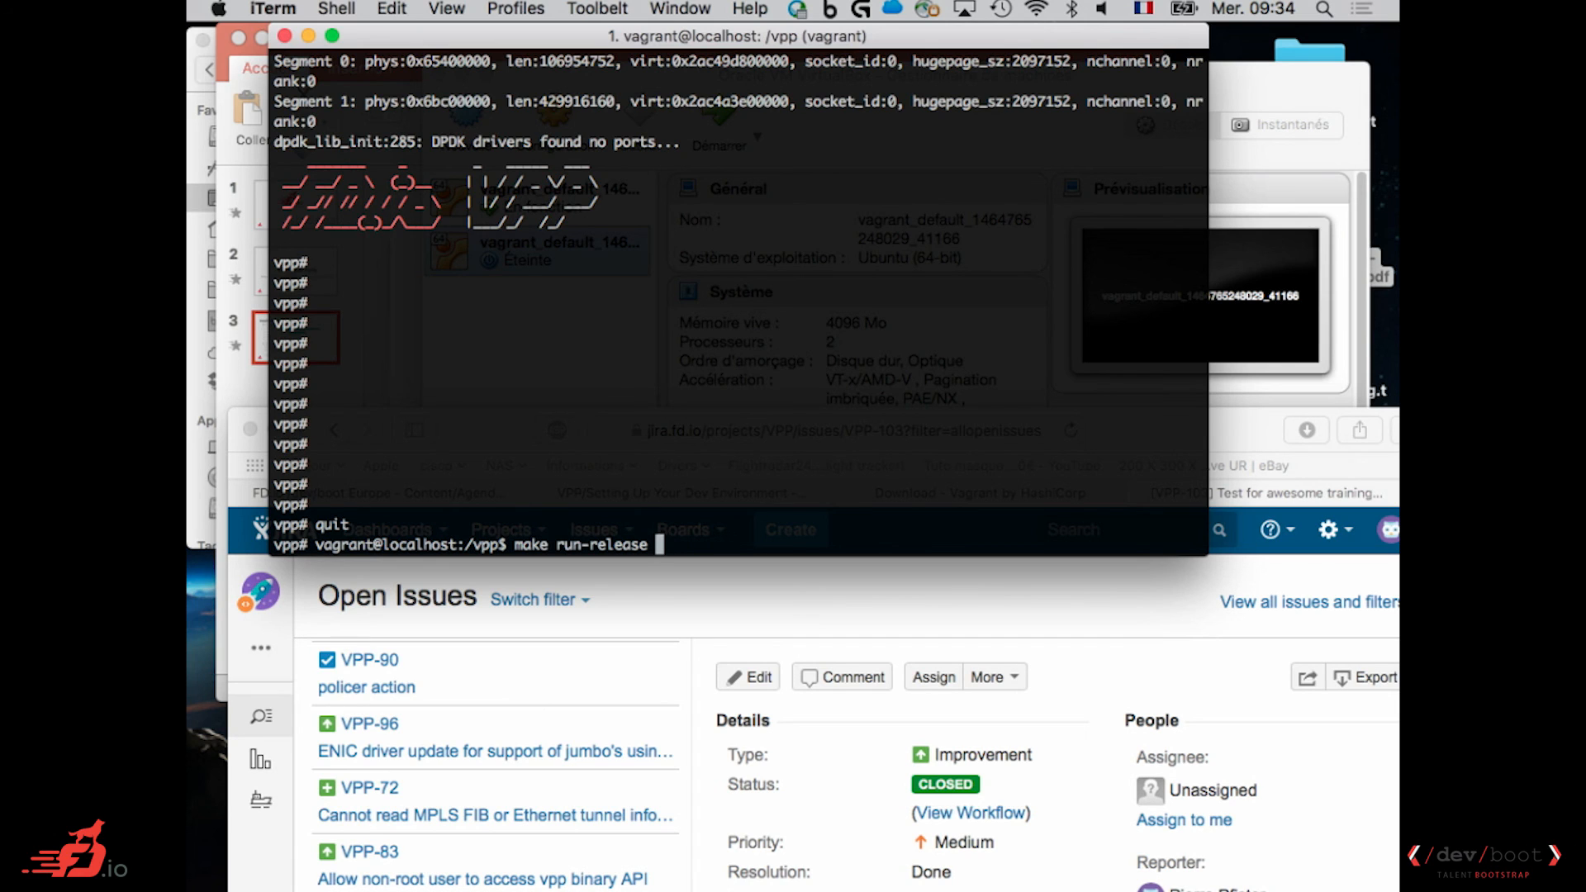
key("Backspace")
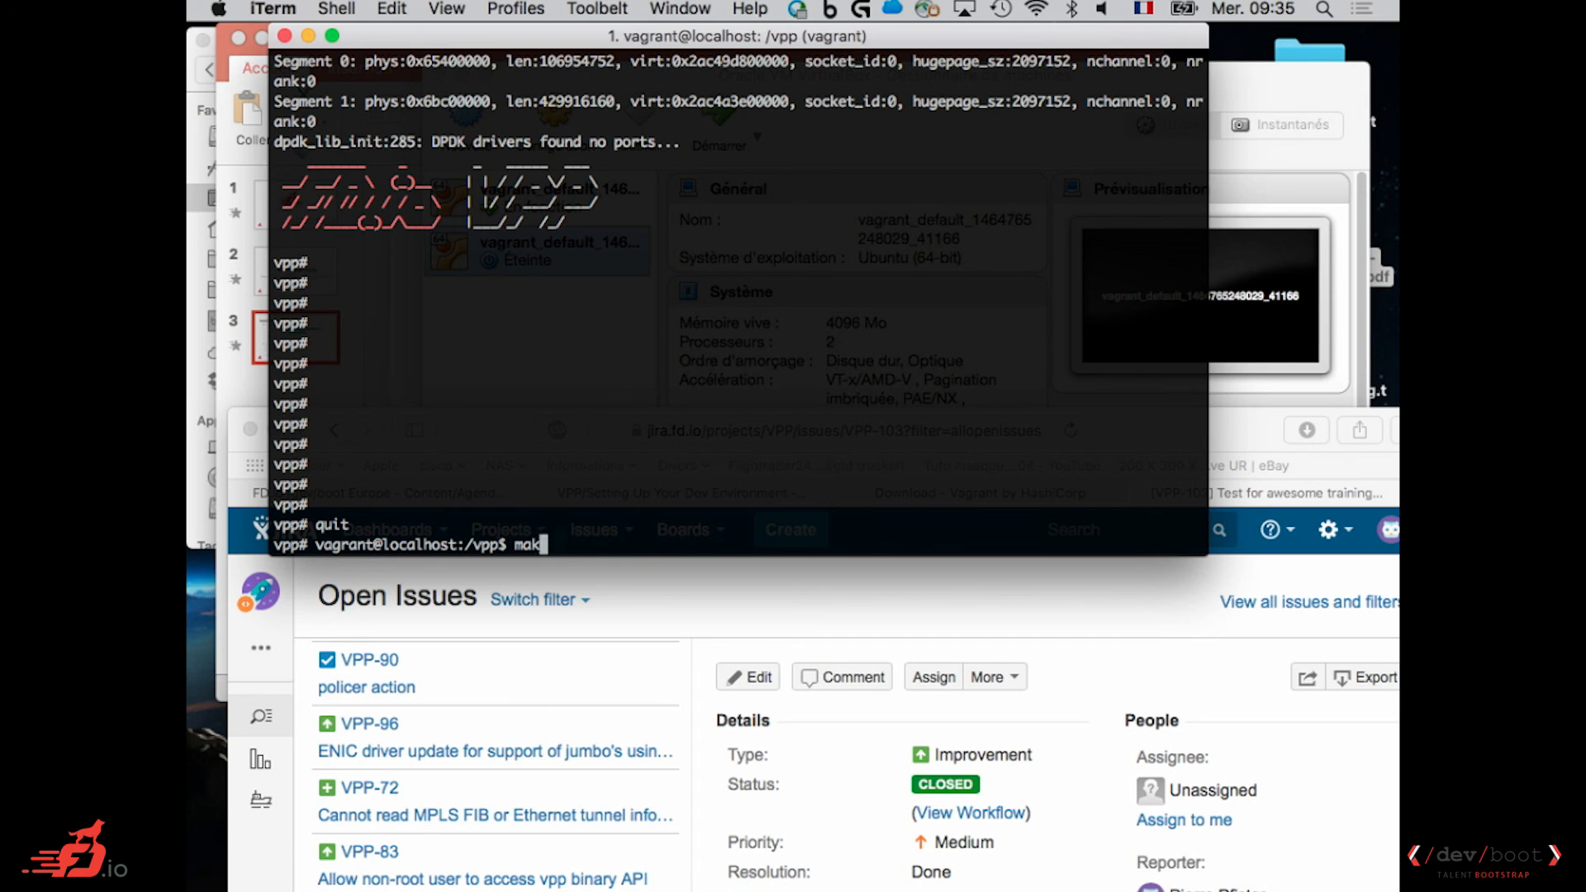
type("sudo start vpp")
type("vppc")
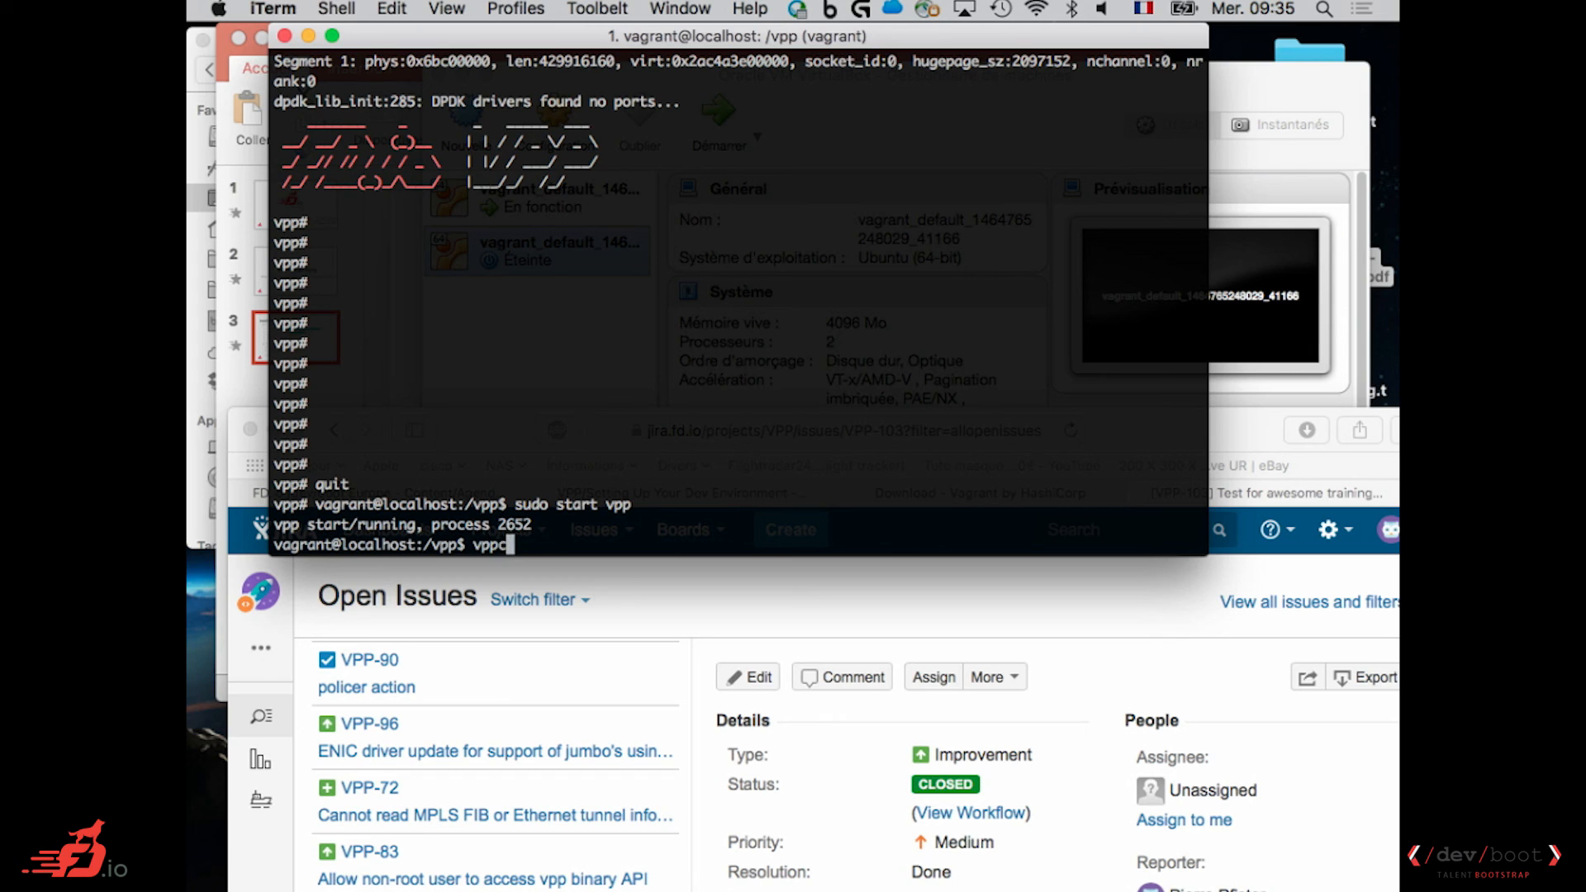
Run 'vppctl show int', then 'sudo vppctl show int' to list local0 and pg/stream-0..3, all down.
type("tl")
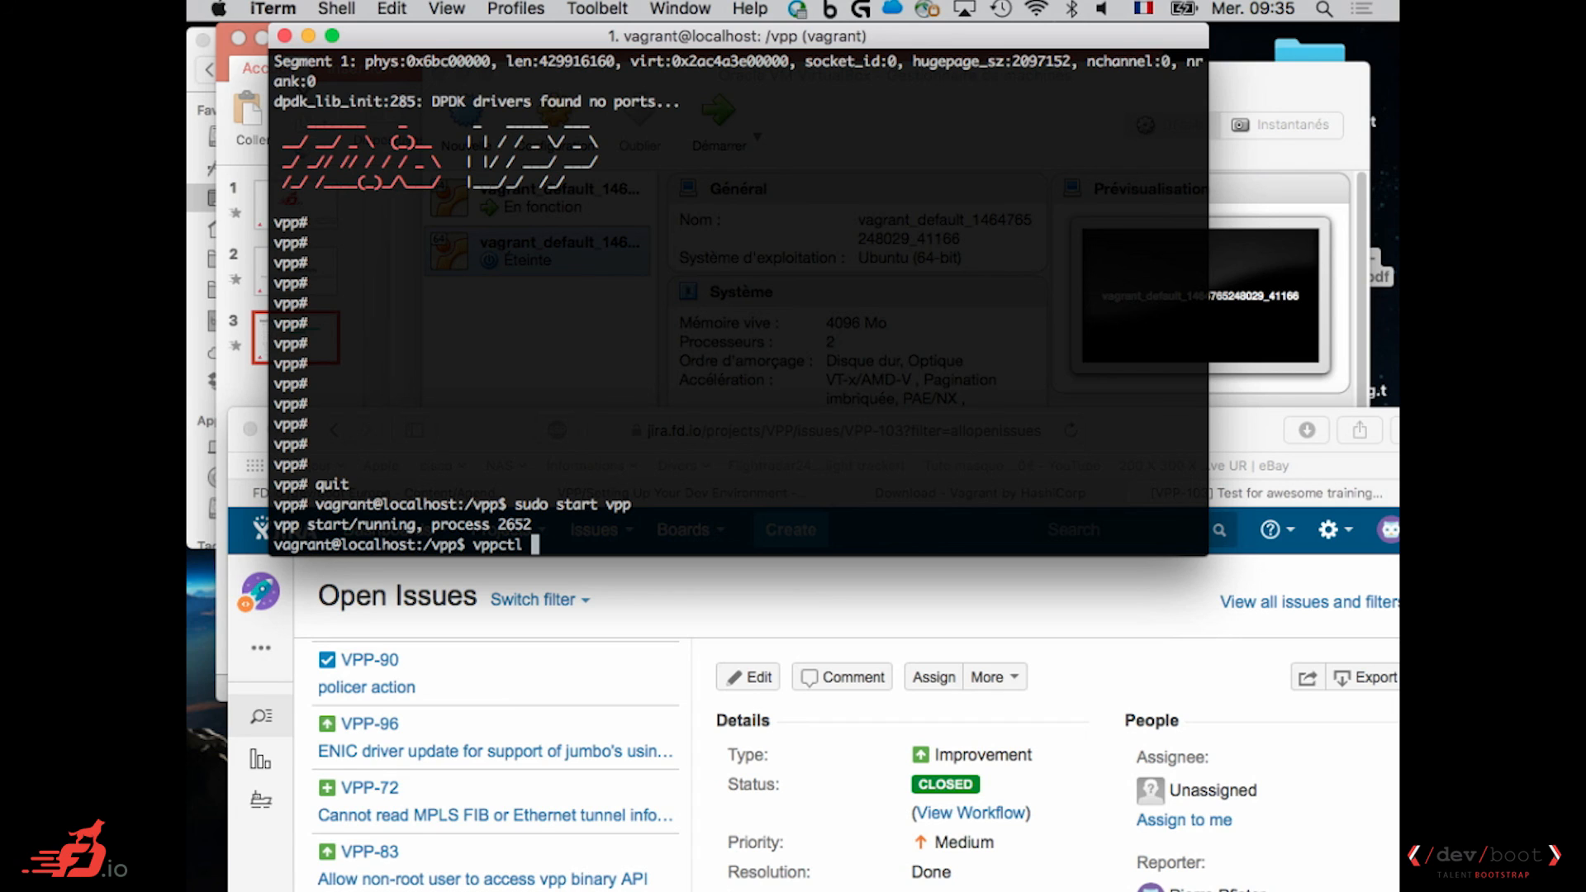
type("show int")
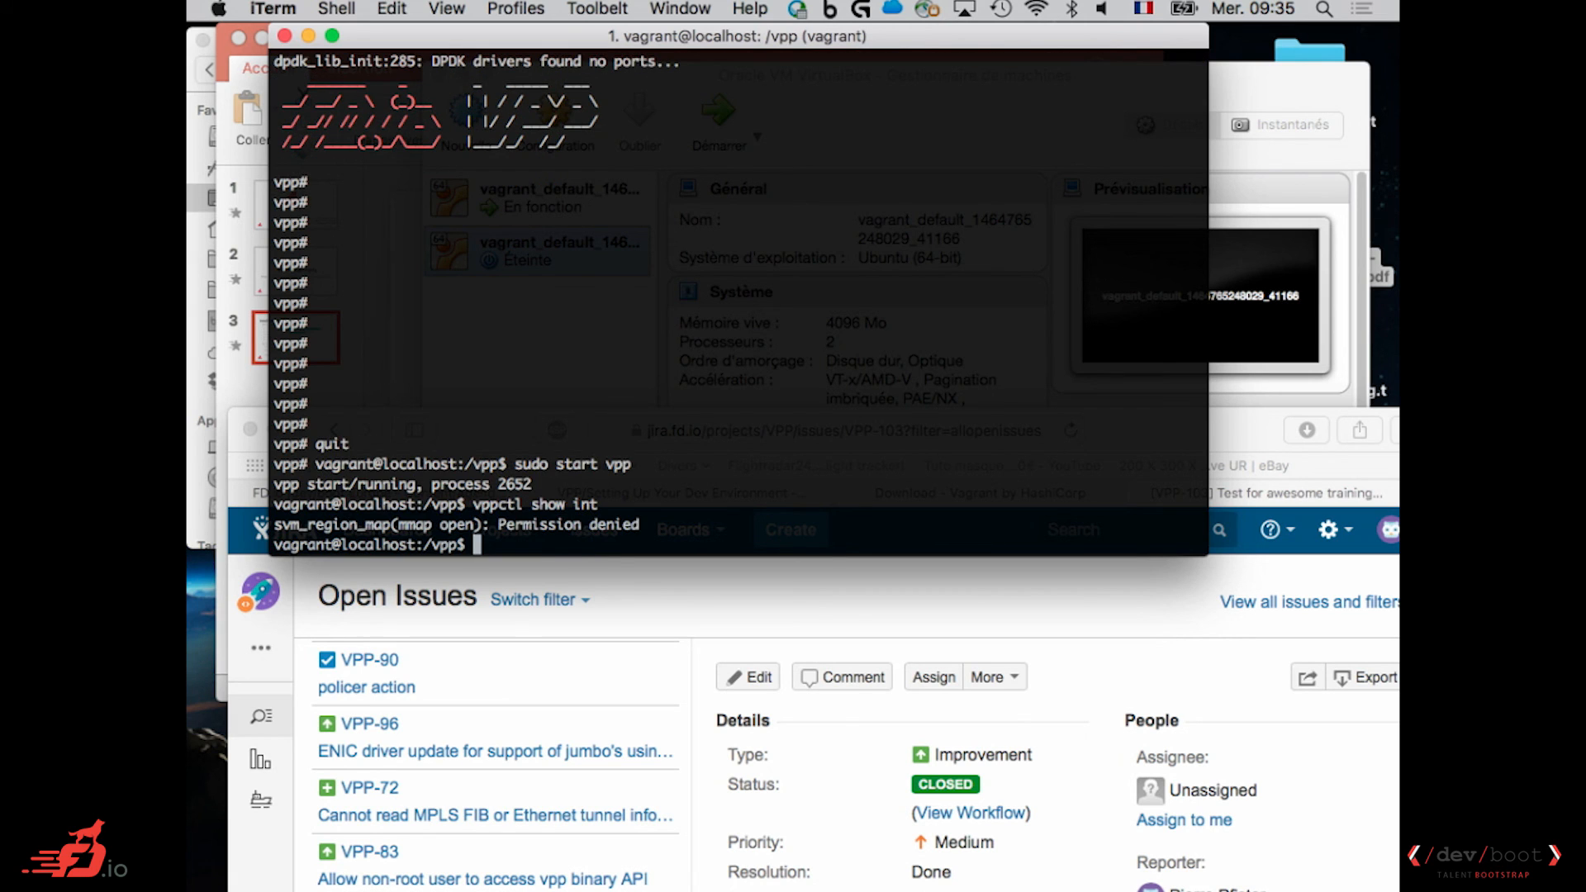
type("sudo vppctl show int")
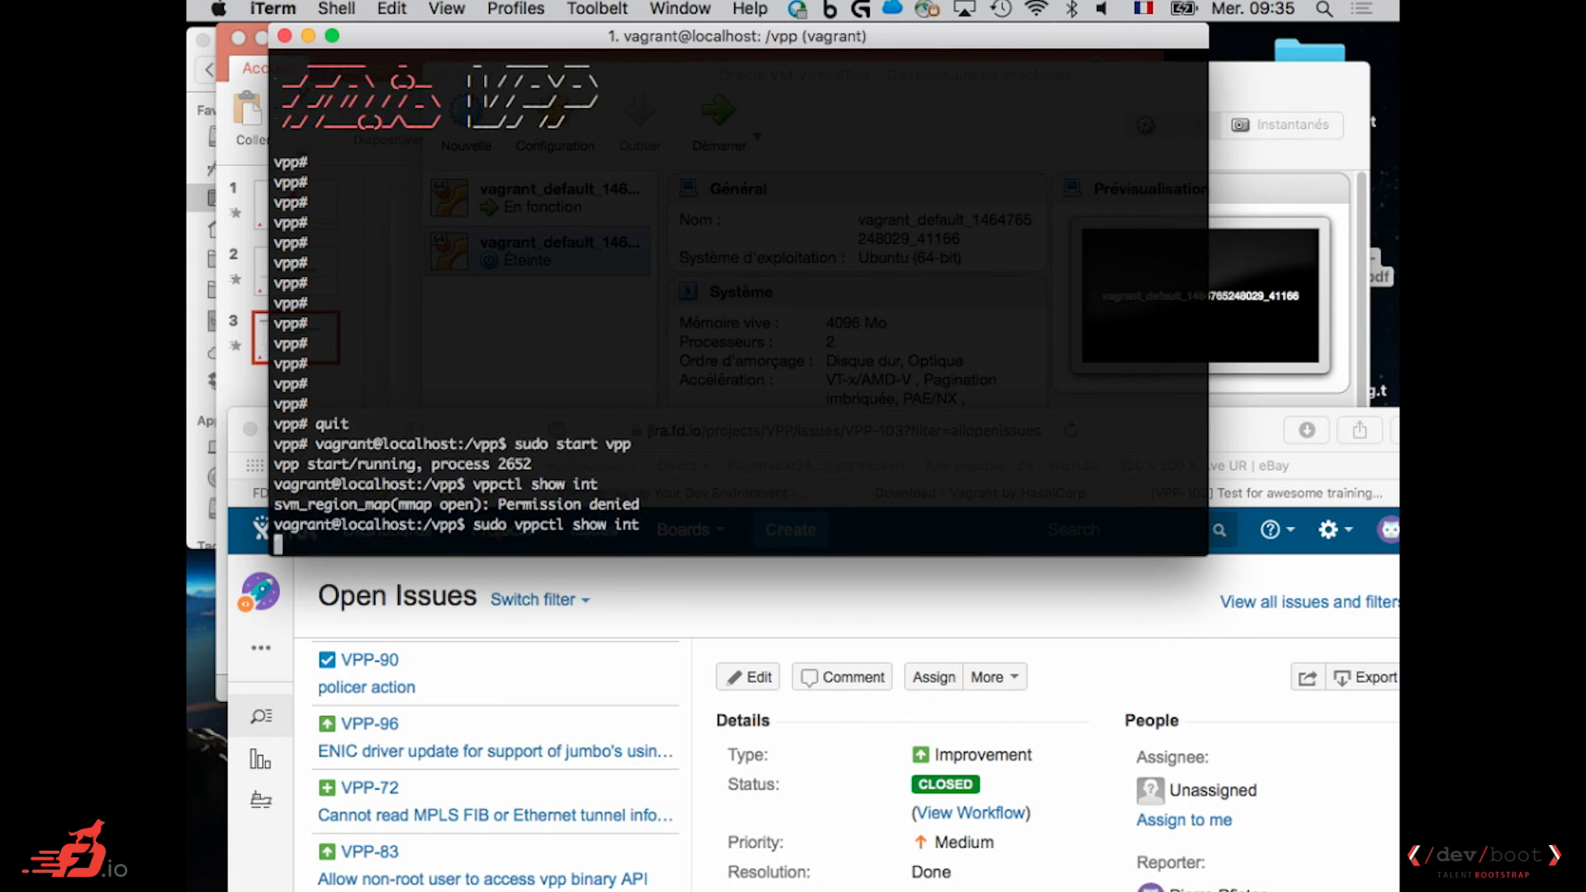
key("Return")
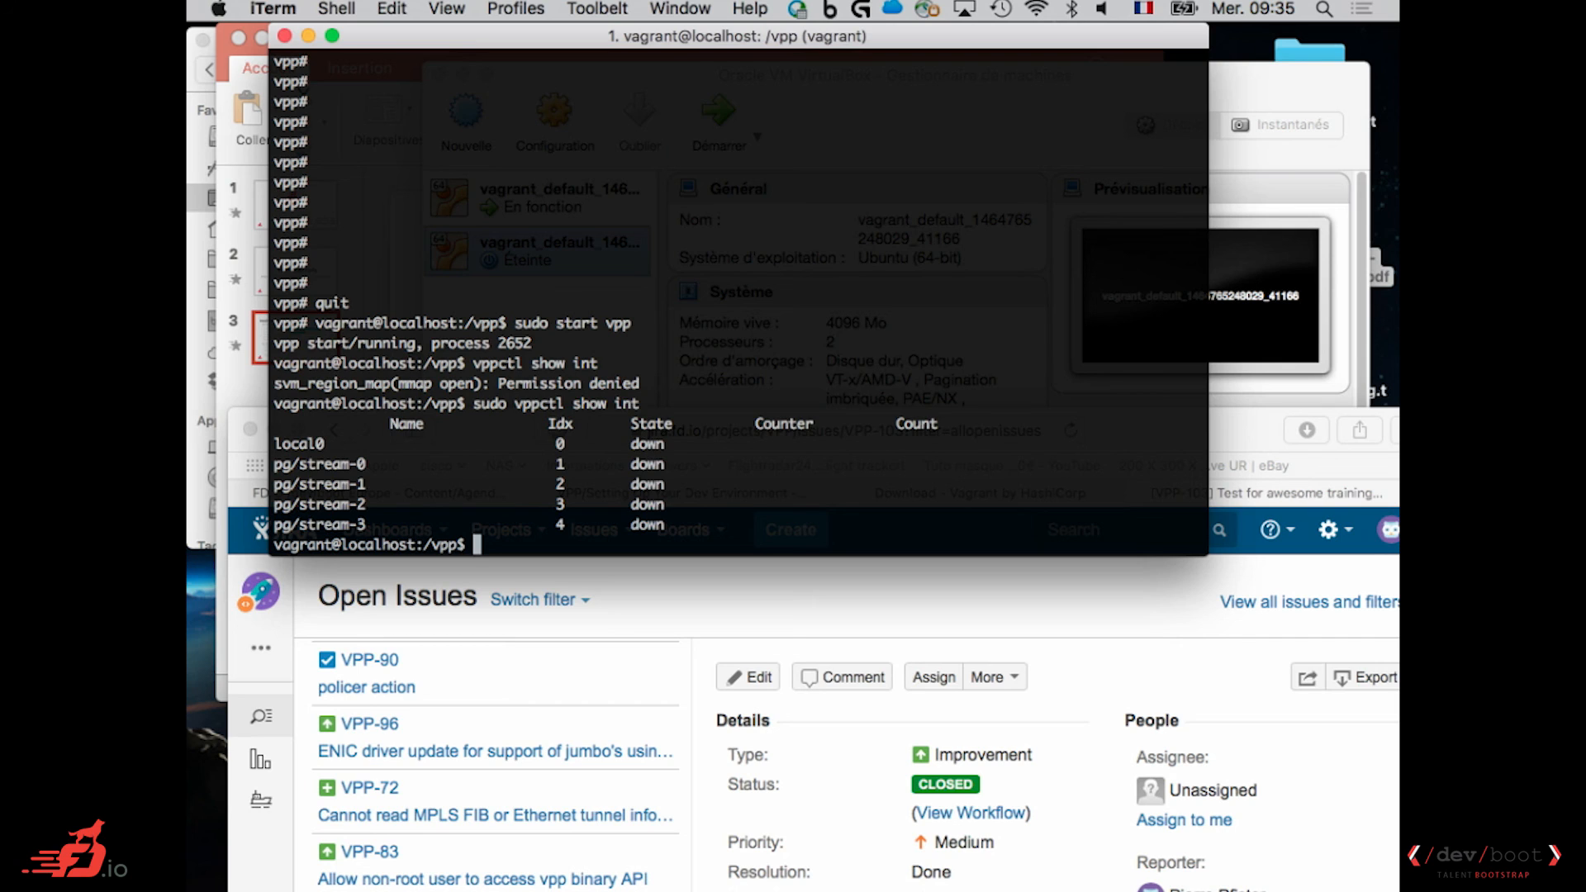
type("sudo vppctl show int")
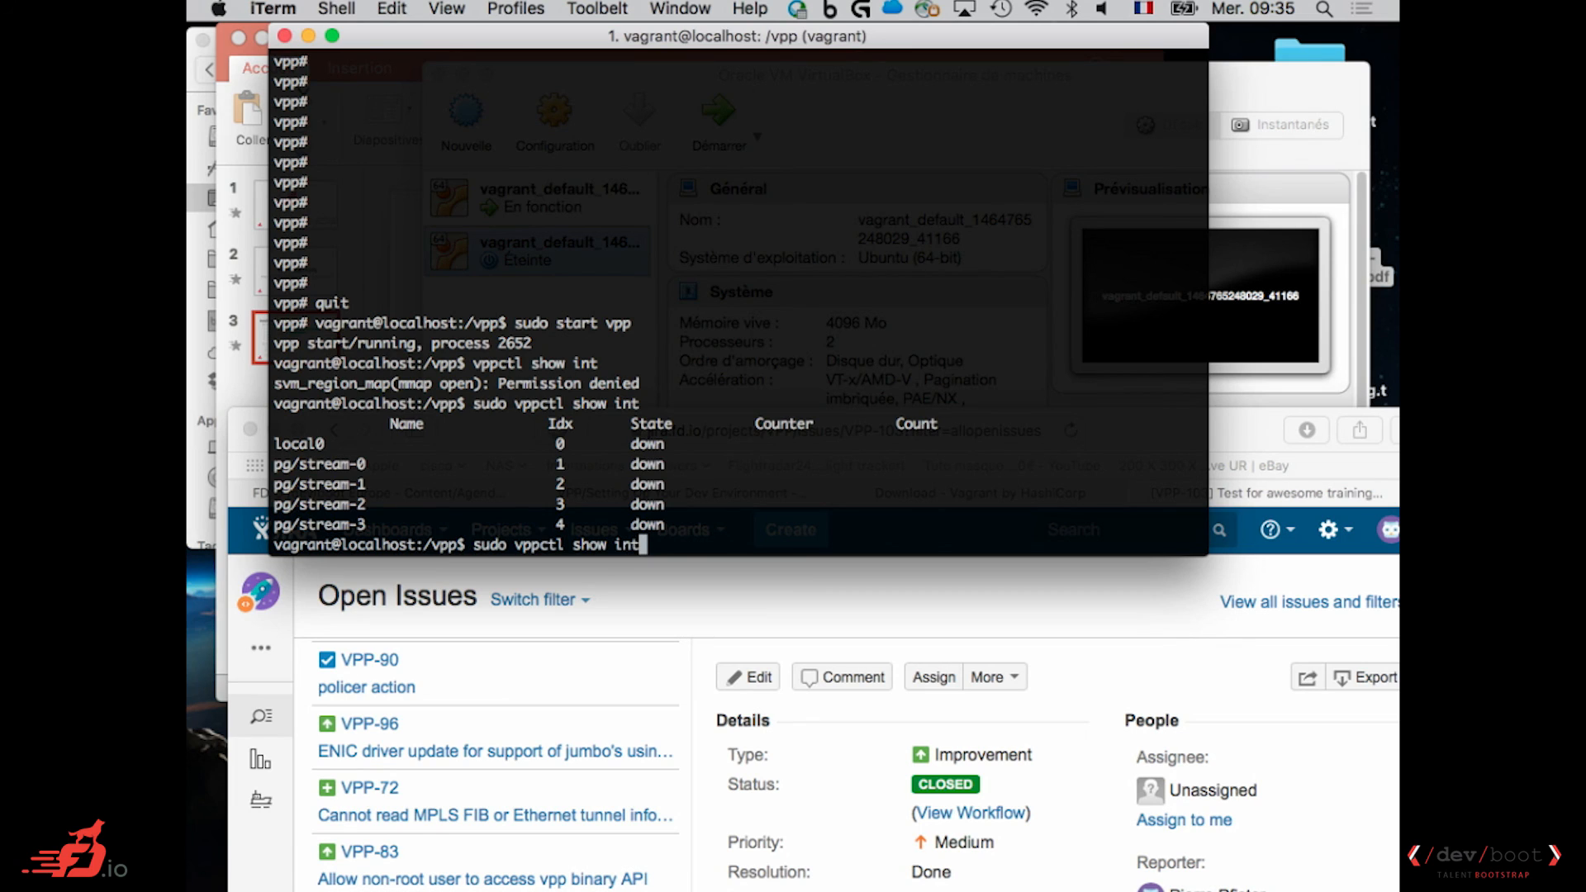